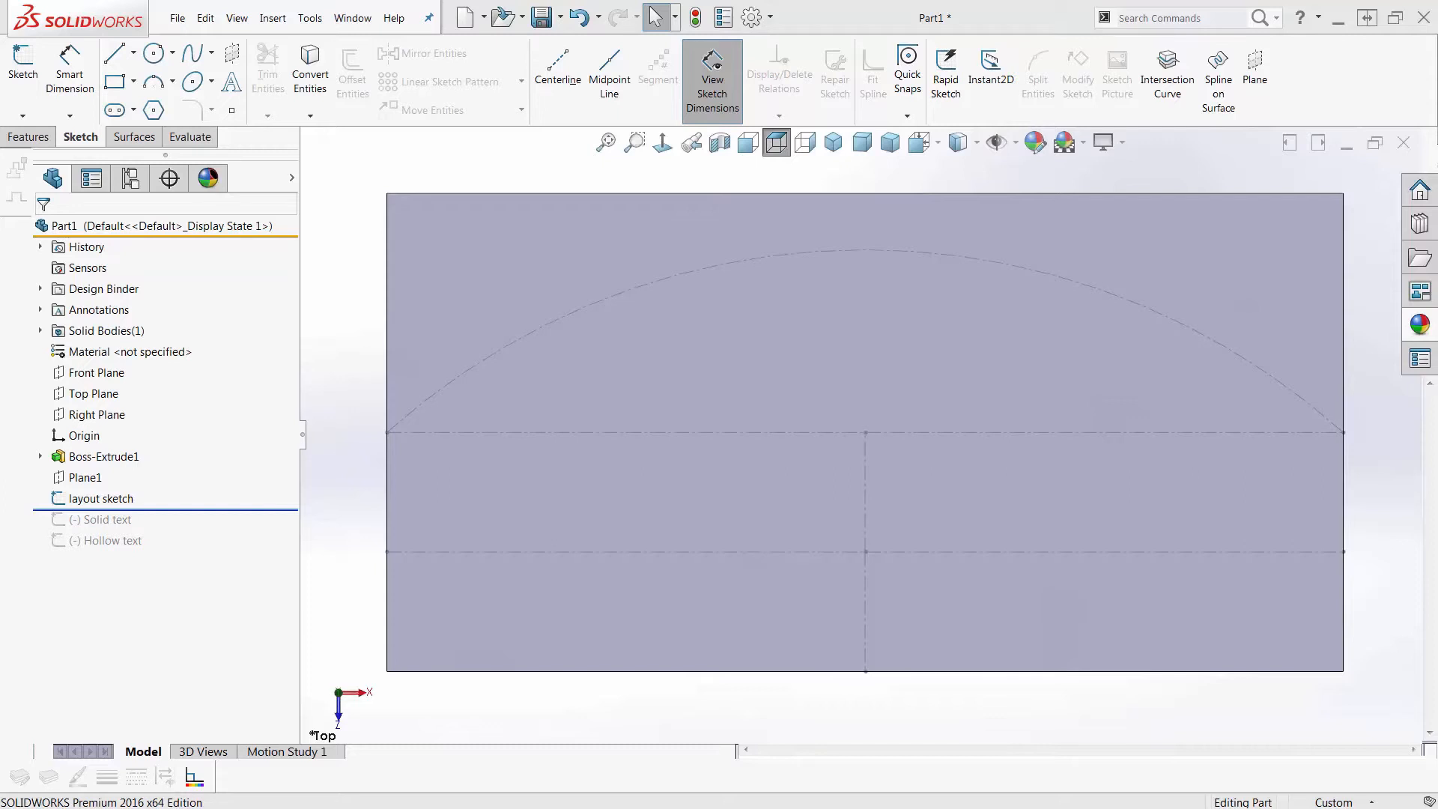
Step: Move the rollback bar below the Solid text sketch to show 'THIS IS SOLID TEXT'
{"action": "left_click", "coordinate": [105, 683]}
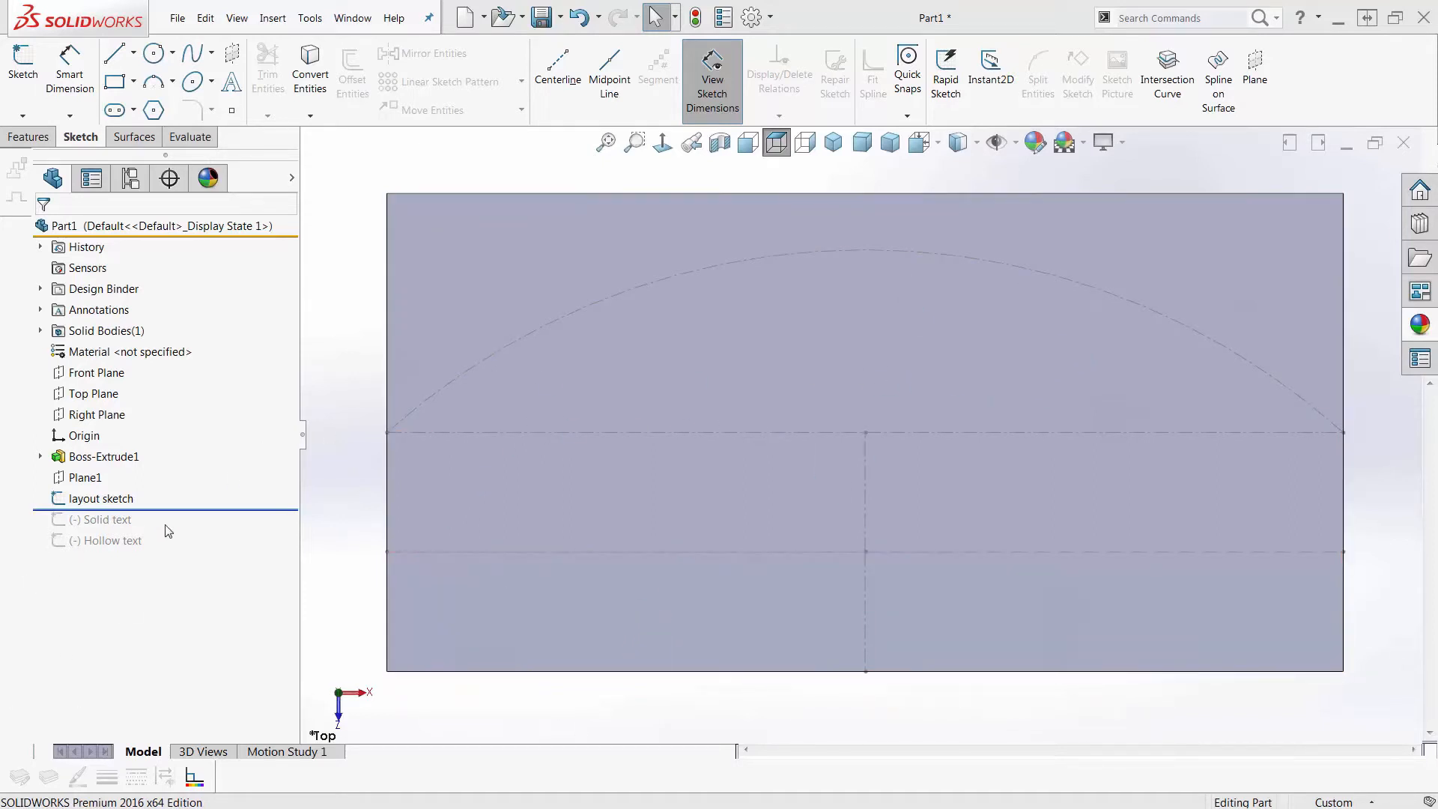
{"action": "left_click", "coordinate": [102, 519]}
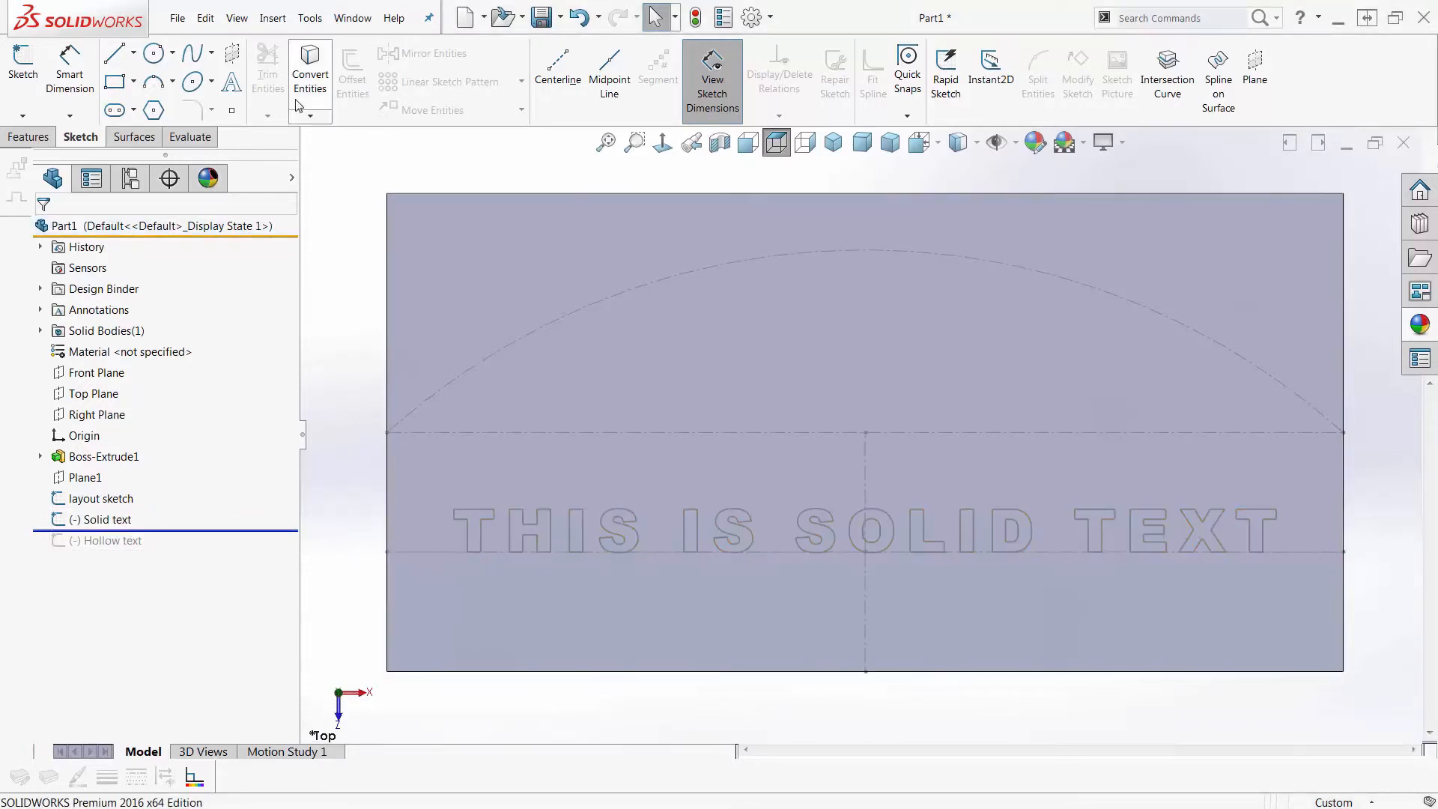
{"action": "mouse_move", "coordinate": [231, 82]}
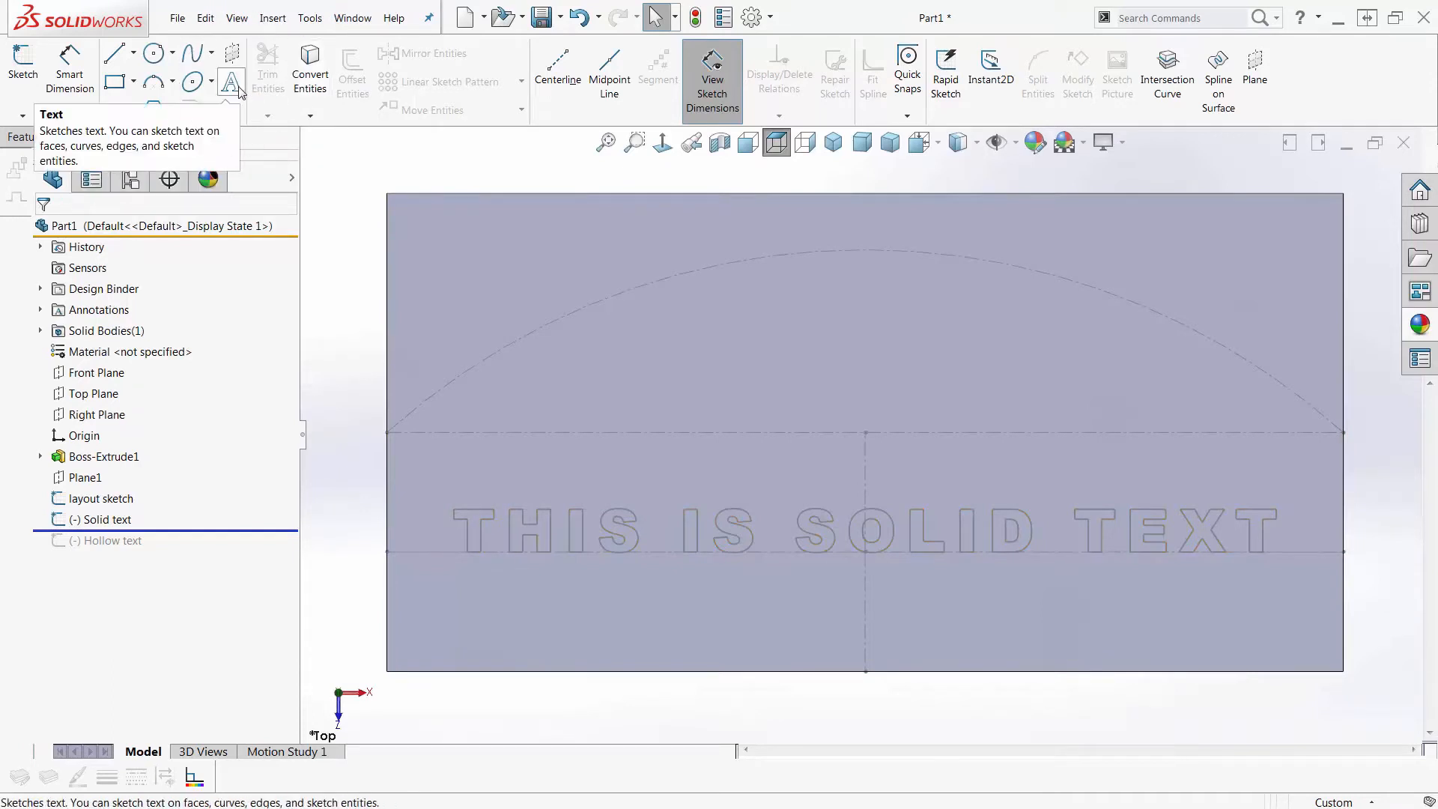
{"action": "mouse_move", "coordinate": [348, 630]}
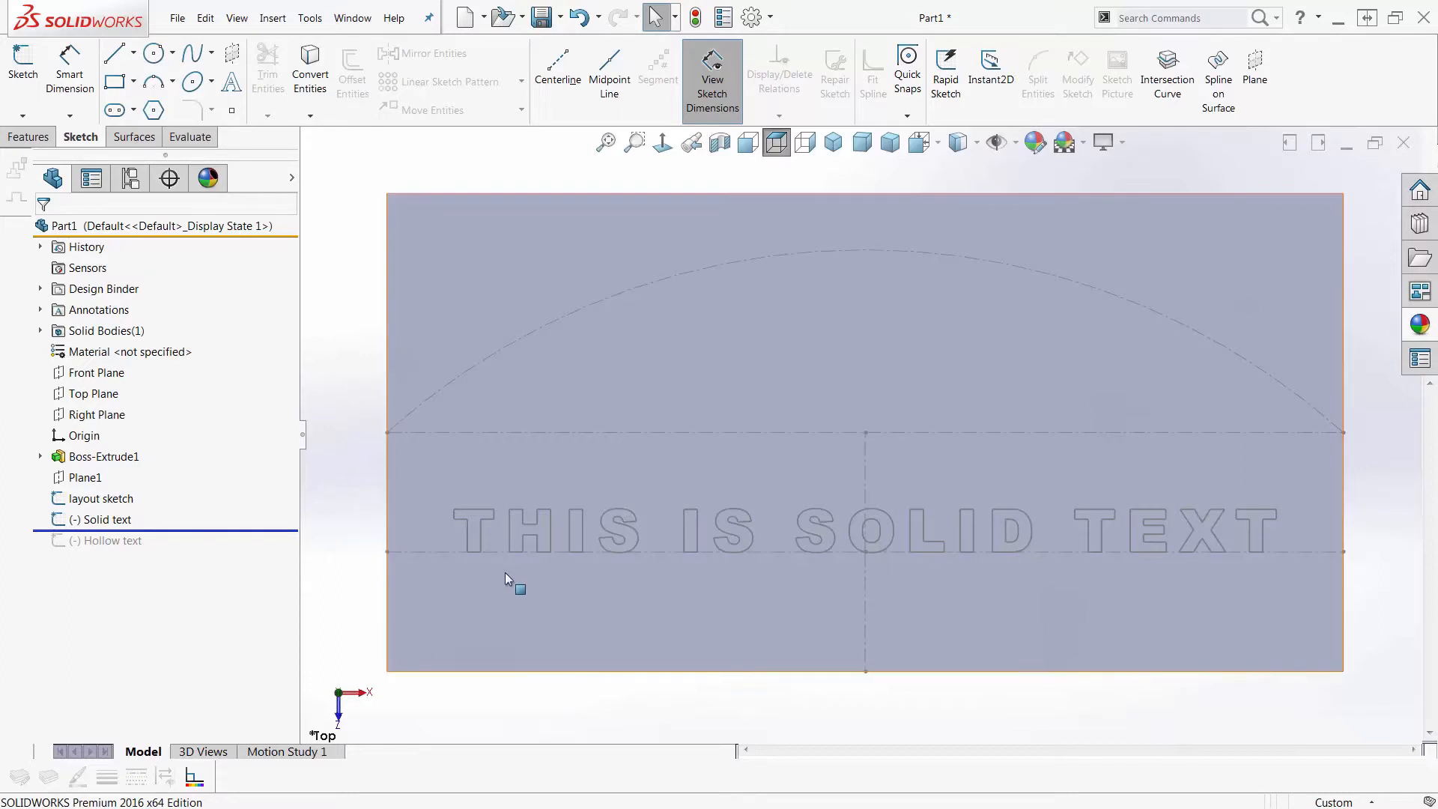
{"action": "mouse_move", "coordinate": [443, 551]}
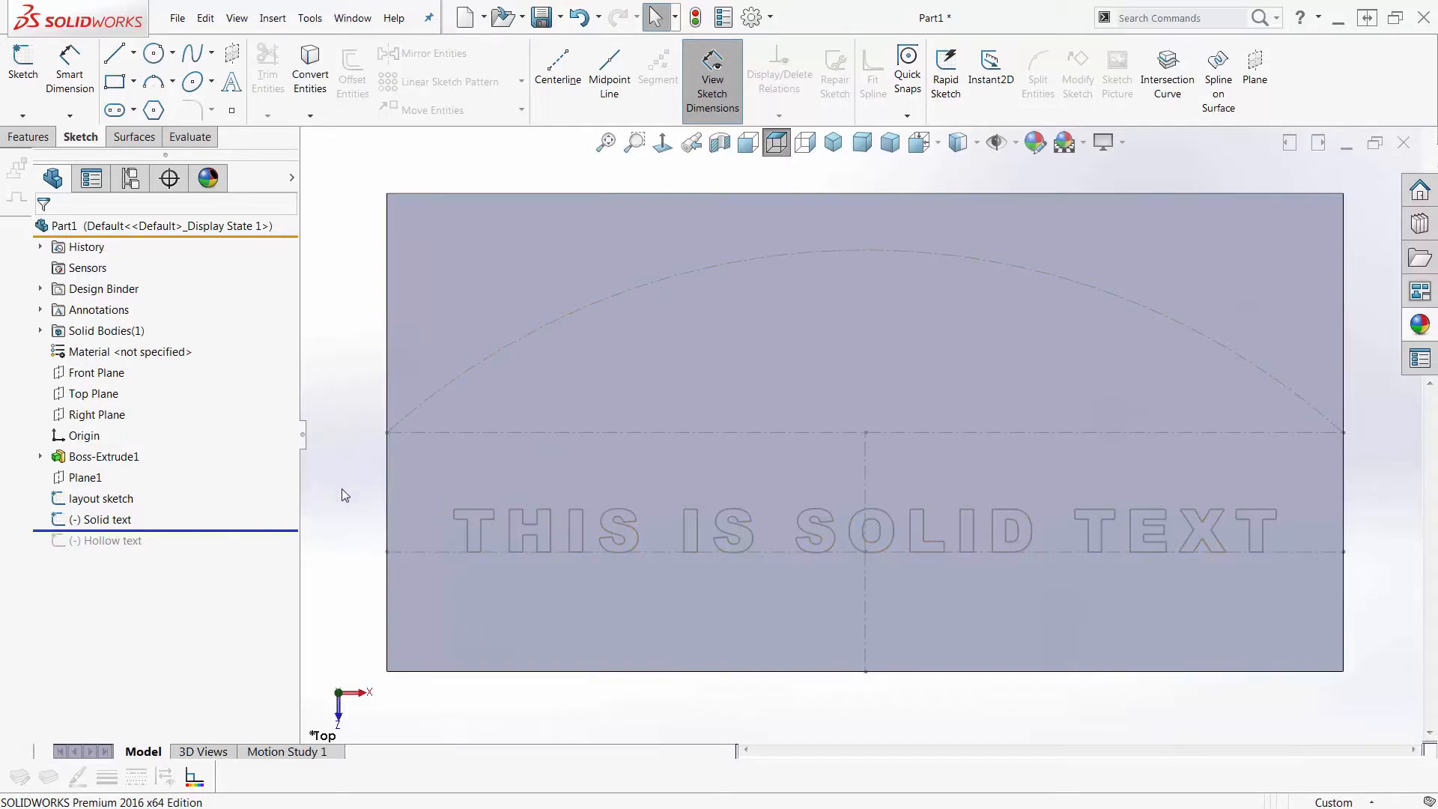
{"action": "mouse_move", "coordinate": [355, 557]}
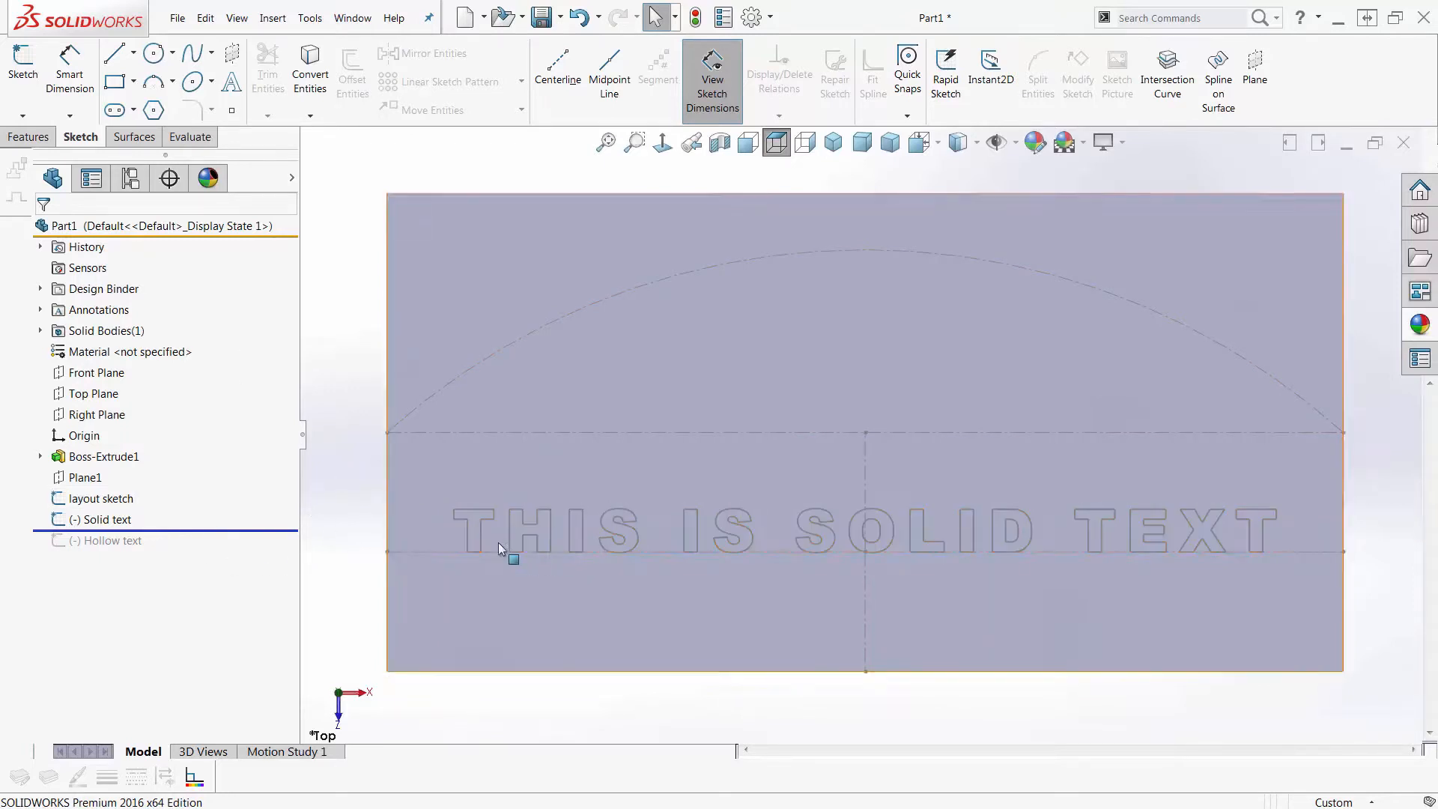
{"action": "left_click", "coordinate": [585, 536]}
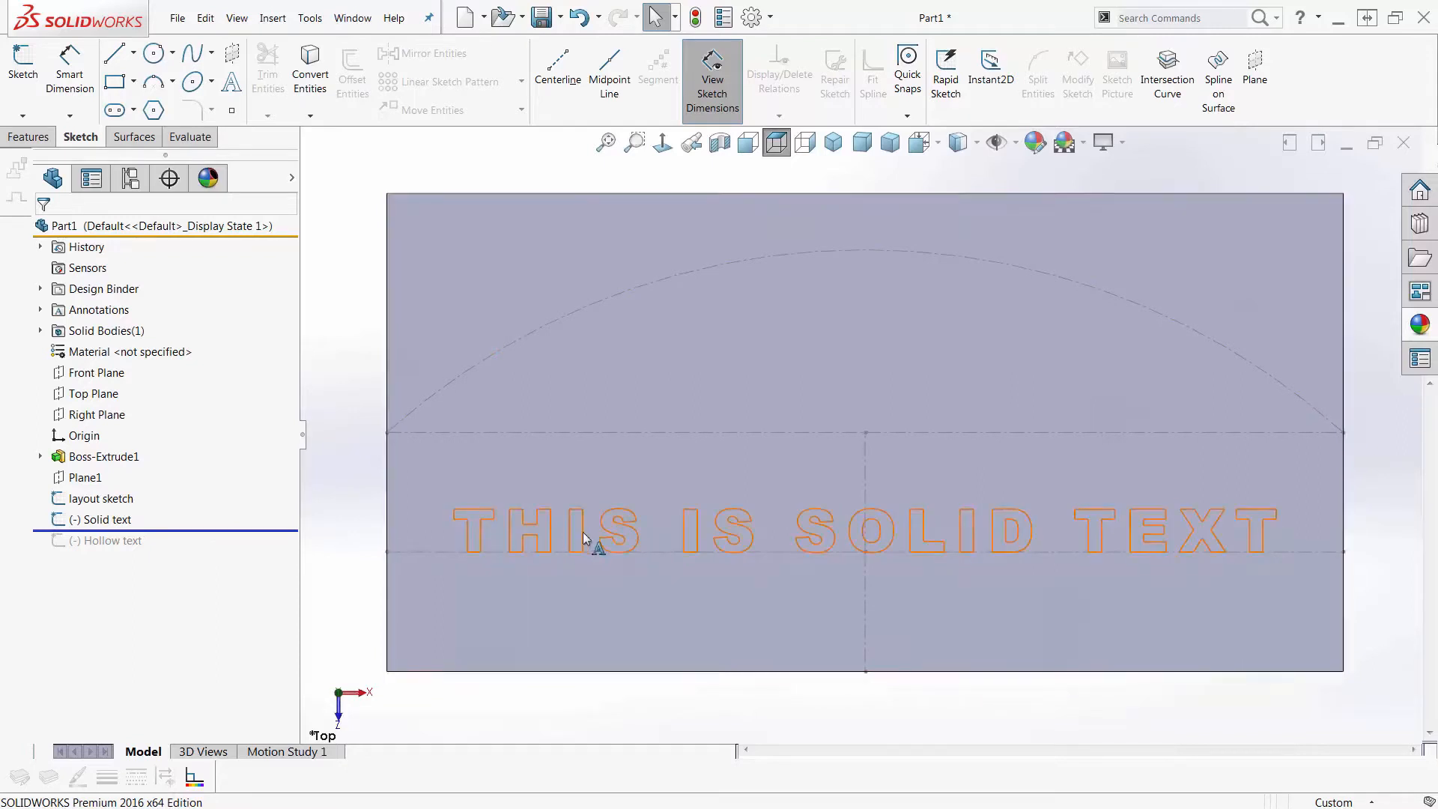
{"action": "left_click", "coordinate": [358, 551]}
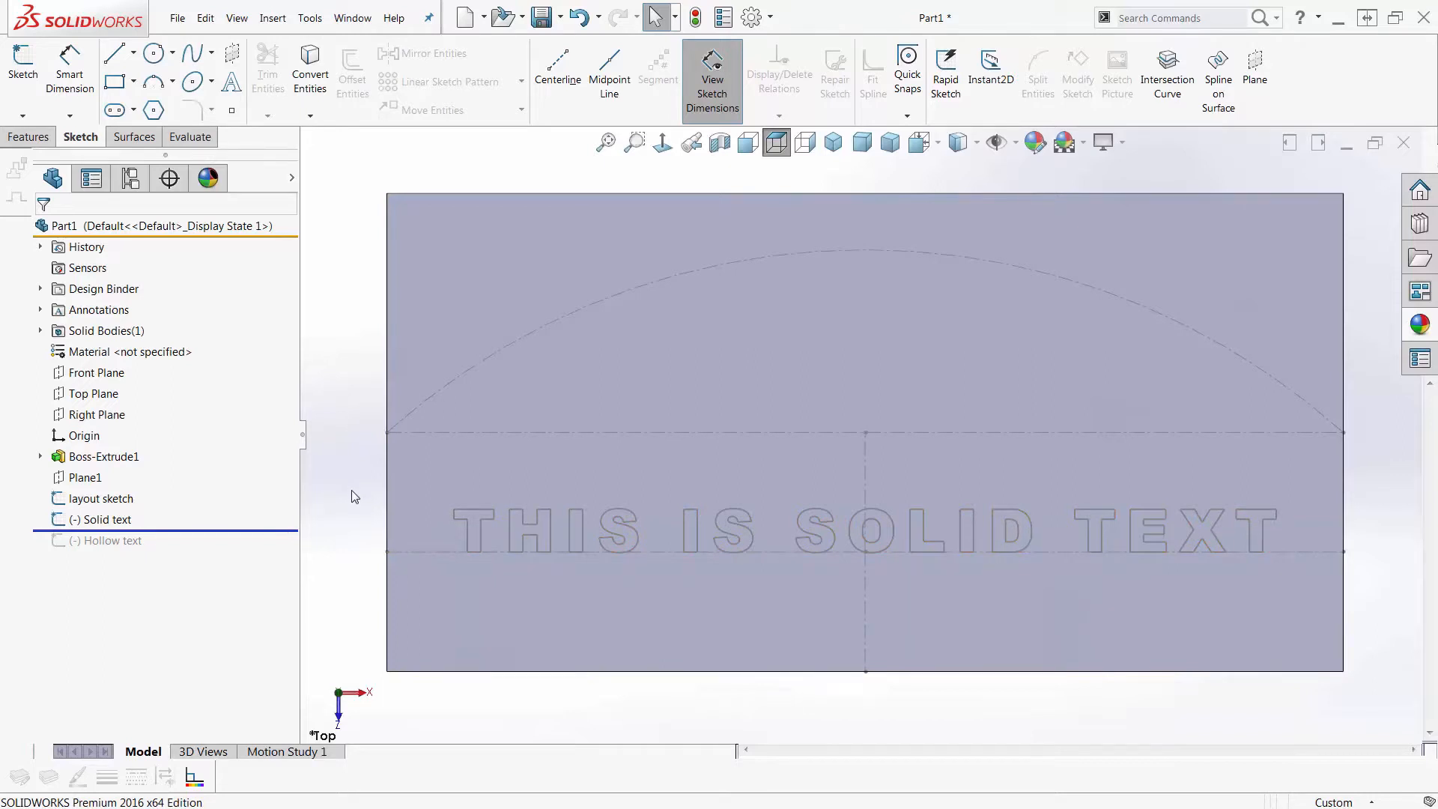
{"action": "left_click", "coordinate": [106, 519]}
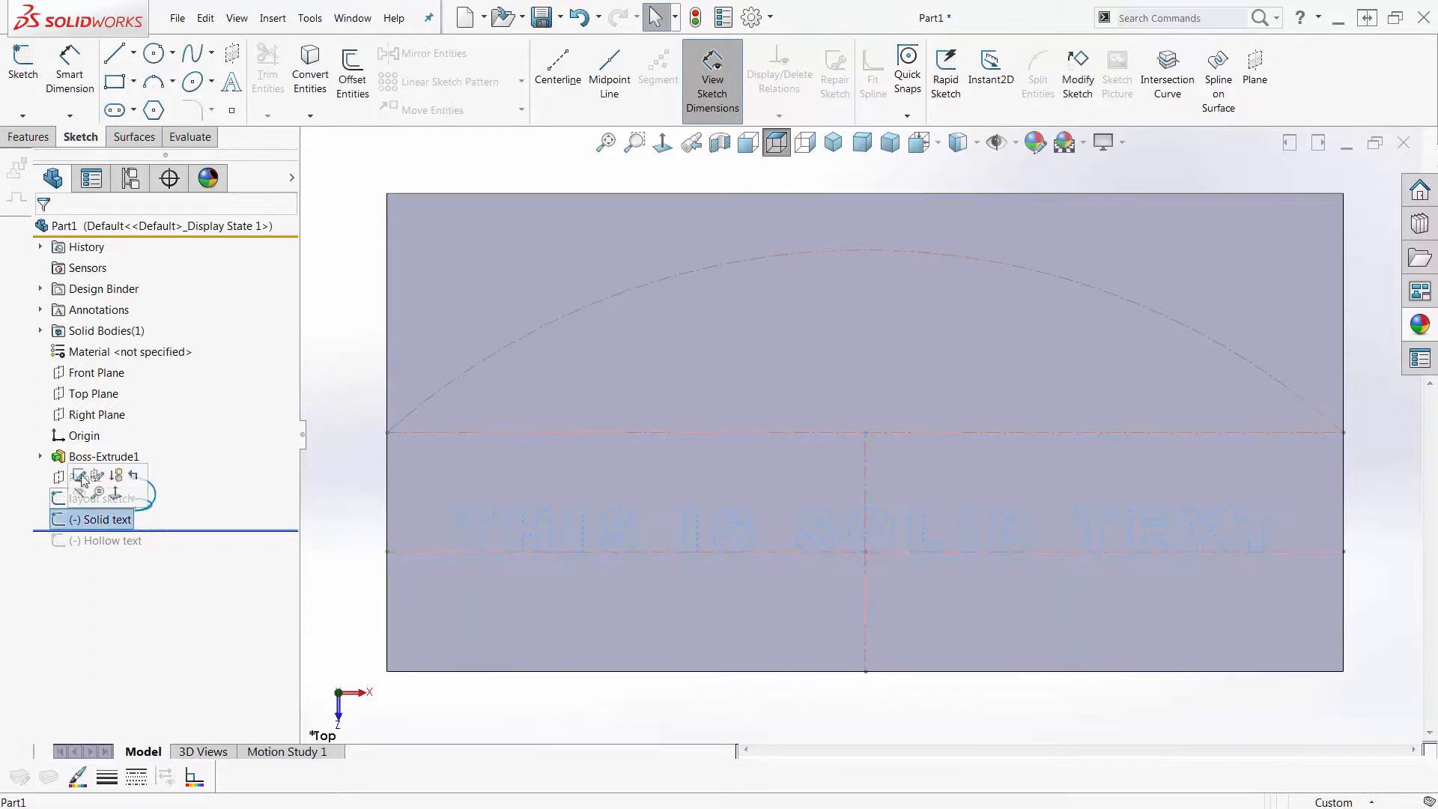
{"action": "left_click", "coordinate": [28, 135]}
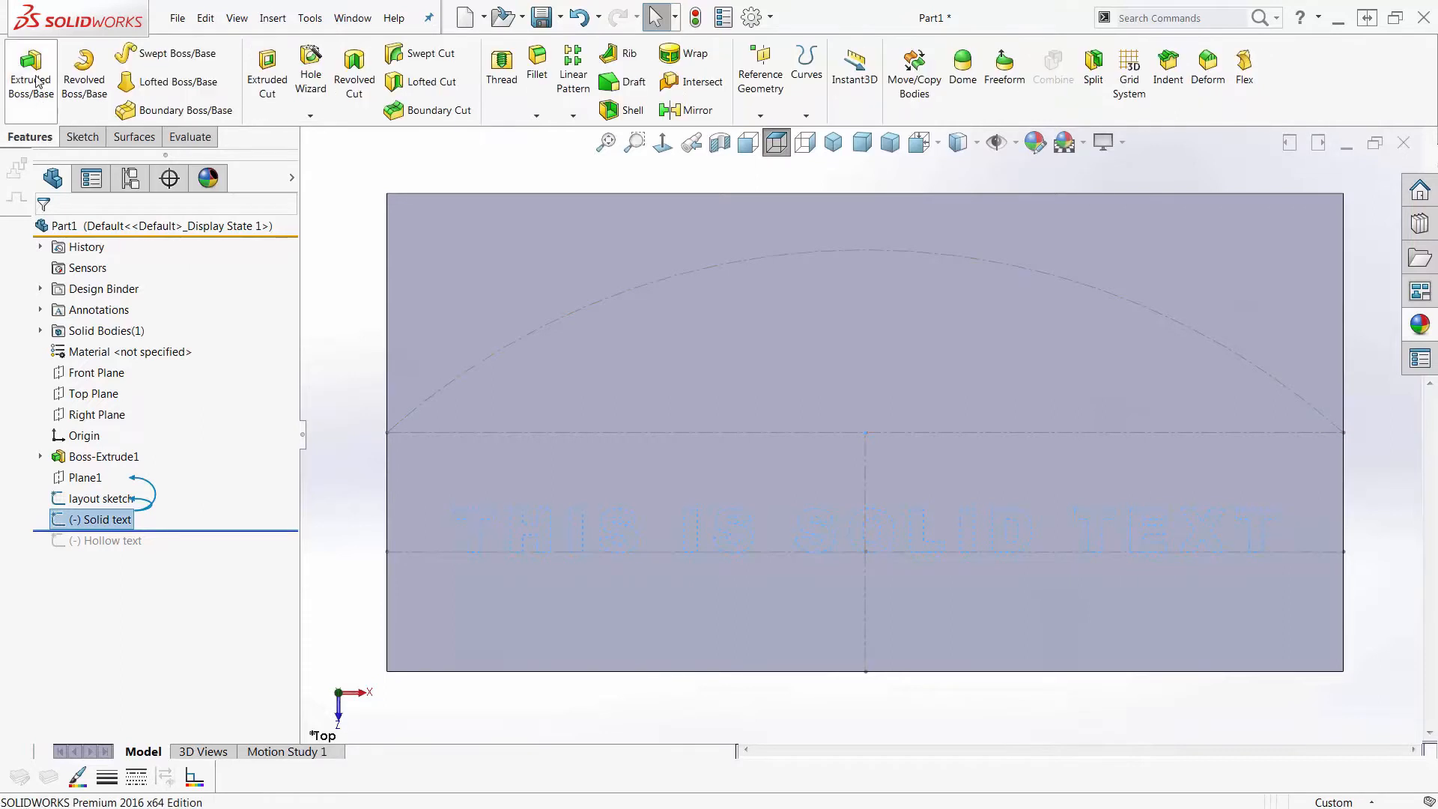
{"action": "left_click", "coordinate": [30, 73]}
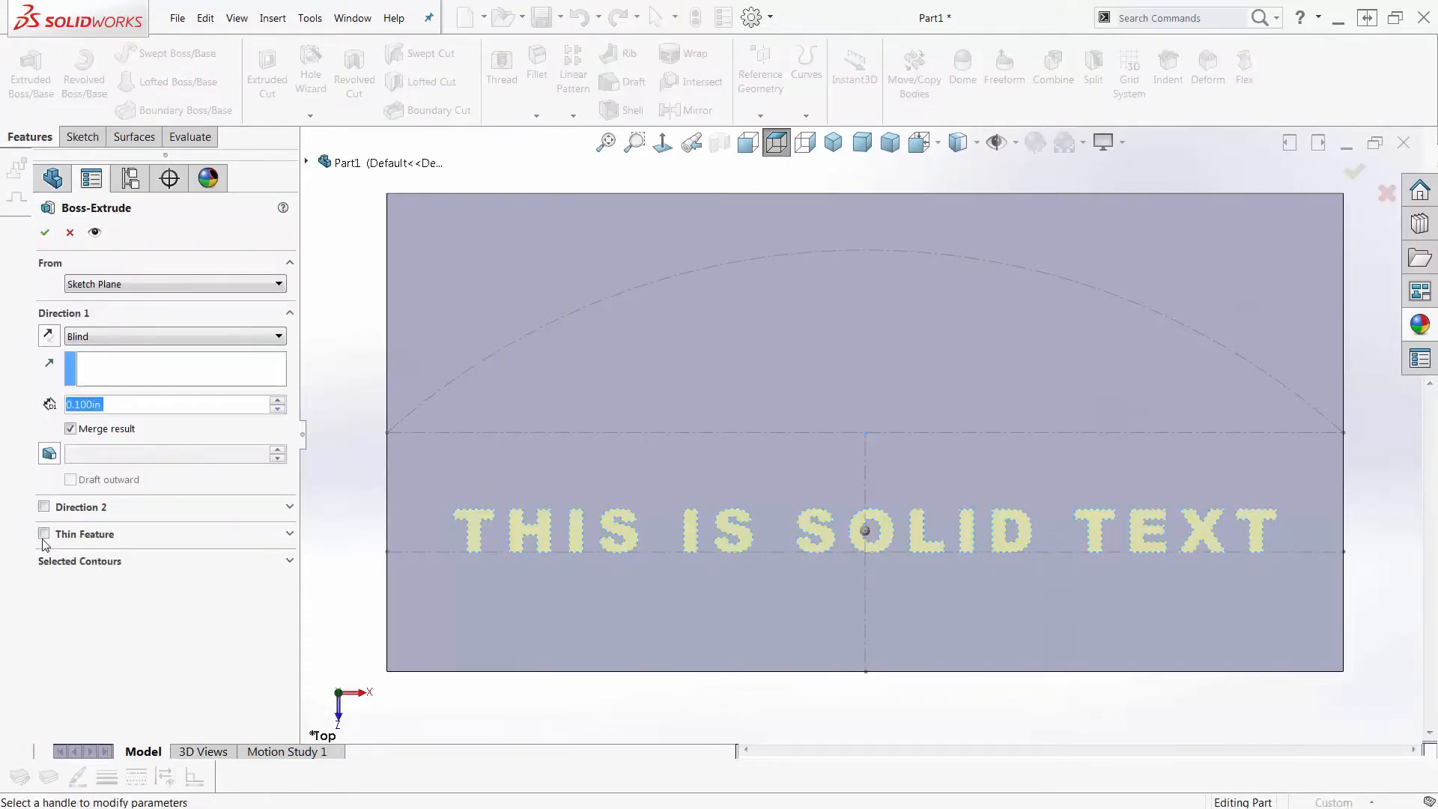
{"action": "left_click", "coordinate": [44, 534]}
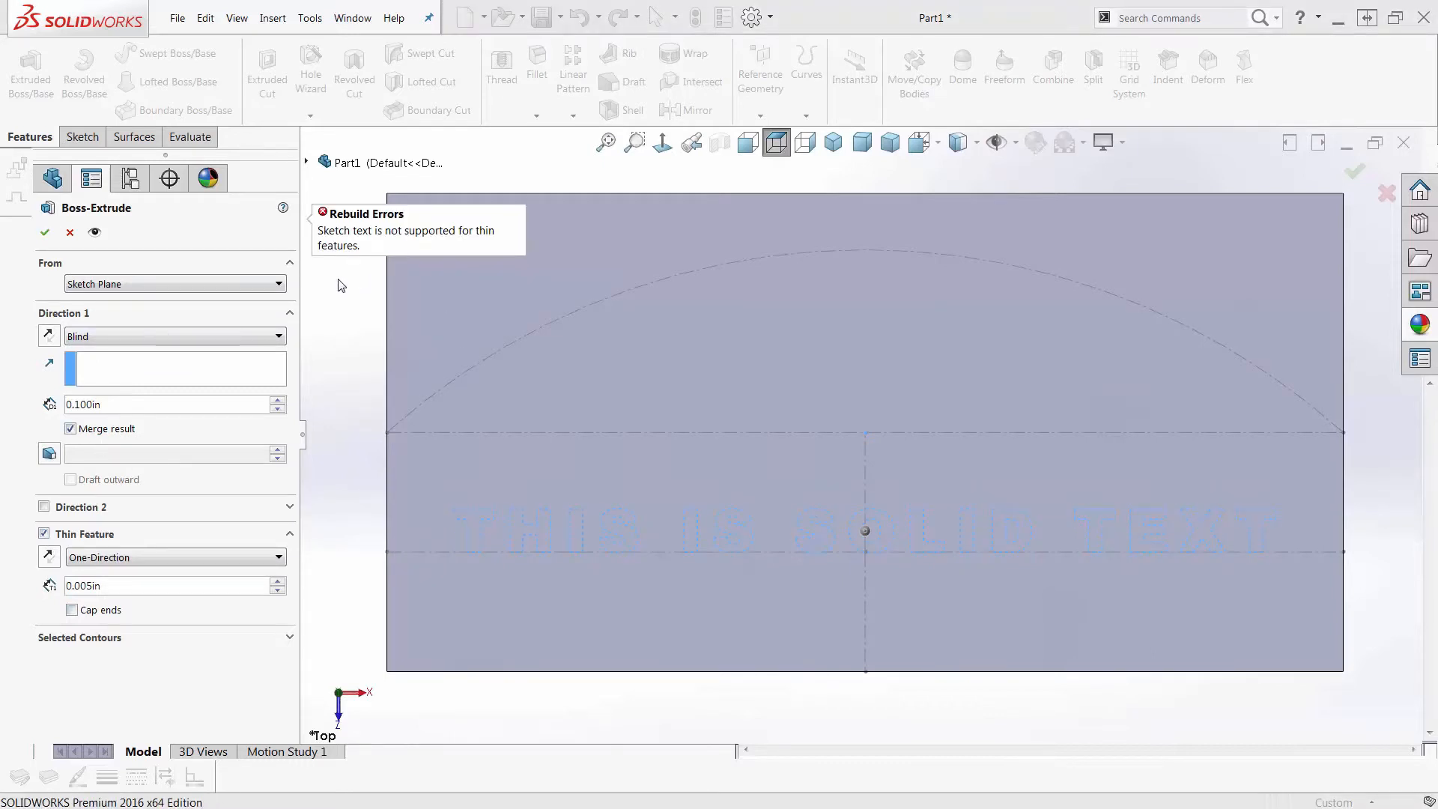
{"action": "mouse_move", "coordinate": [366, 267]}
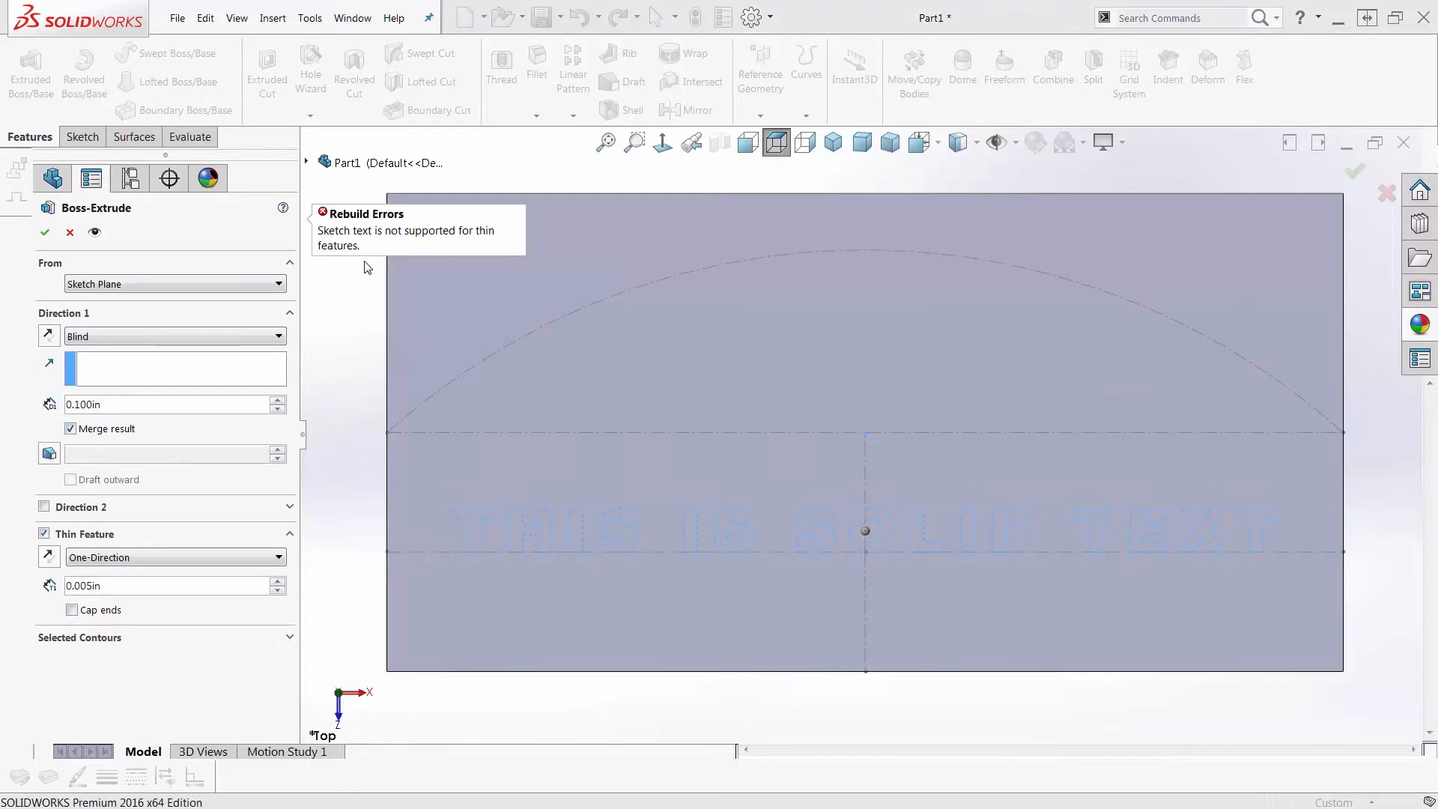
{"action": "mouse_move", "coordinate": [328, 281]}
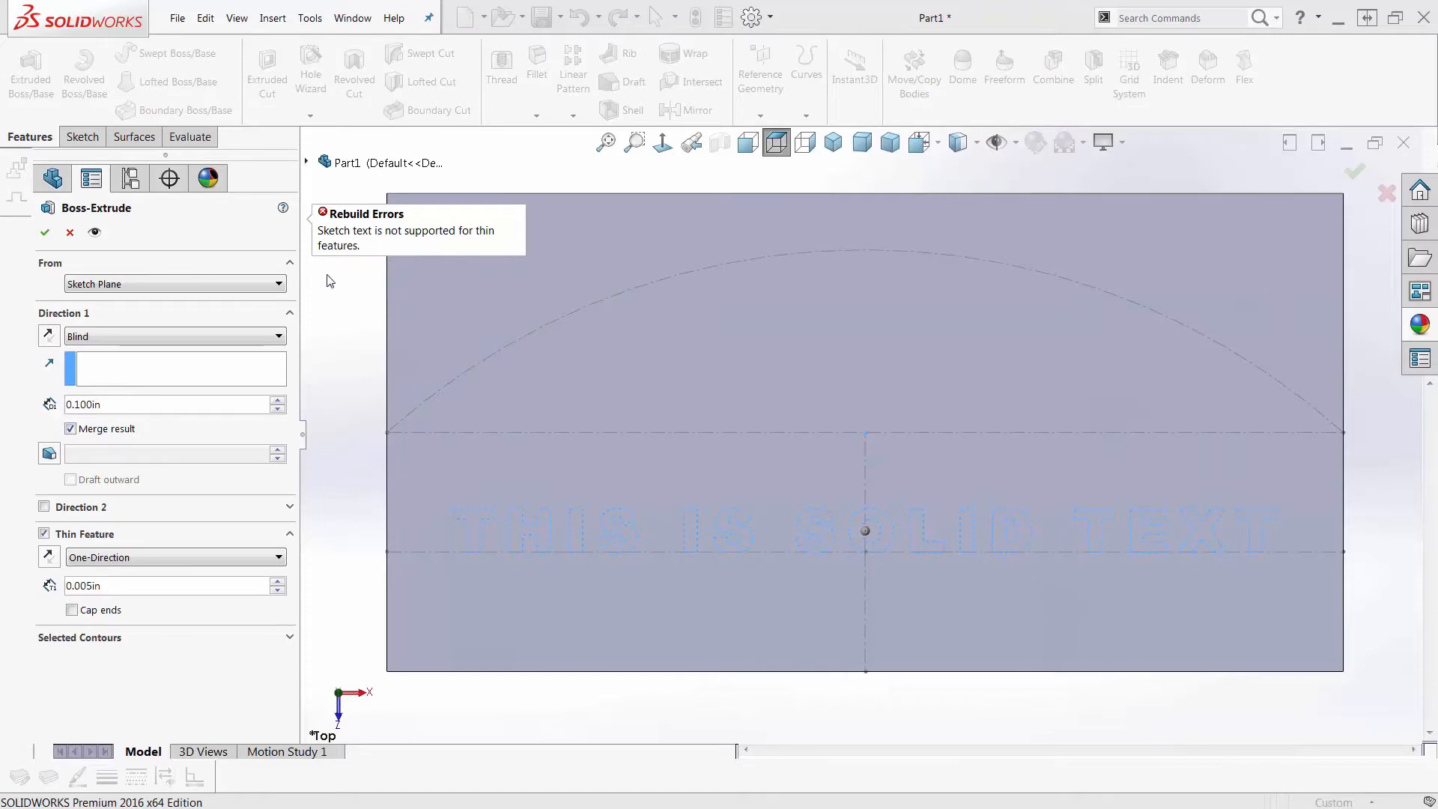
{"action": "left_click", "coordinate": [69, 232]}
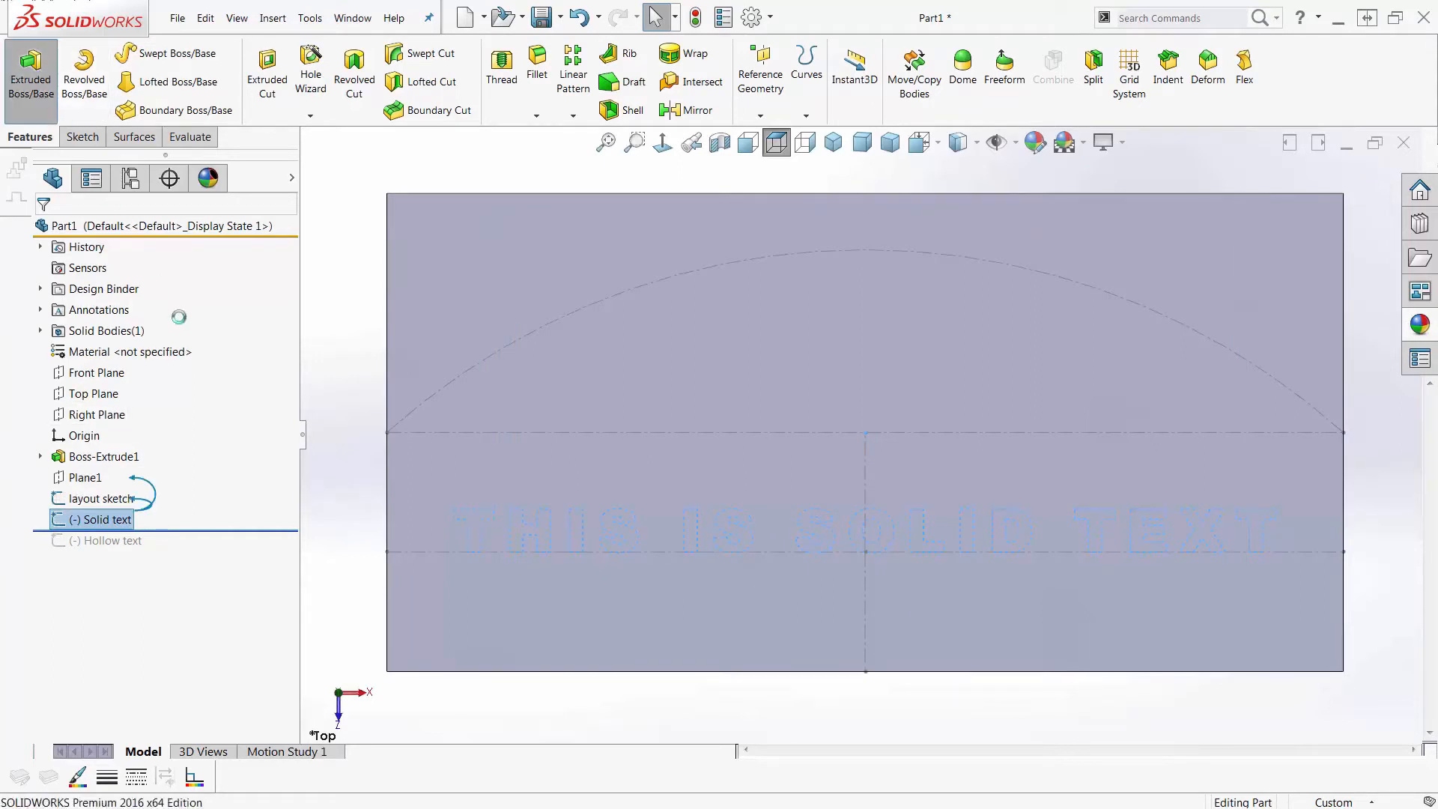
Step: Extrude the 'THIS IS SOLID TEXT' sketch Up To Surface at the plate face, then select Plane1
{"action": "left_click", "coordinate": [30, 73]}
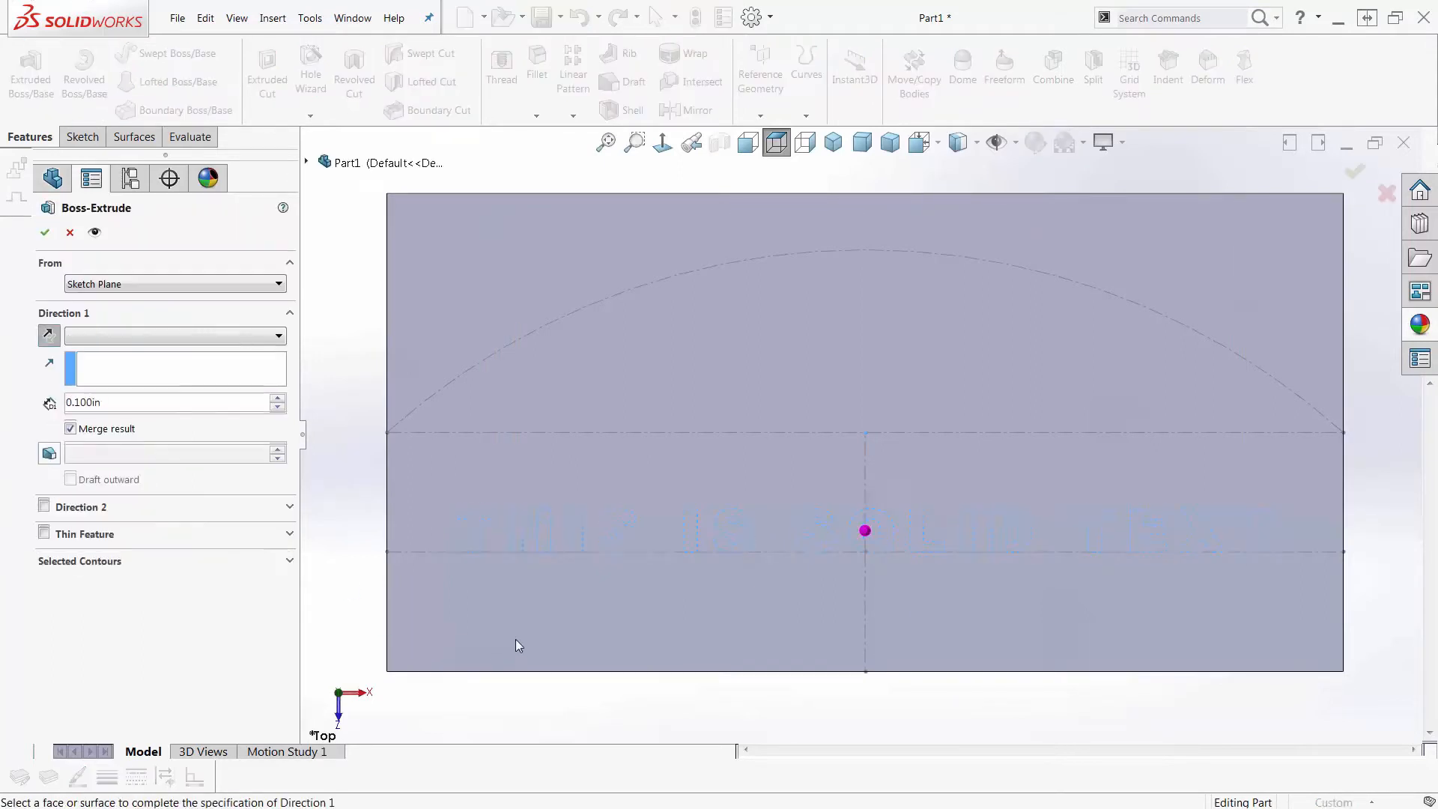
{"action": "left_click", "coordinate": [865, 529]}
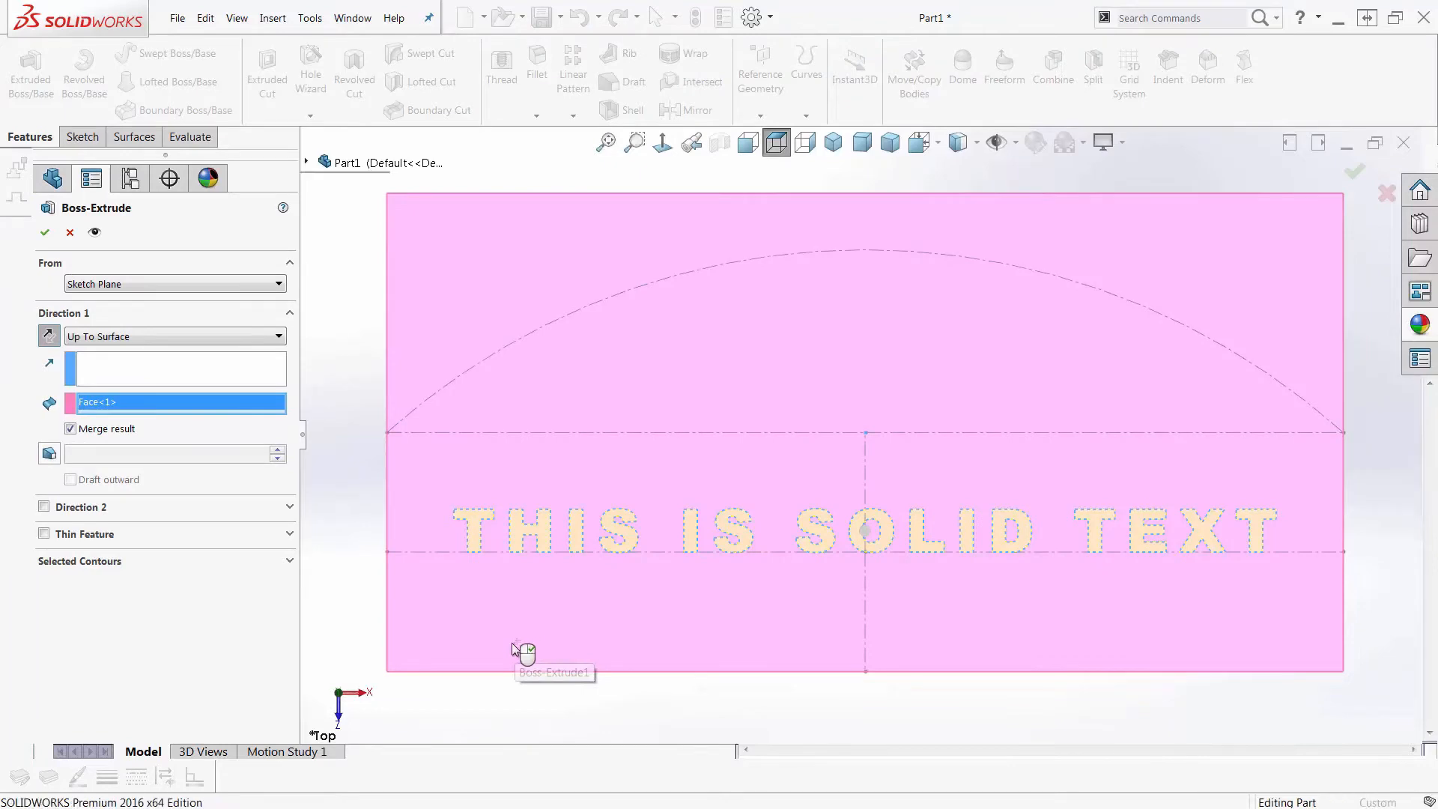
{"action": "left_click", "coordinate": [44, 231]}
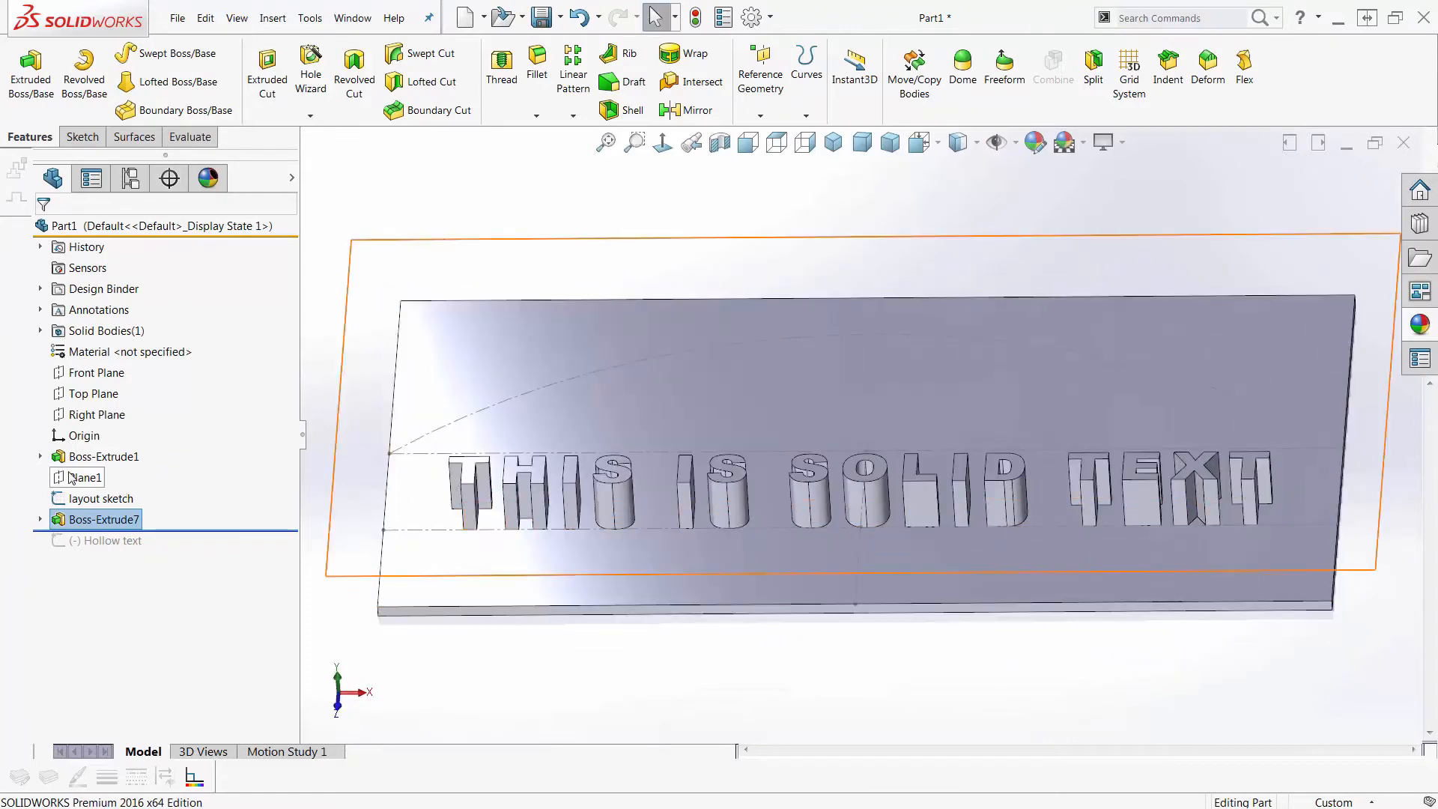
{"action": "left_click", "coordinate": [86, 477]}
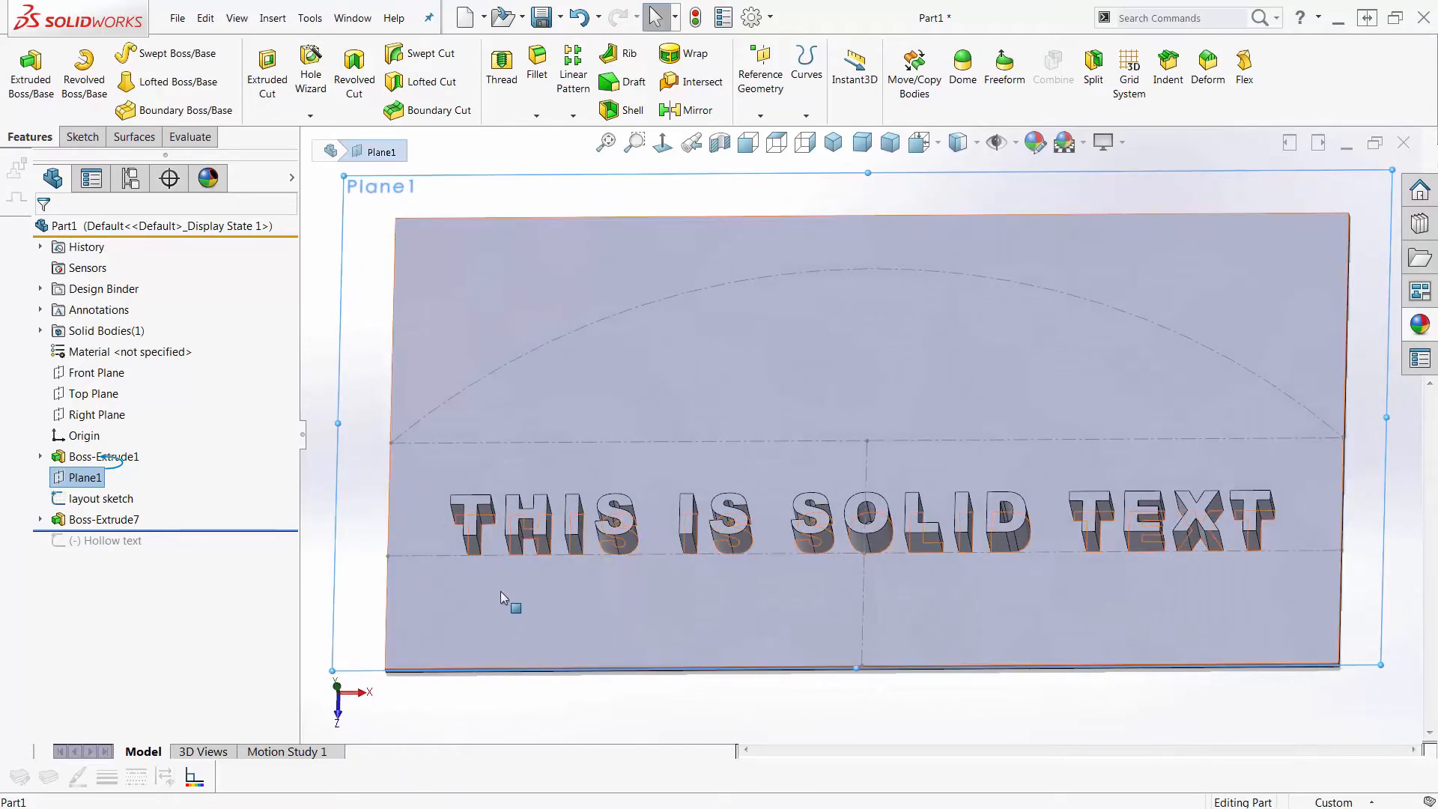
{"action": "mouse_move", "coordinate": [503, 607]}
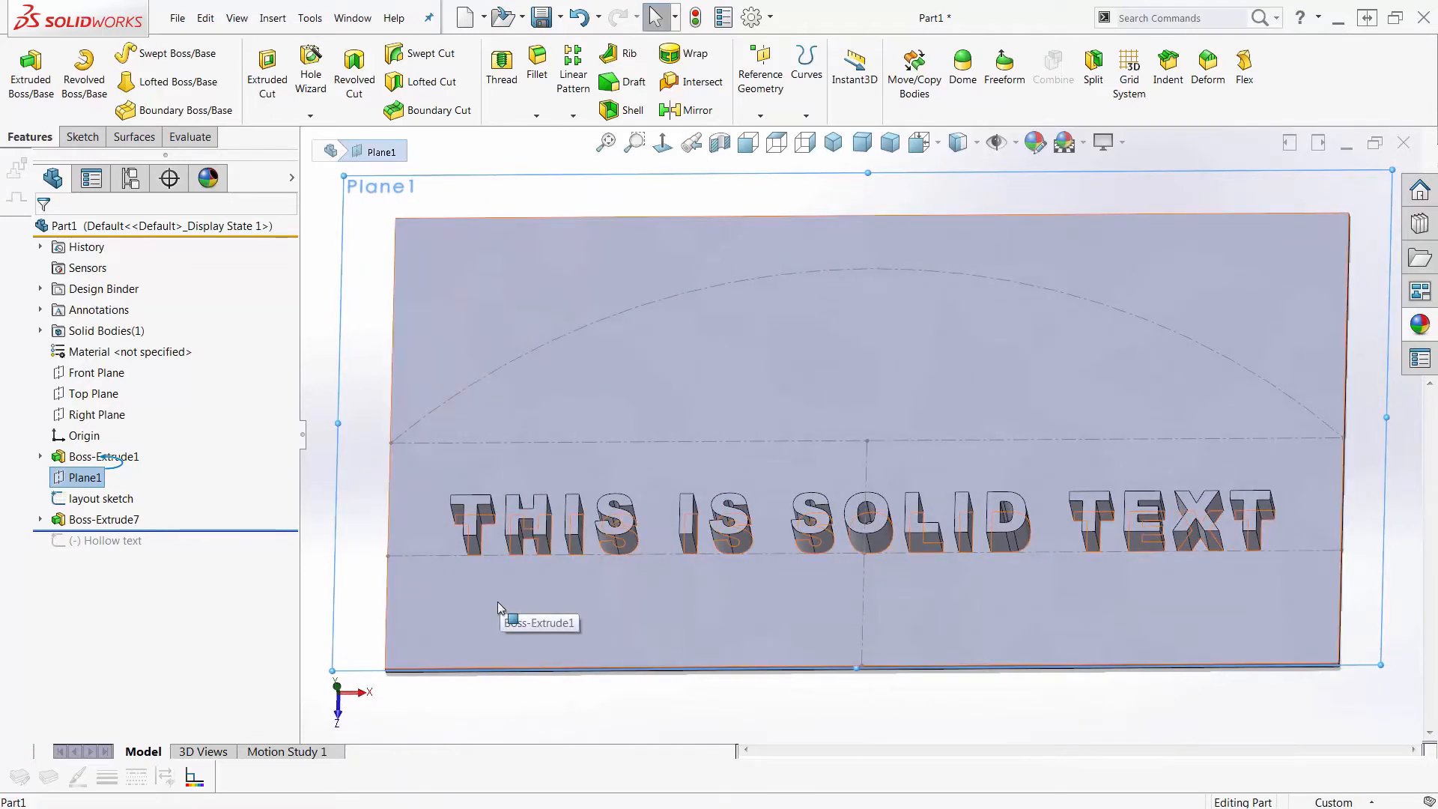
{"action": "mouse_move", "coordinate": [342, 298]}
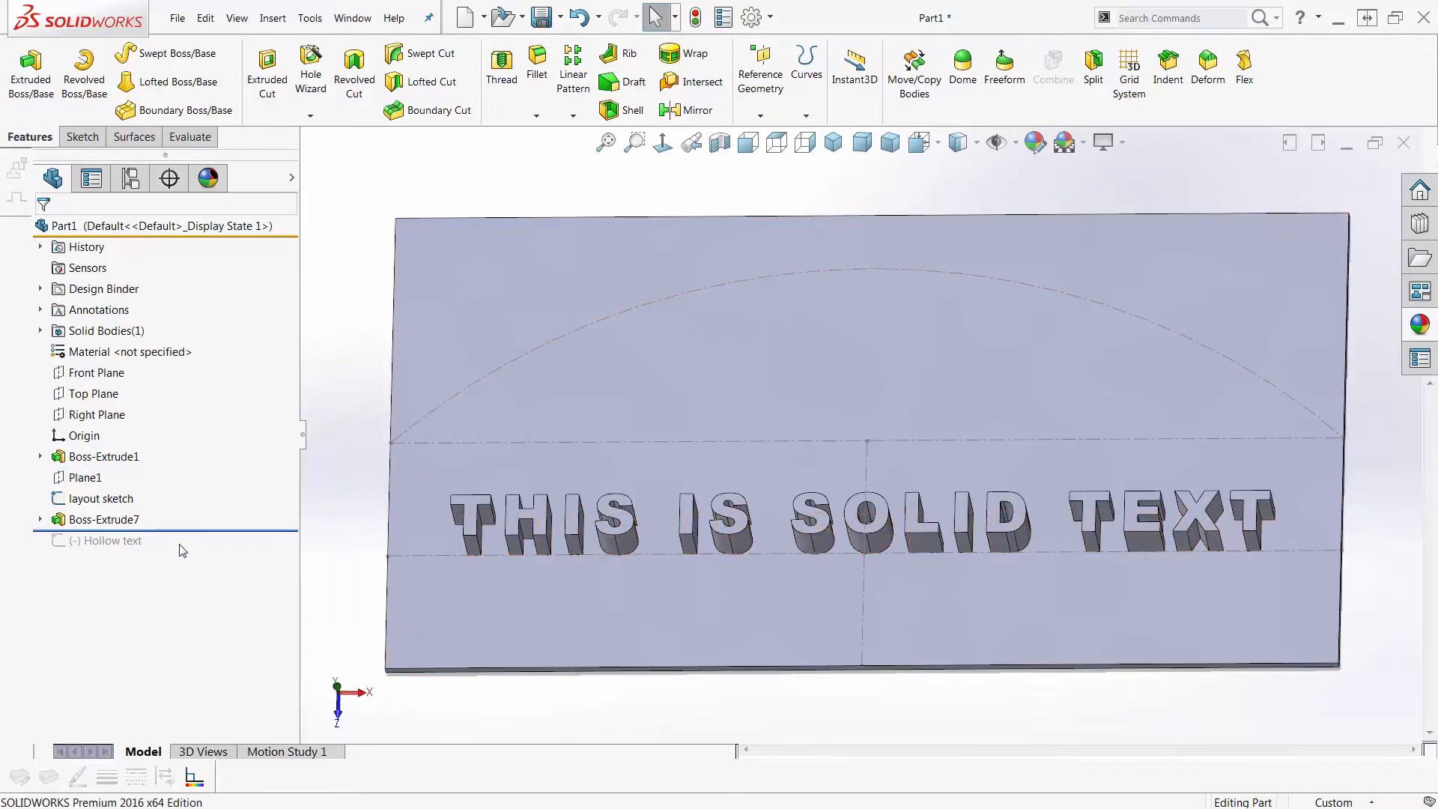
{"action": "left_click", "coordinate": [111, 539]}
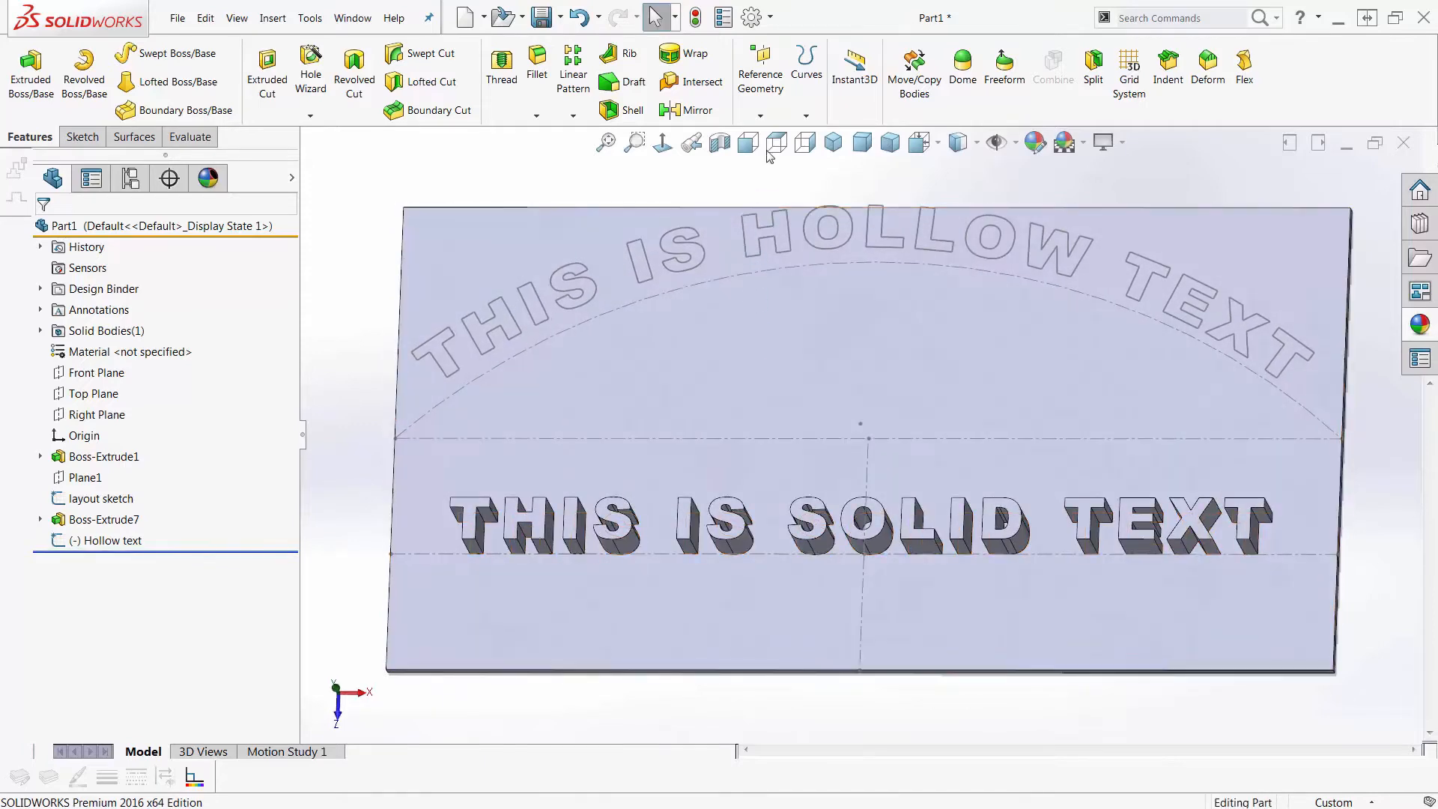
{"action": "left_click", "coordinate": [776, 143]}
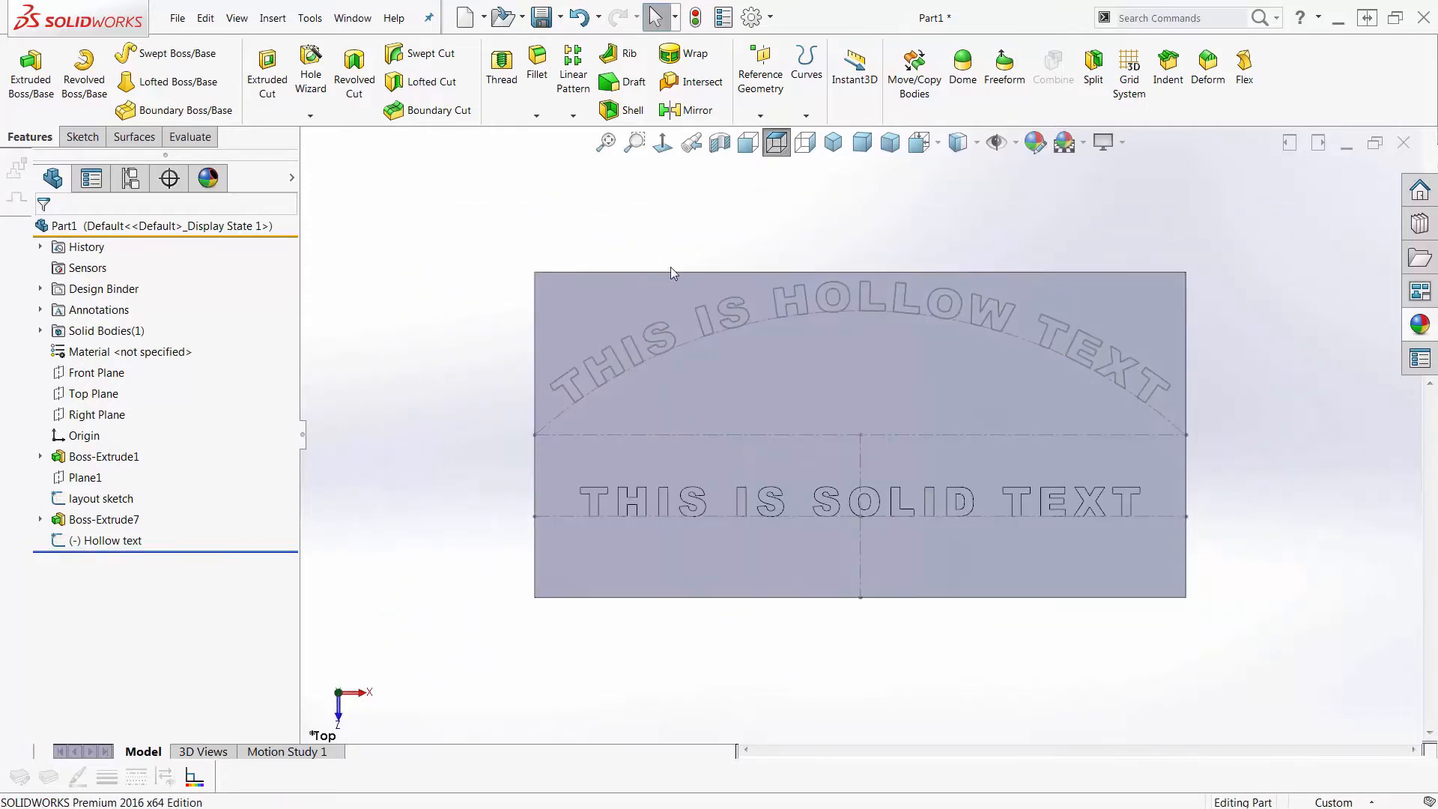
{"action": "mouse_move", "coordinate": [810, 575]}
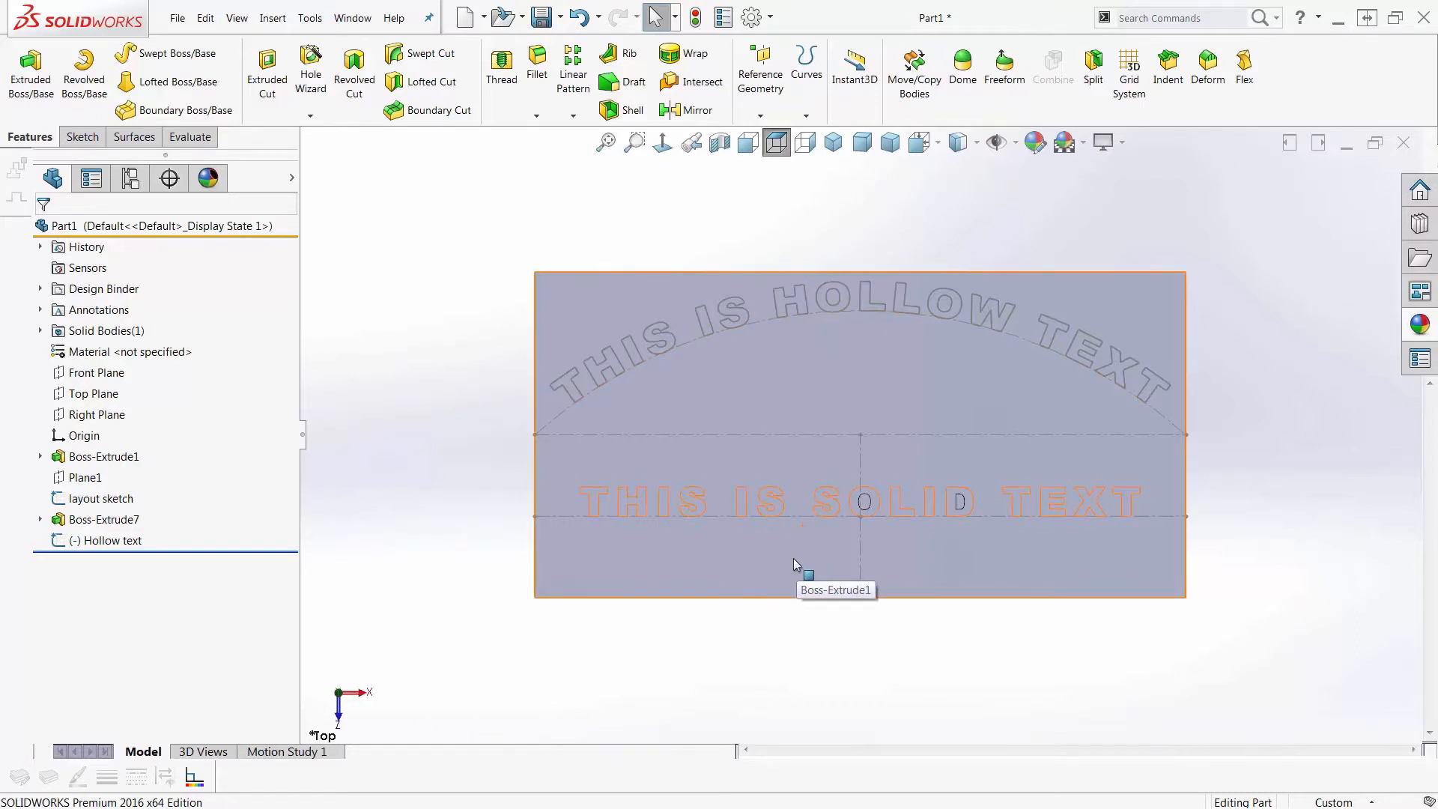
{"action": "left_click", "coordinate": [422, 373]}
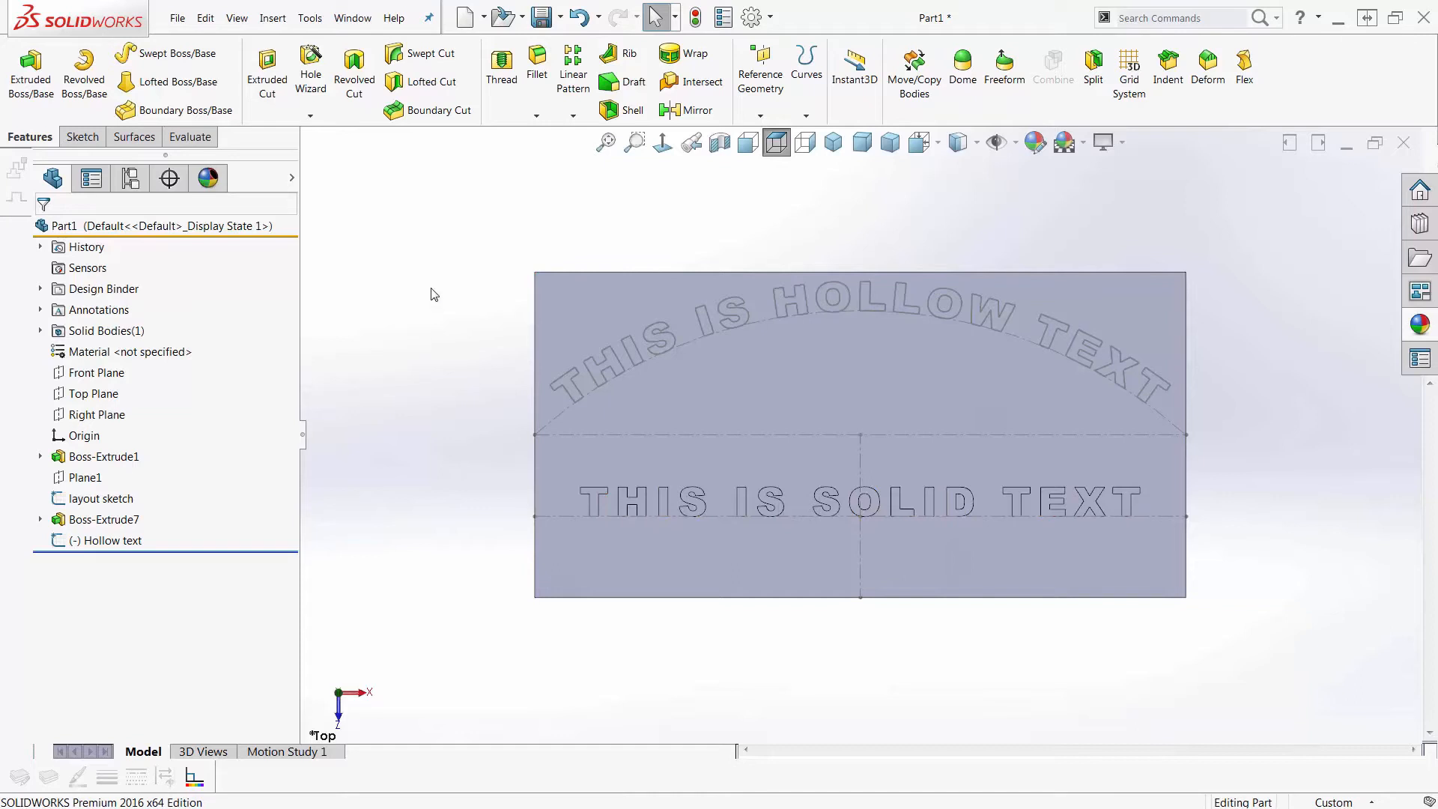
{"action": "mouse_move", "coordinate": [432, 232]}
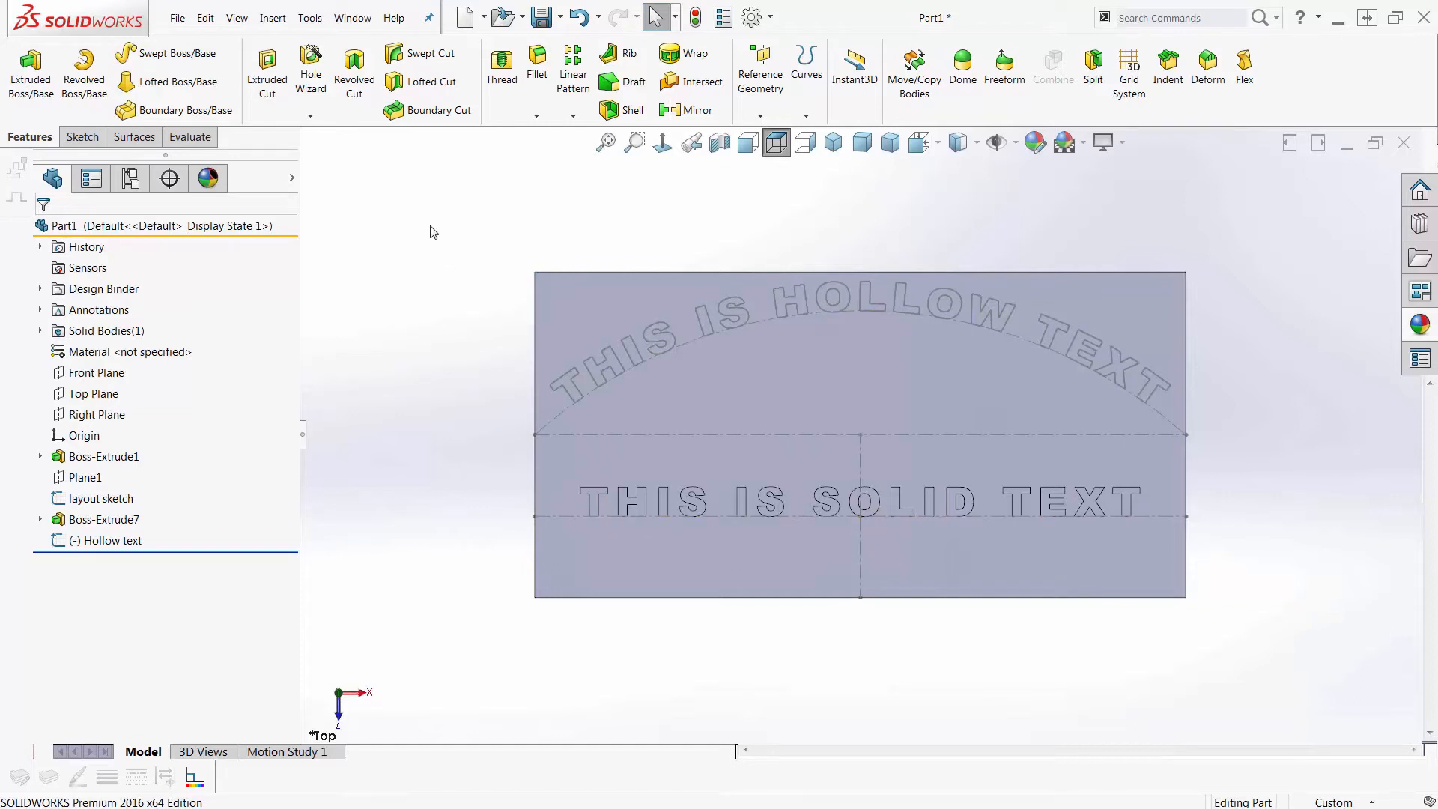
{"action": "mouse_move", "coordinate": [448, 287]}
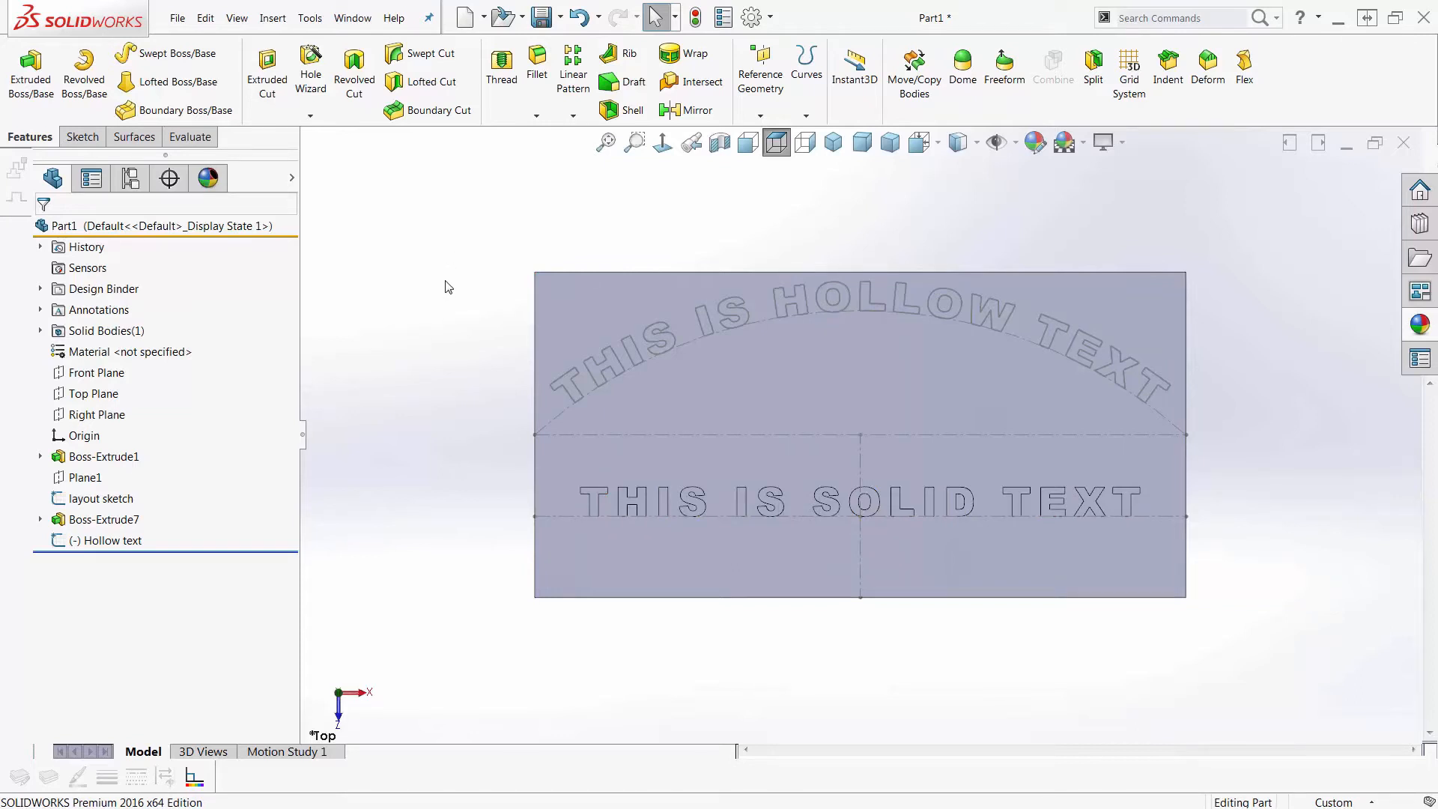
{"action": "mouse_move", "coordinate": [412, 281]}
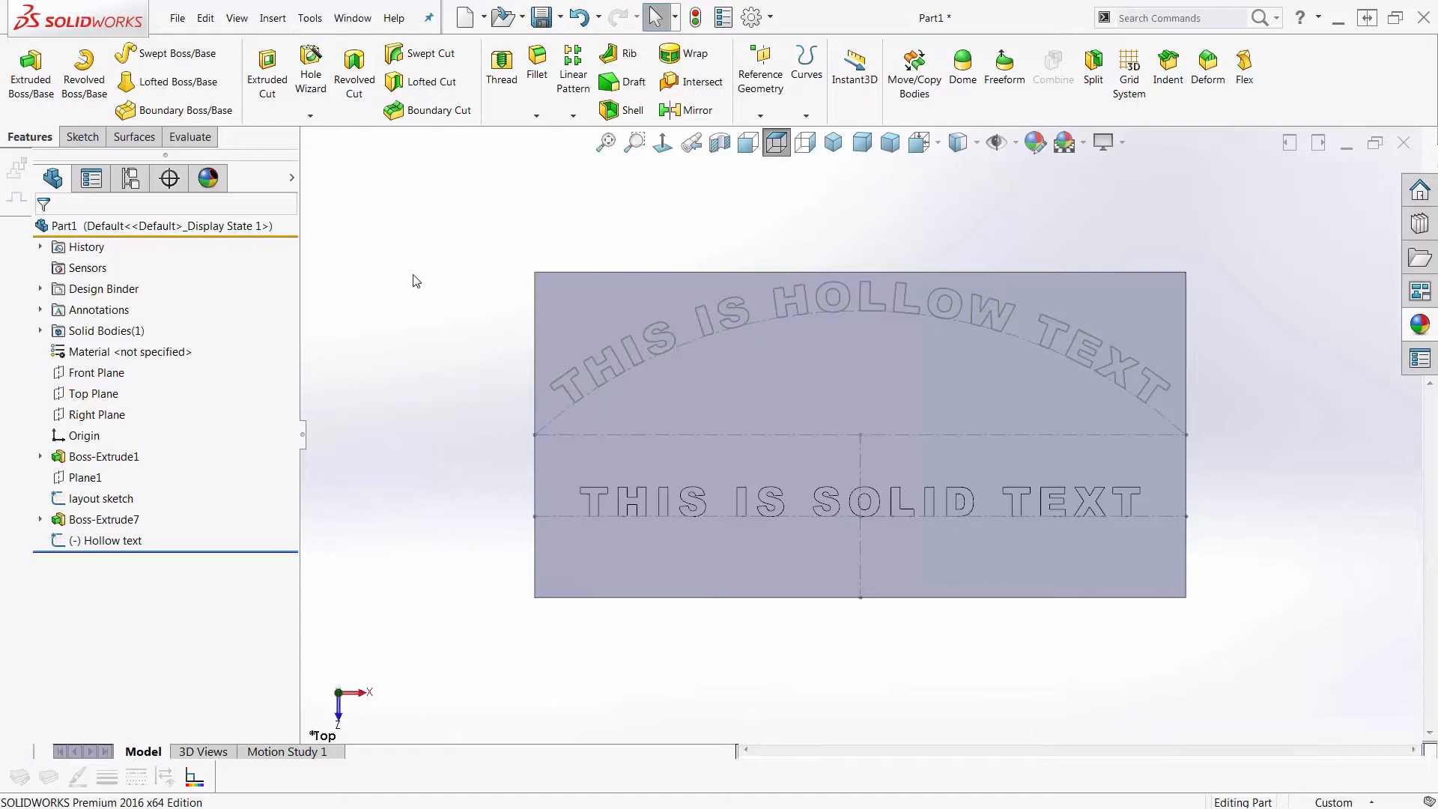
{"action": "mouse_move", "coordinate": [447, 418]}
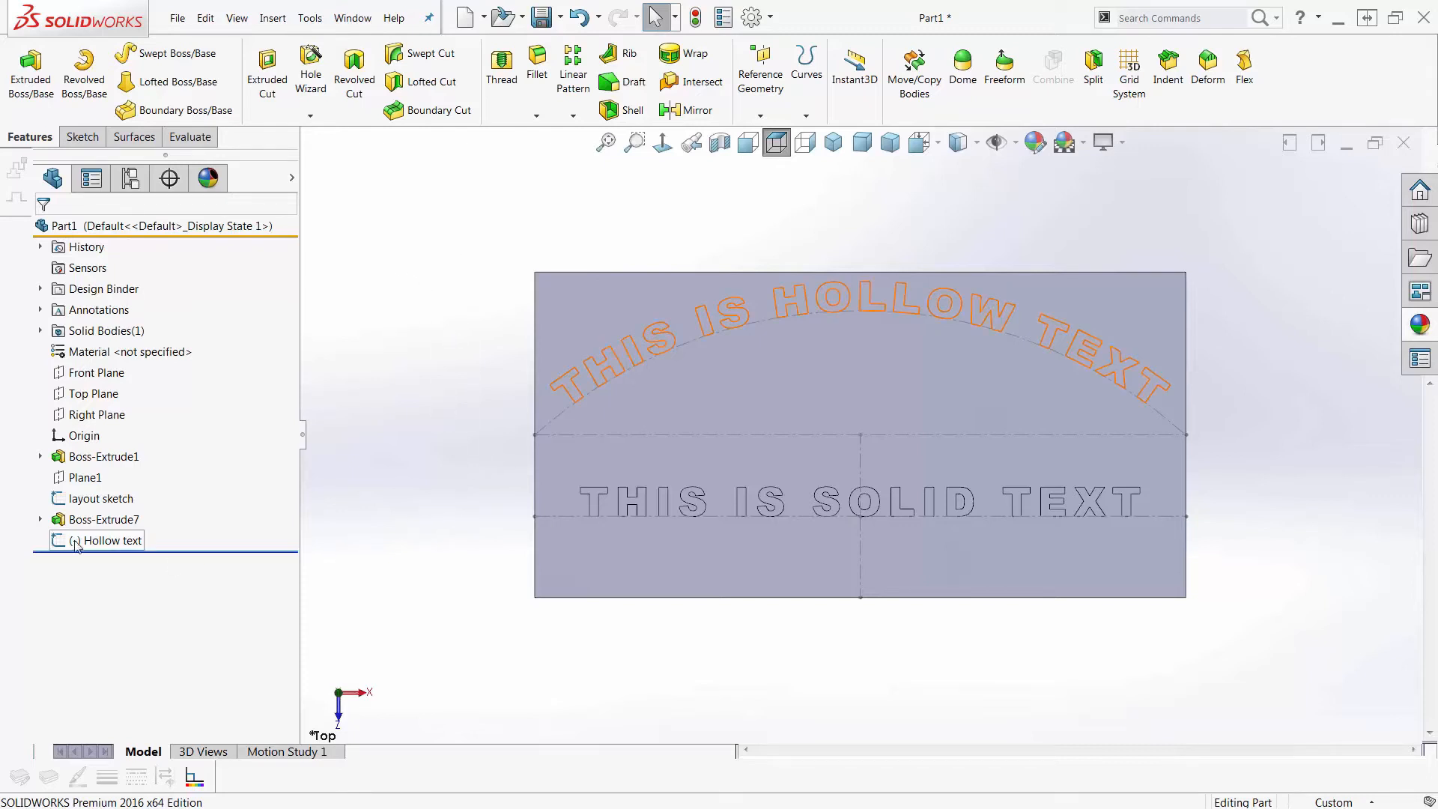
Step: Create a 0.030 in rib from the Hollow text sketch, trying each thickness side
{"action": "left_click", "coordinate": [113, 540]}
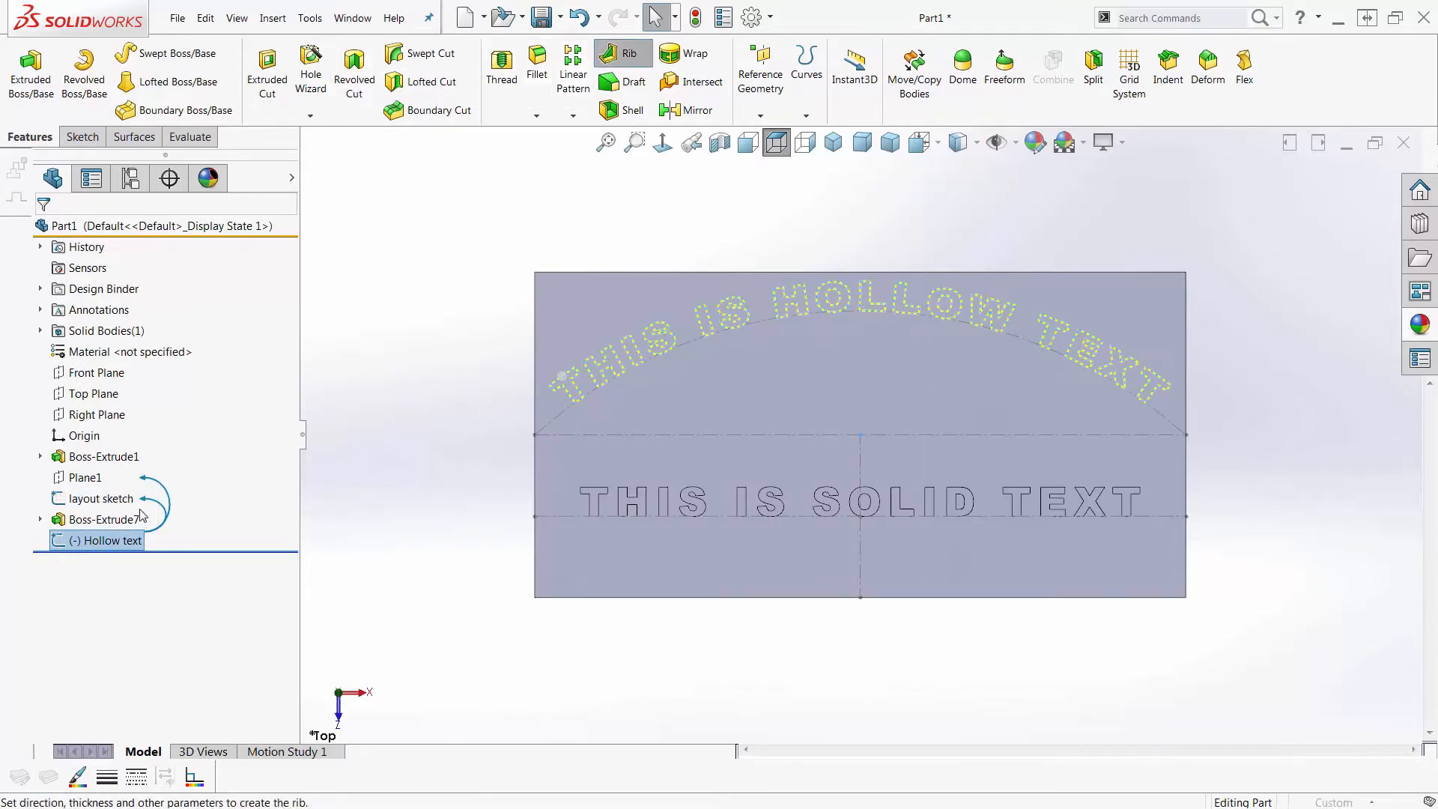
{"action": "left_click", "coordinate": [629, 54]}
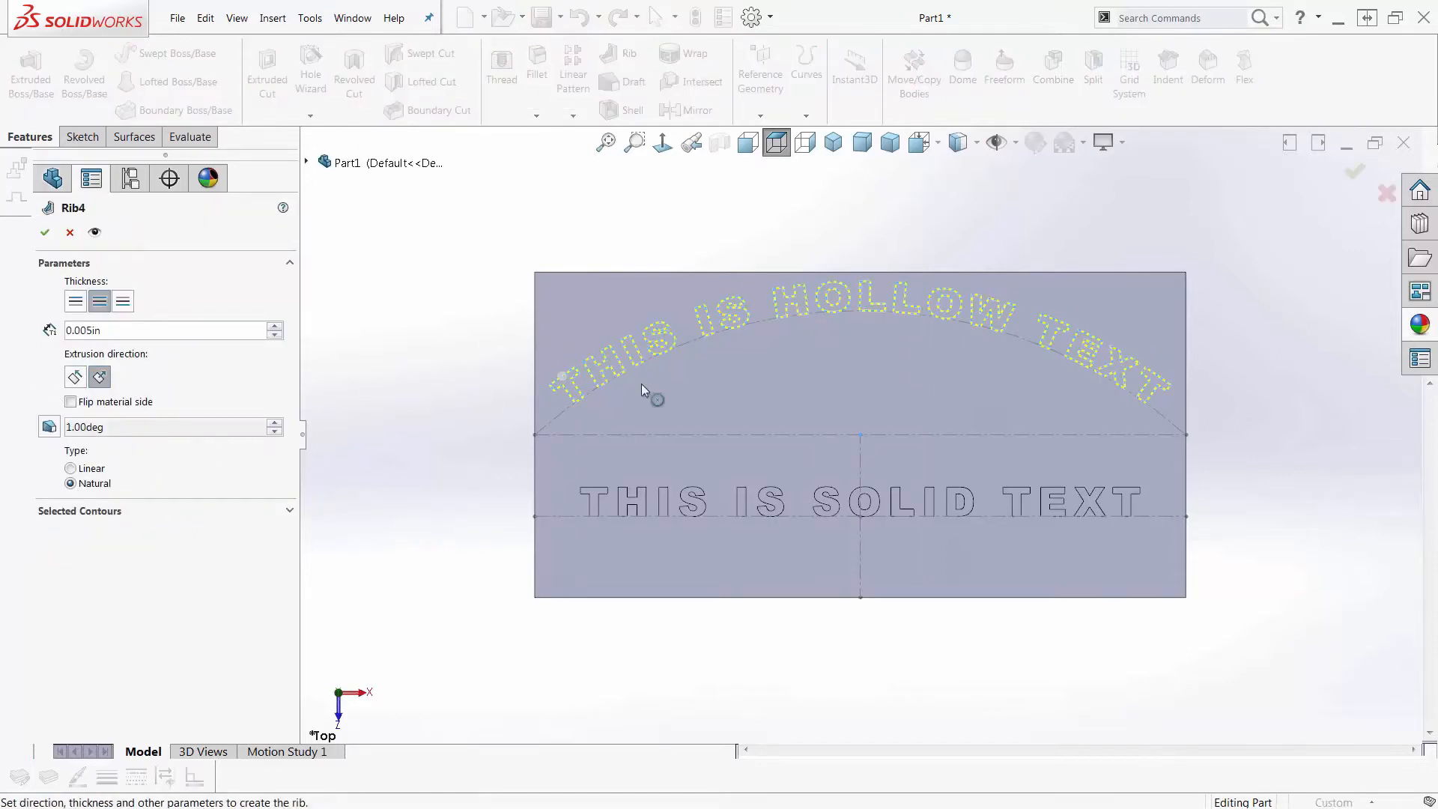
{"action": "scroll", "scroll_direction": "up", "scroll_amount": 3}
{"action": "type", "text": "0.030"}
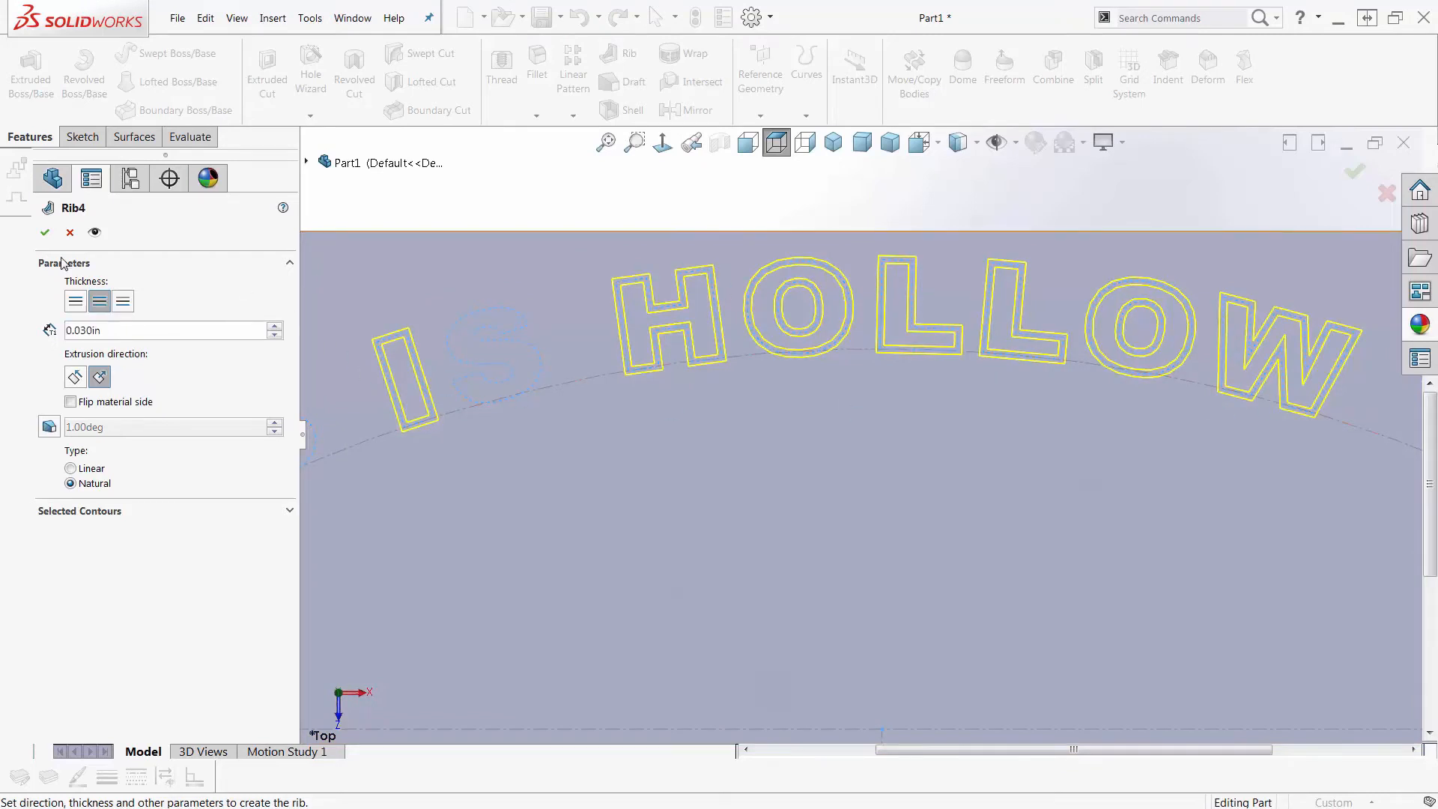
{"action": "left_click", "coordinate": [123, 301]}
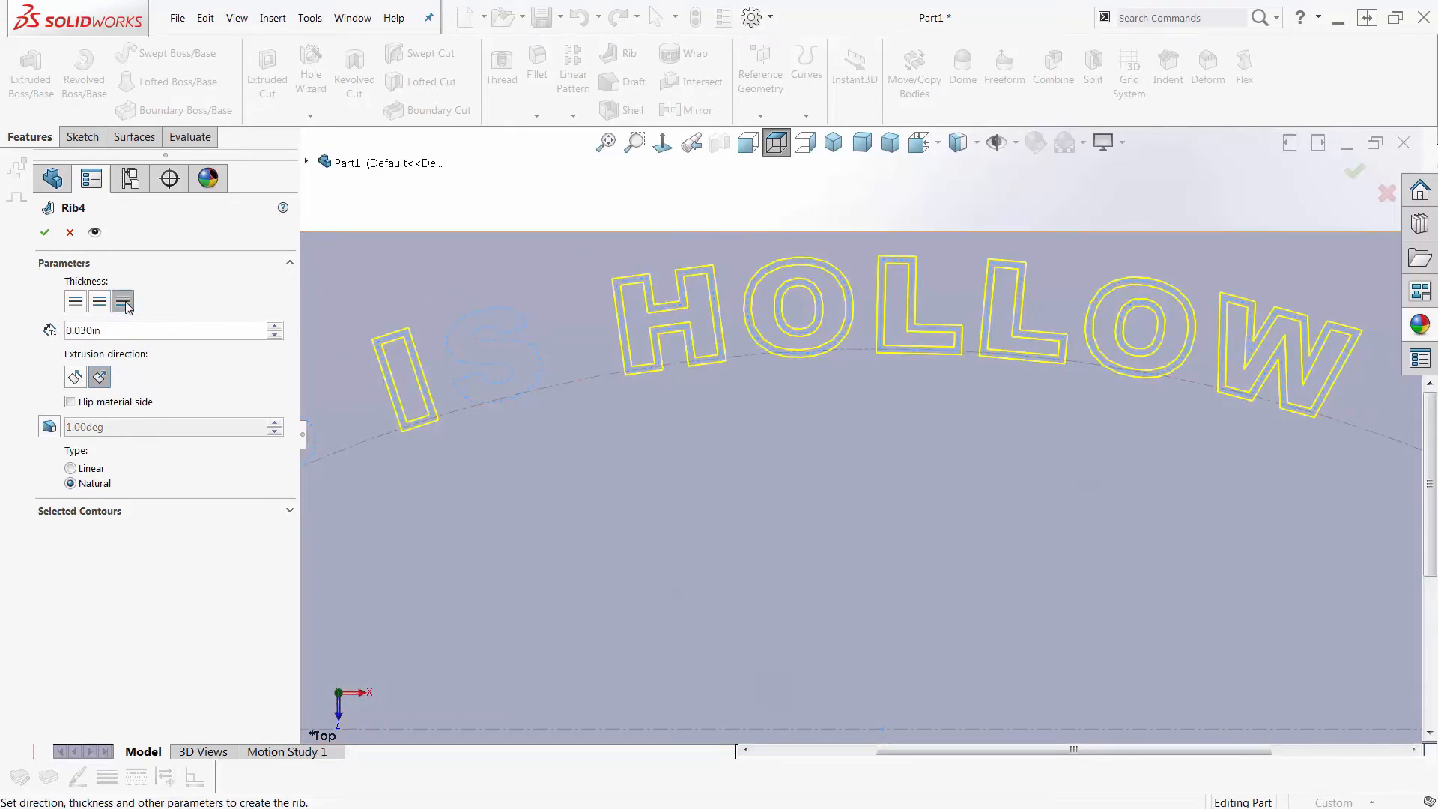
{"action": "left_click", "coordinate": [122, 302]}
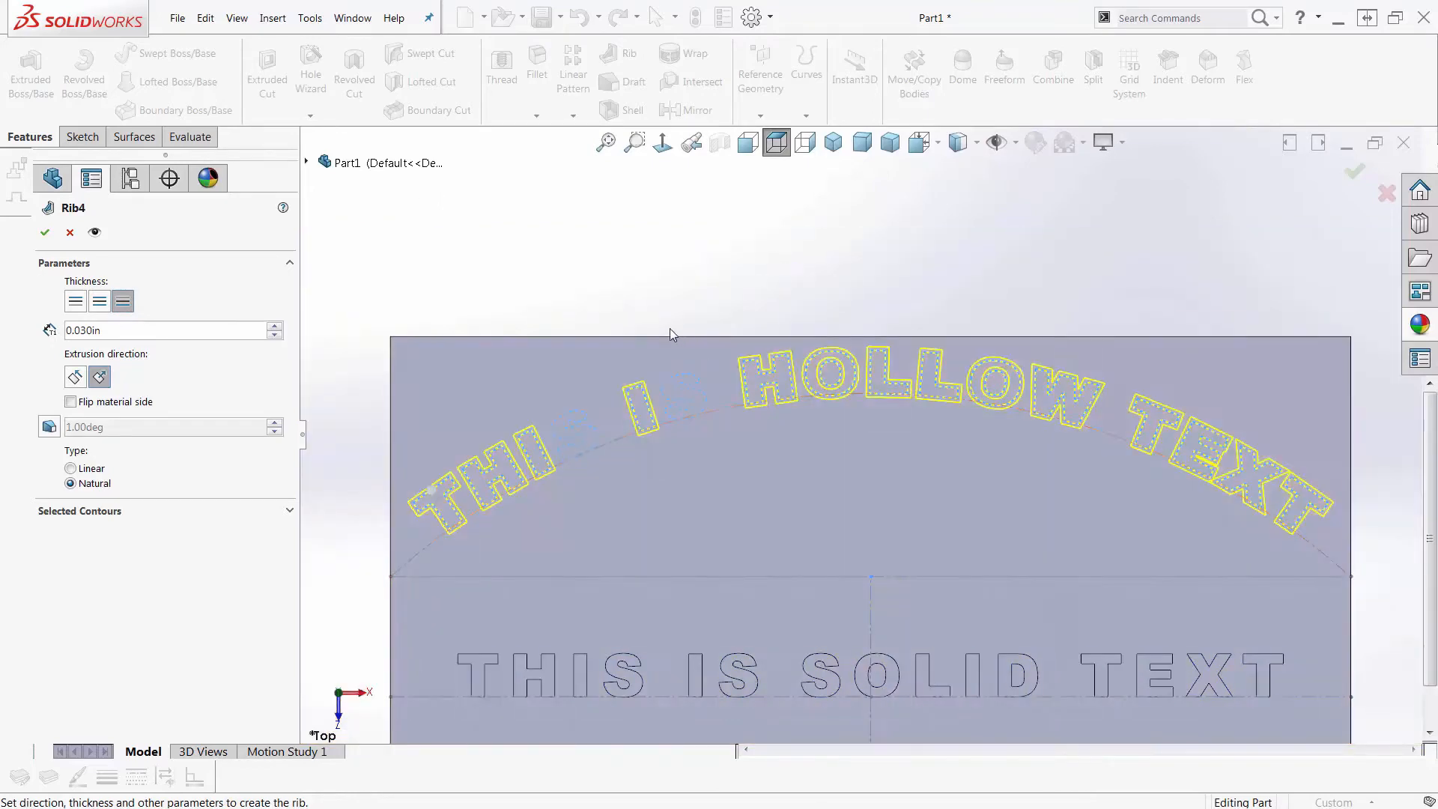
{"action": "scroll", "scroll_direction": "up", "scroll_amount": 3}
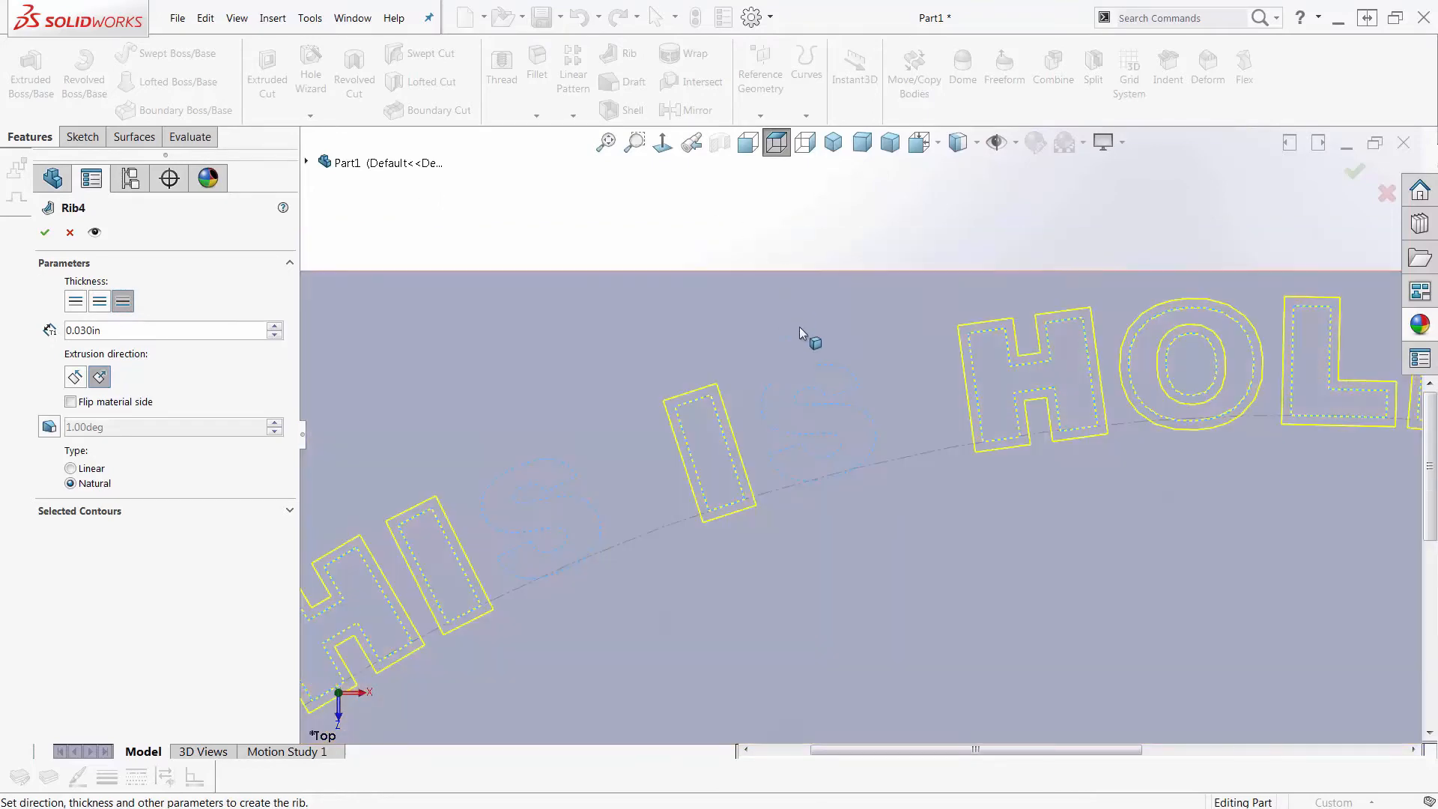
{"action": "mouse_move", "coordinate": [835, 409]}
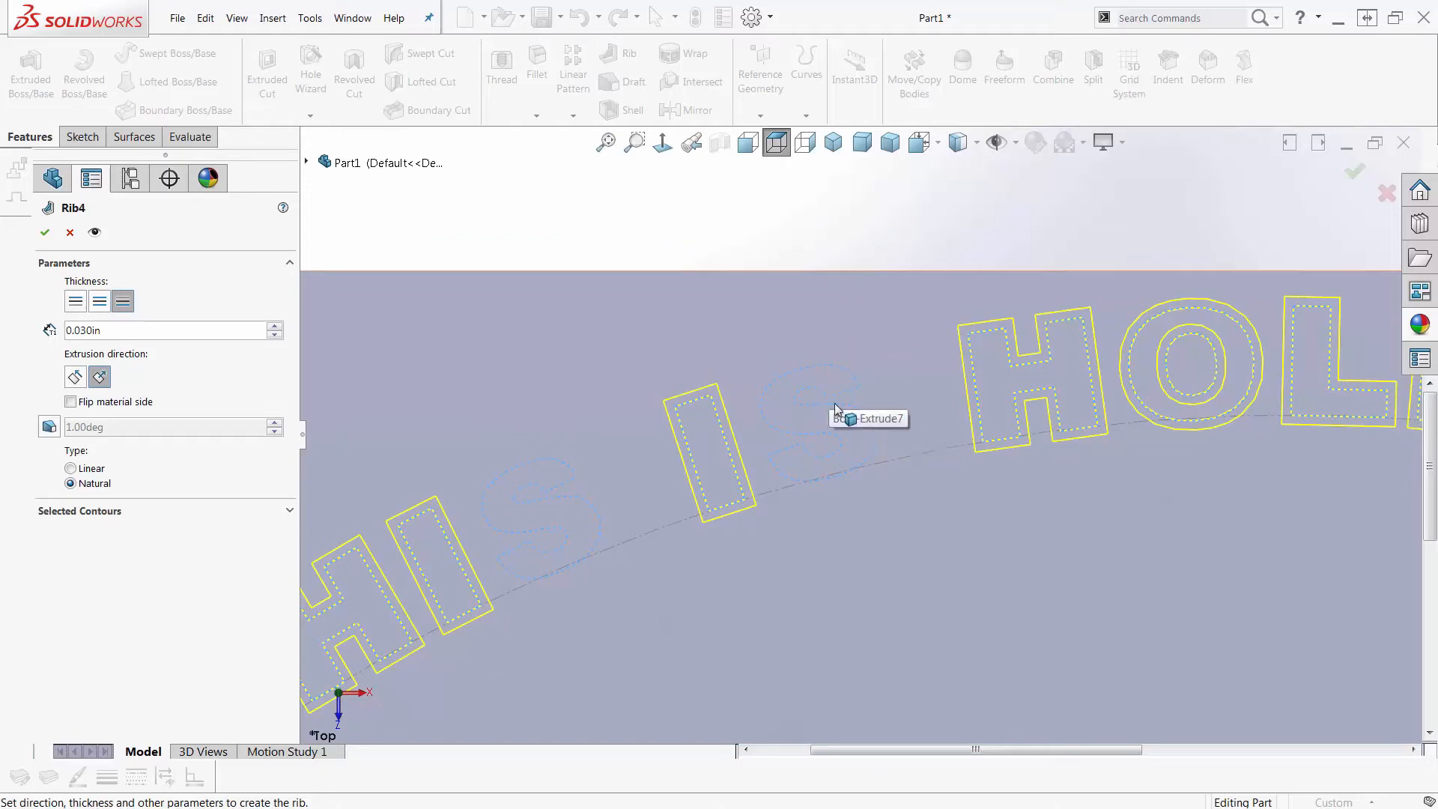
{"action": "mouse_move", "coordinate": [818, 443]}
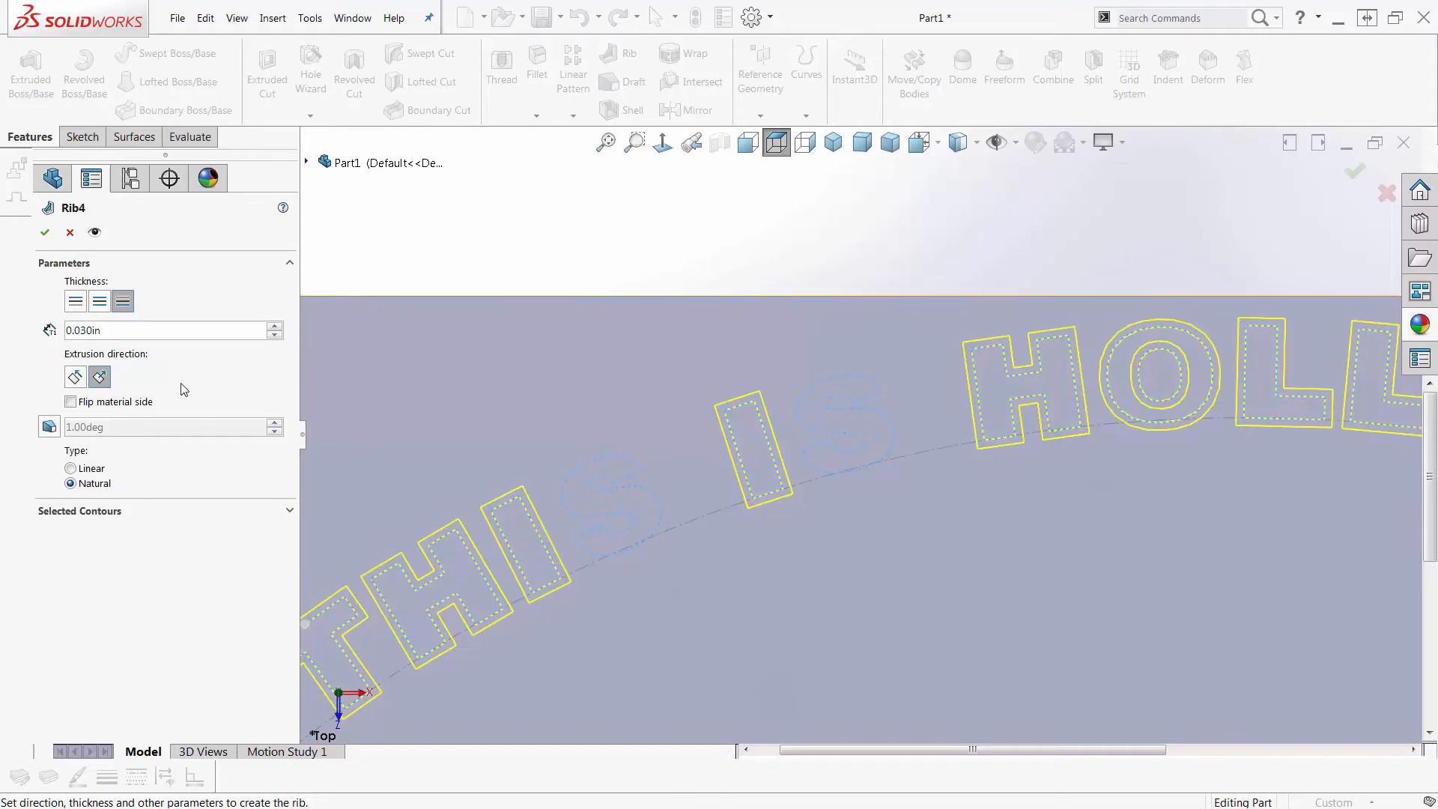
{"action": "left_click", "coordinate": [75, 301]}
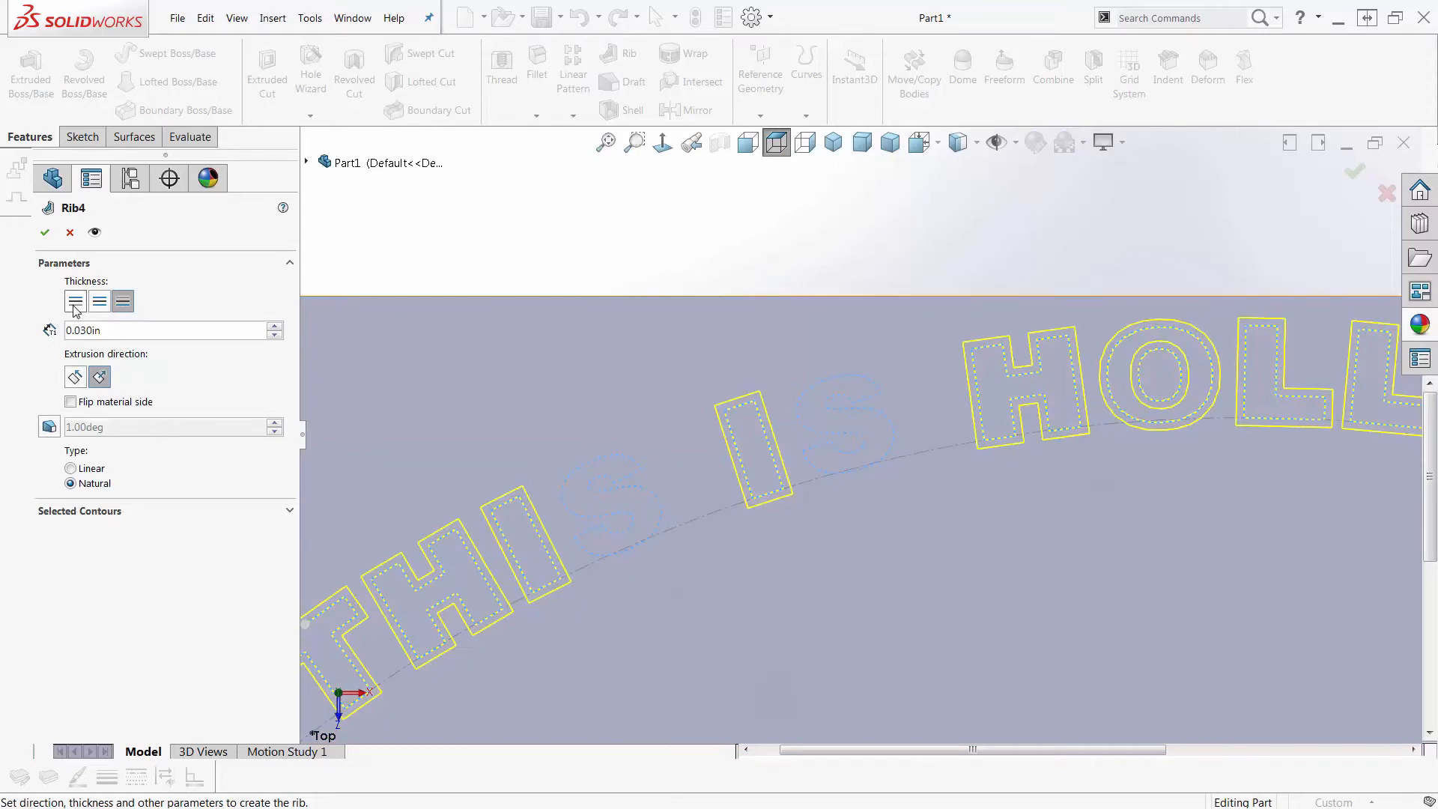
{"action": "left_click", "coordinate": [98, 301]}
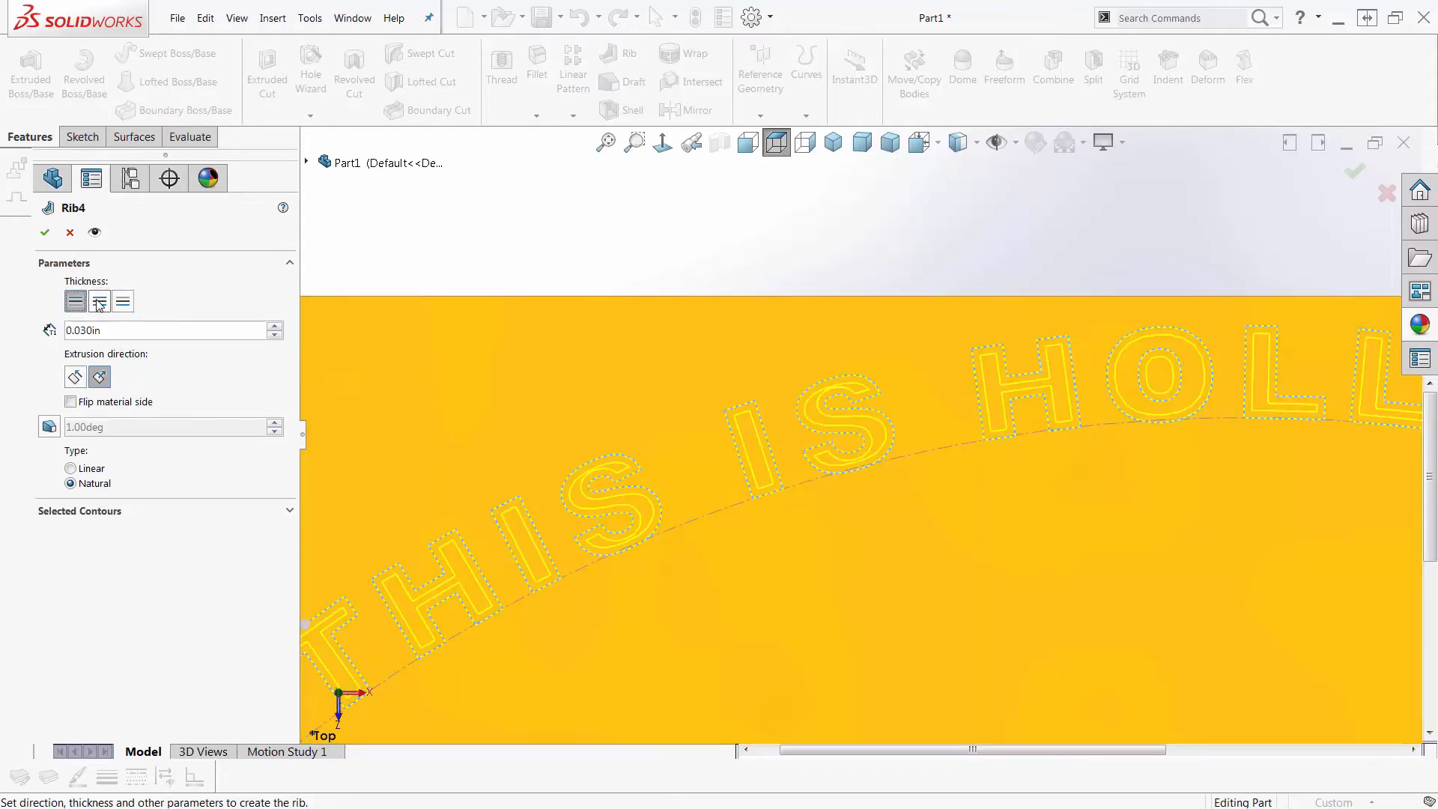
{"action": "left_click", "coordinate": [122, 301]}
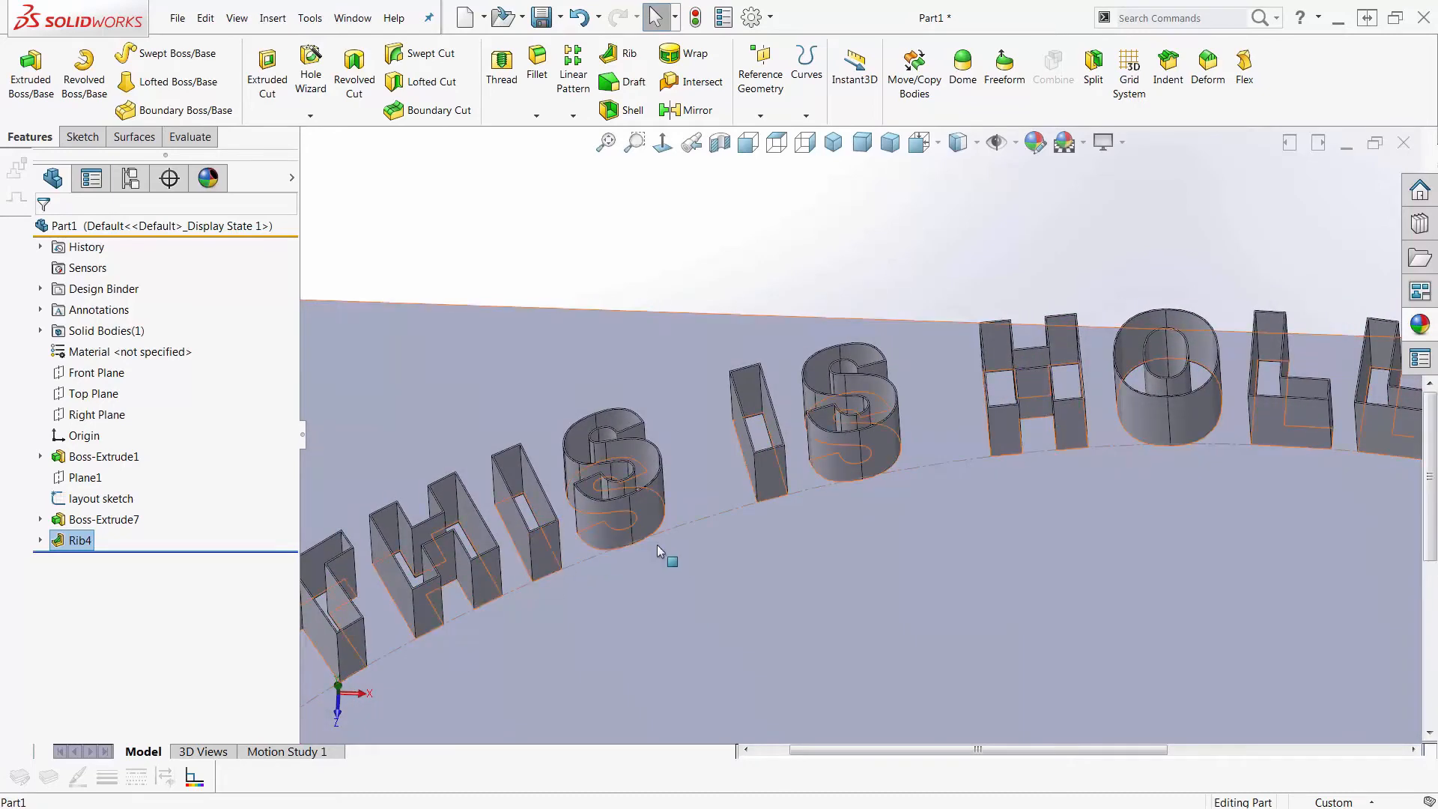
{"action": "mouse_move", "coordinate": [773, 520]}
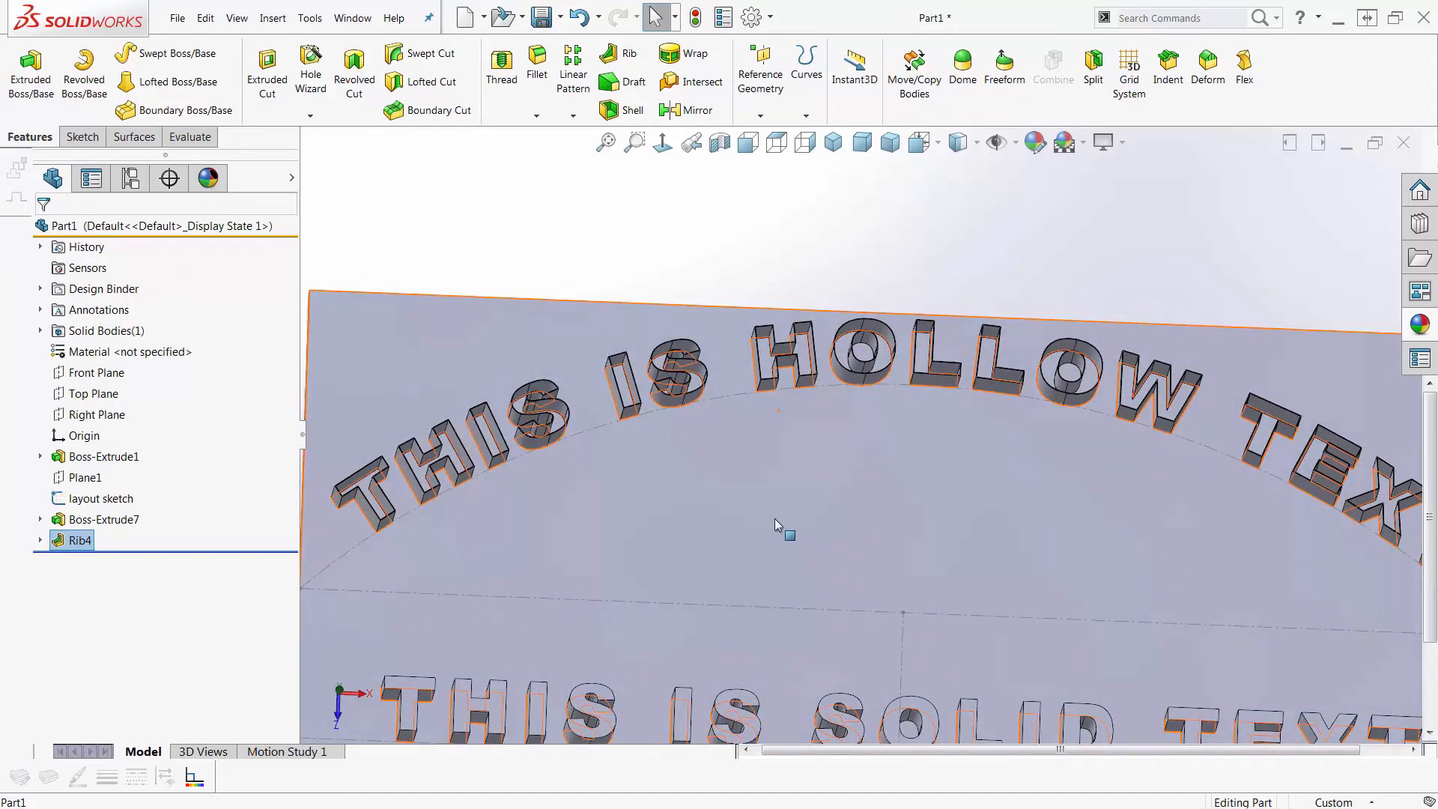
{"action": "mouse_move", "coordinate": [692, 508]}
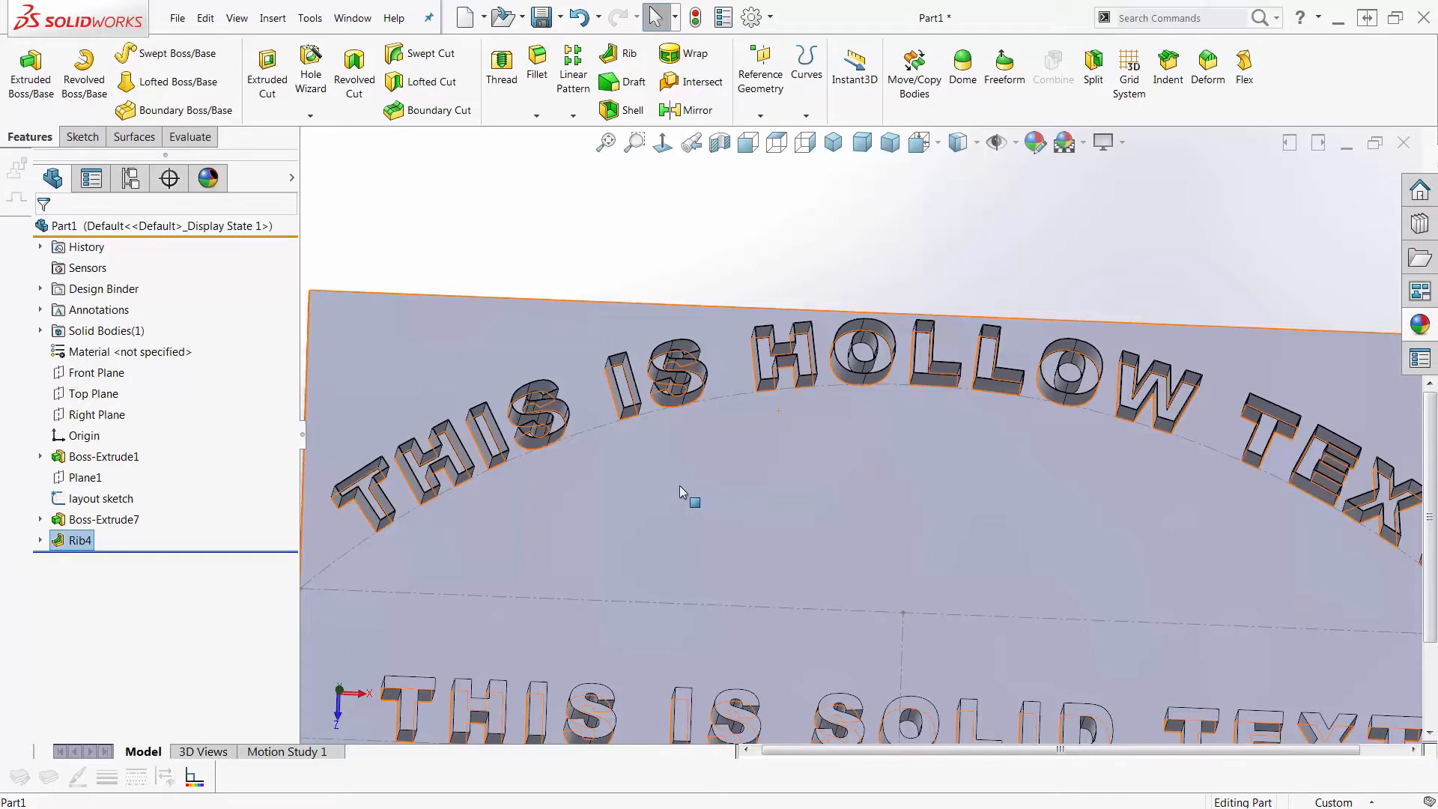
{"action": "mouse_move", "coordinate": [814, 221]}
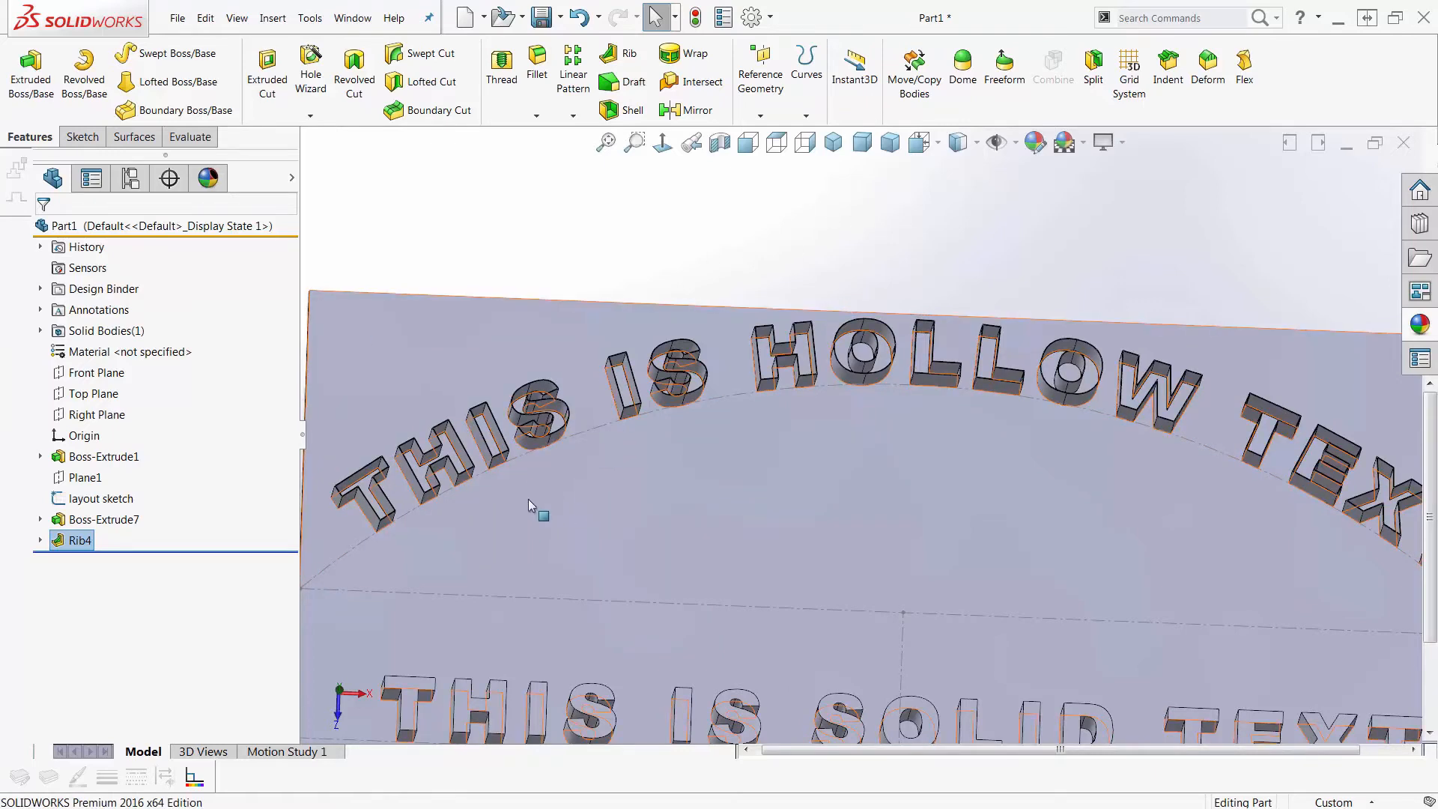
{"action": "mouse_move", "coordinate": [433, 544]}
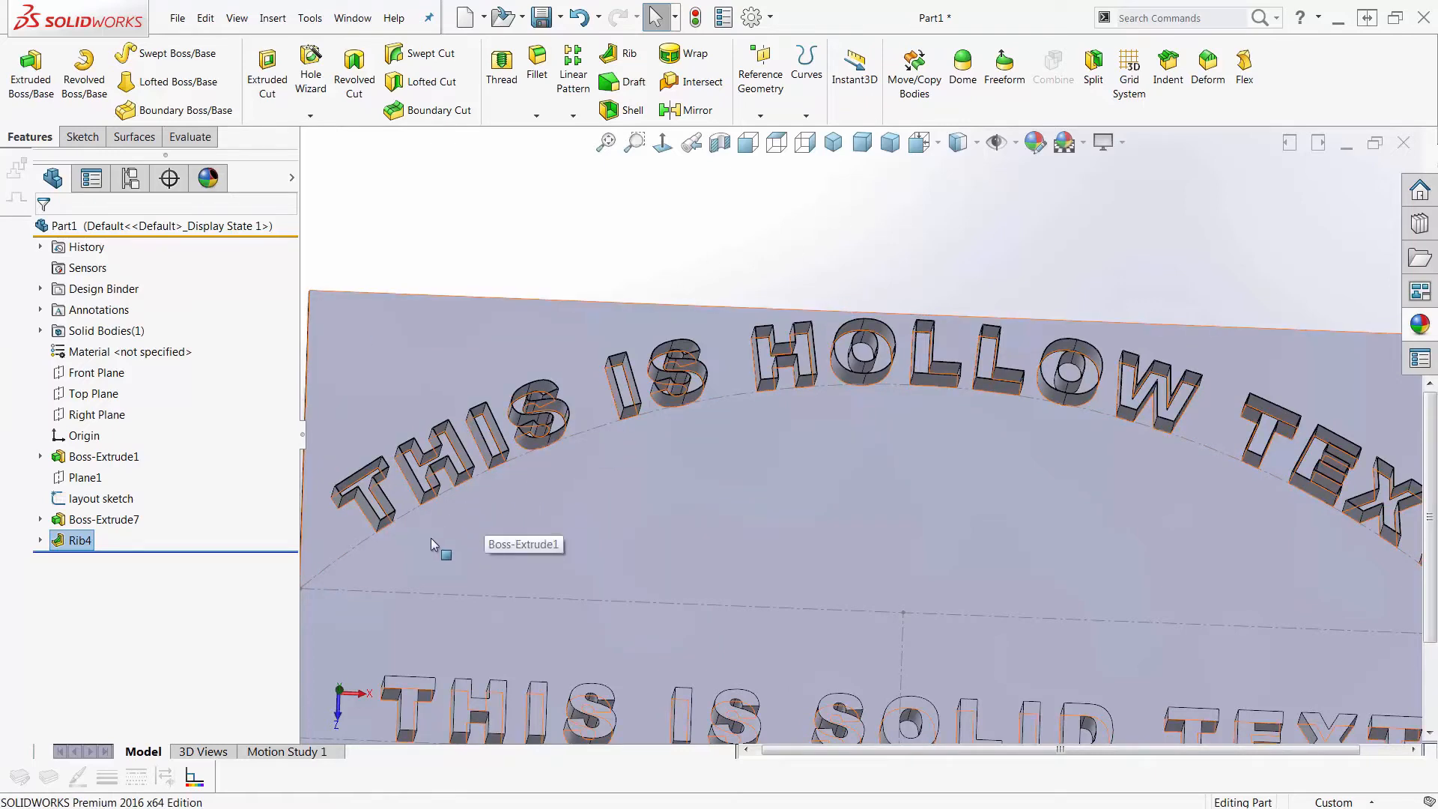
{"action": "mouse_move", "coordinate": [41, 543]}
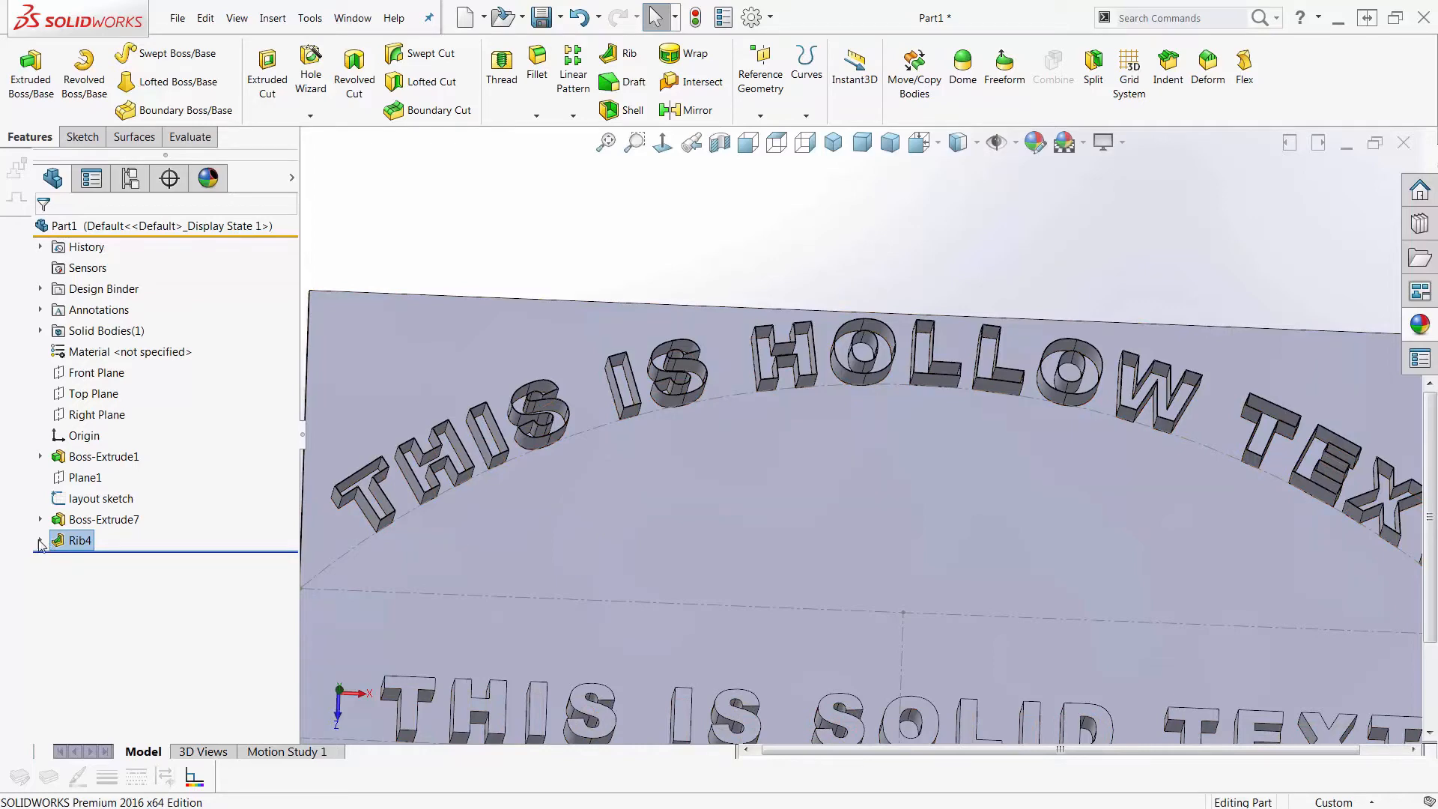
Step: Extrude the Hollow text sketch Up To Surface at Face<1> with Merge result unchecked
{"action": "left_click", "coordinate": [40, 540]}
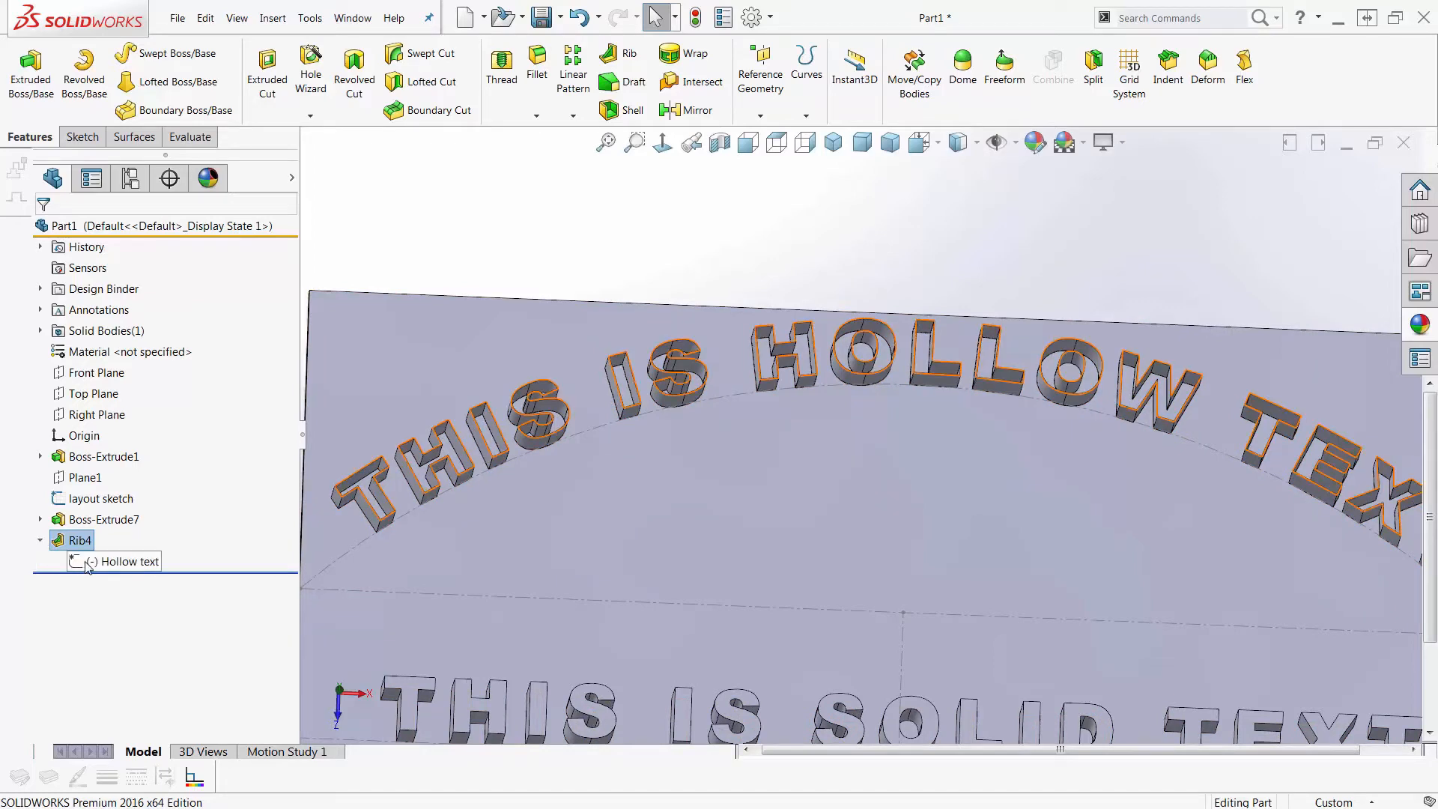
{"action": "left_click", "coordinate": [126, 561]}
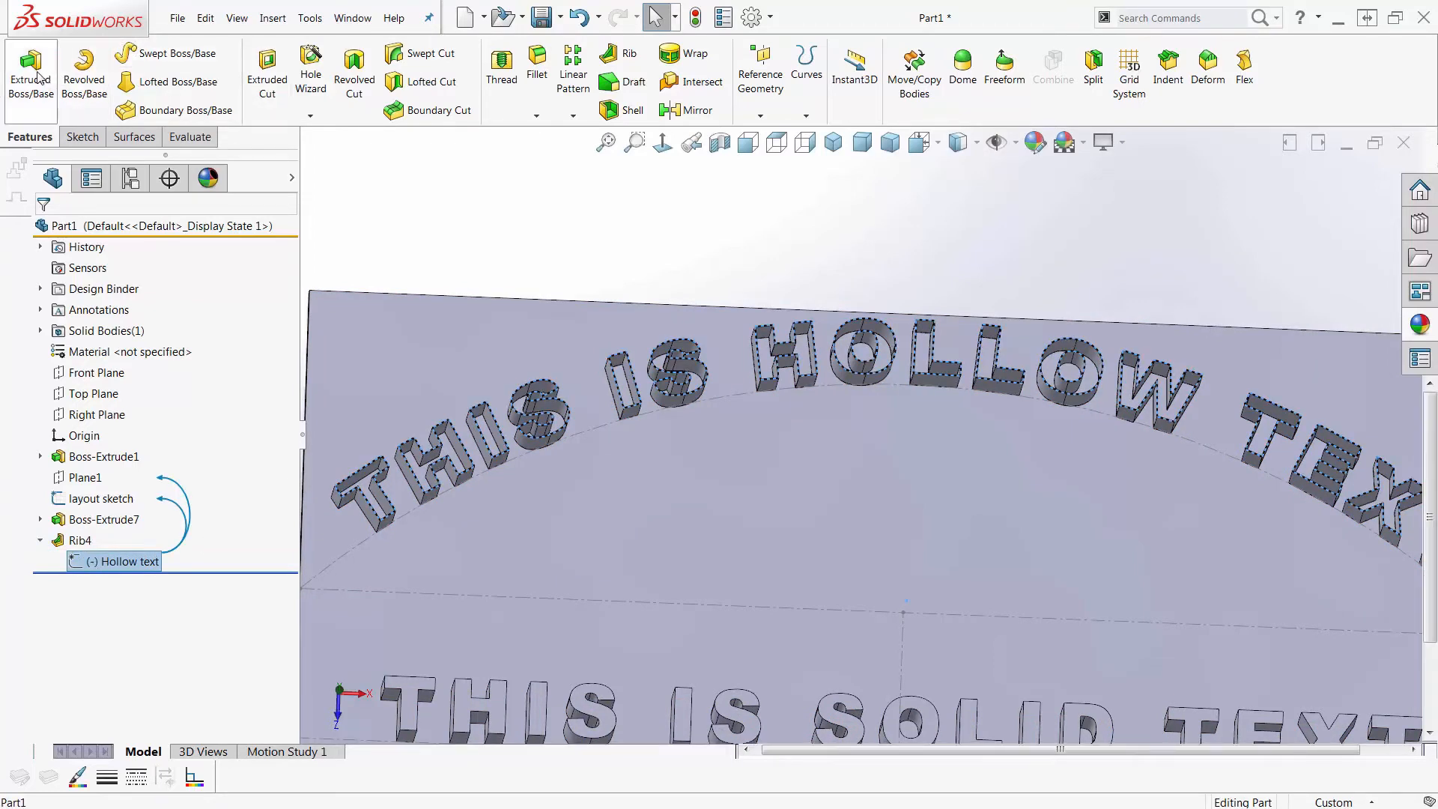
{"action": "left_click", "coordinate": [29, 73]}
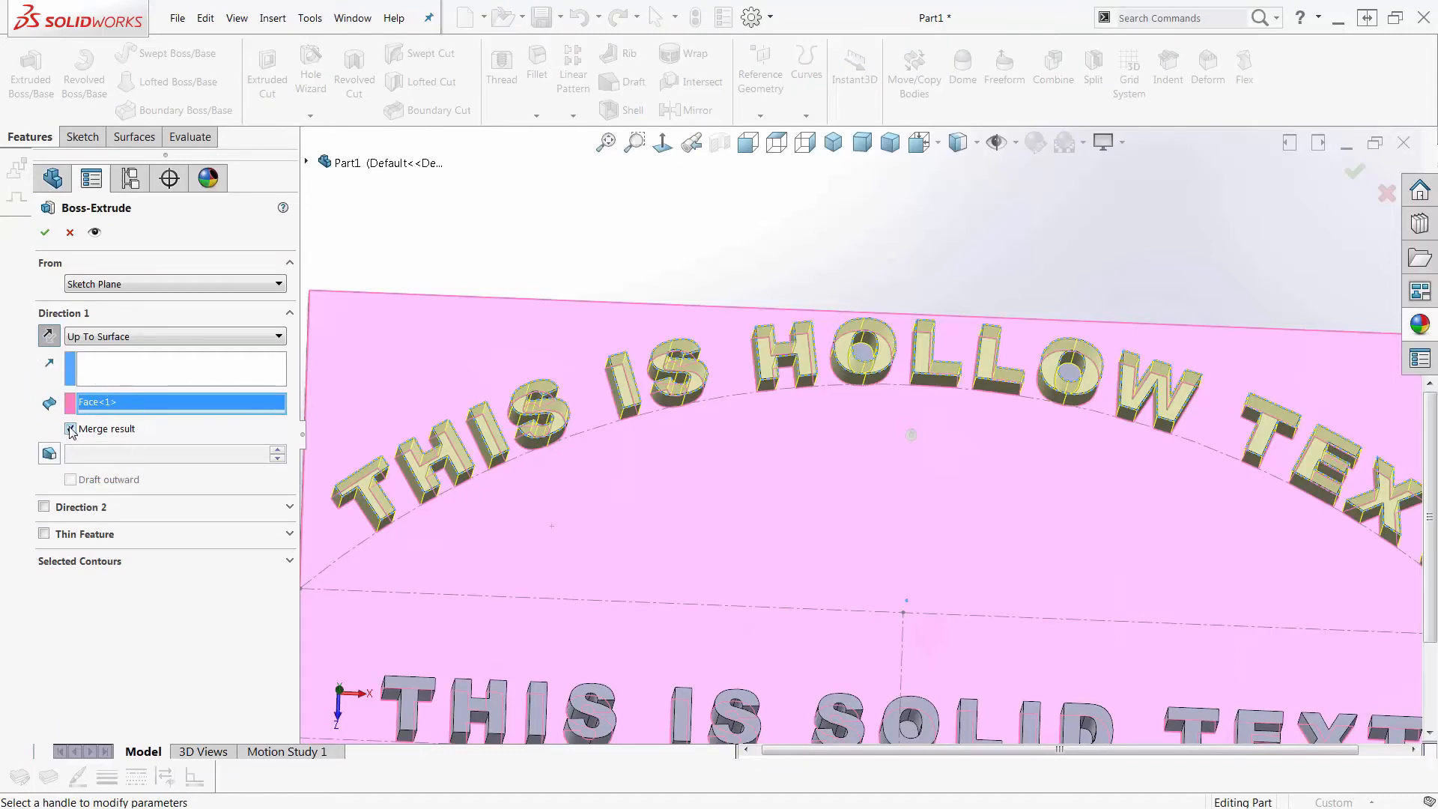
{"action": "left_click", "coordinate": [70, 429]}
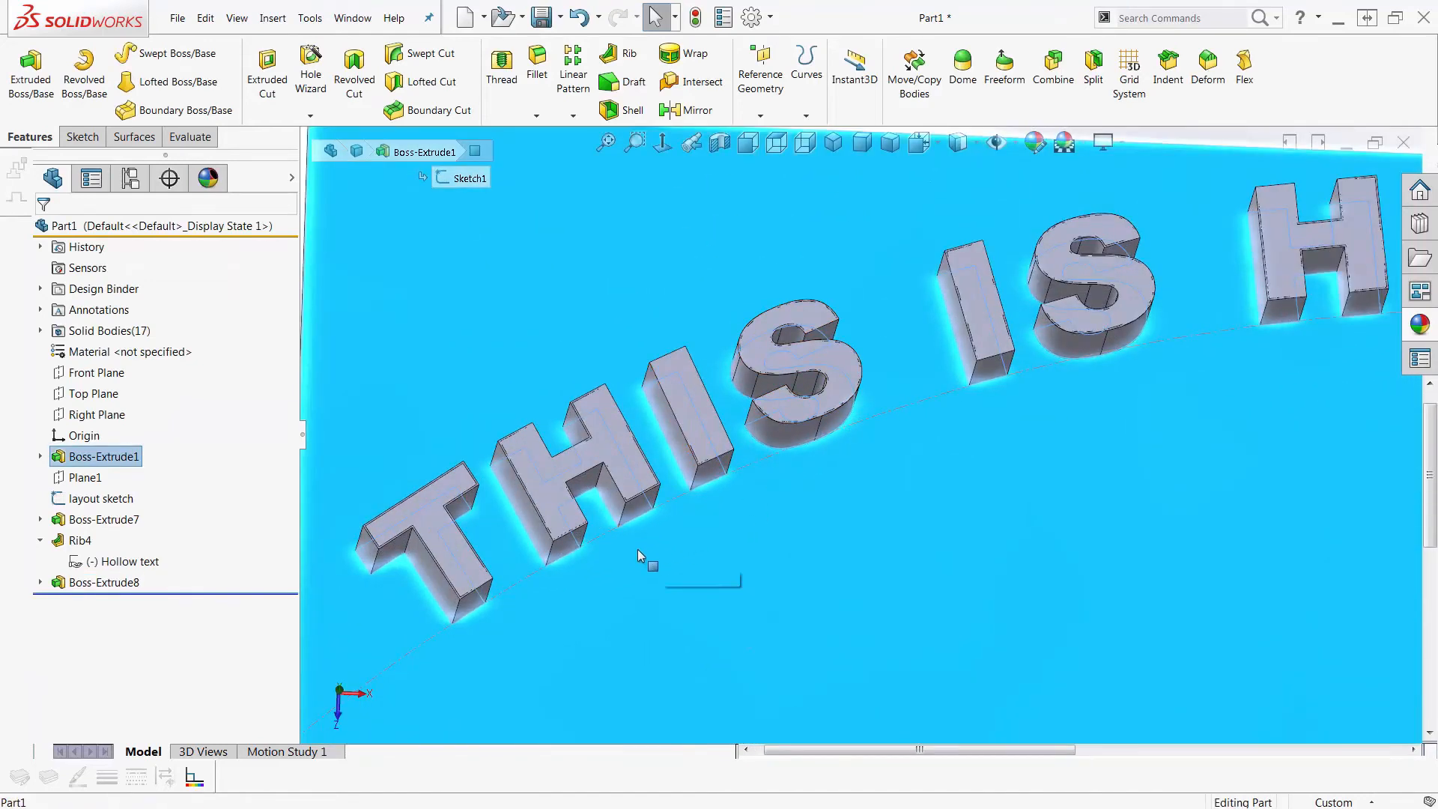
Step: Apply a red appearance to the Rib4 hollow text walls
{"action": "left_click", "coordinate": [79, 540]}
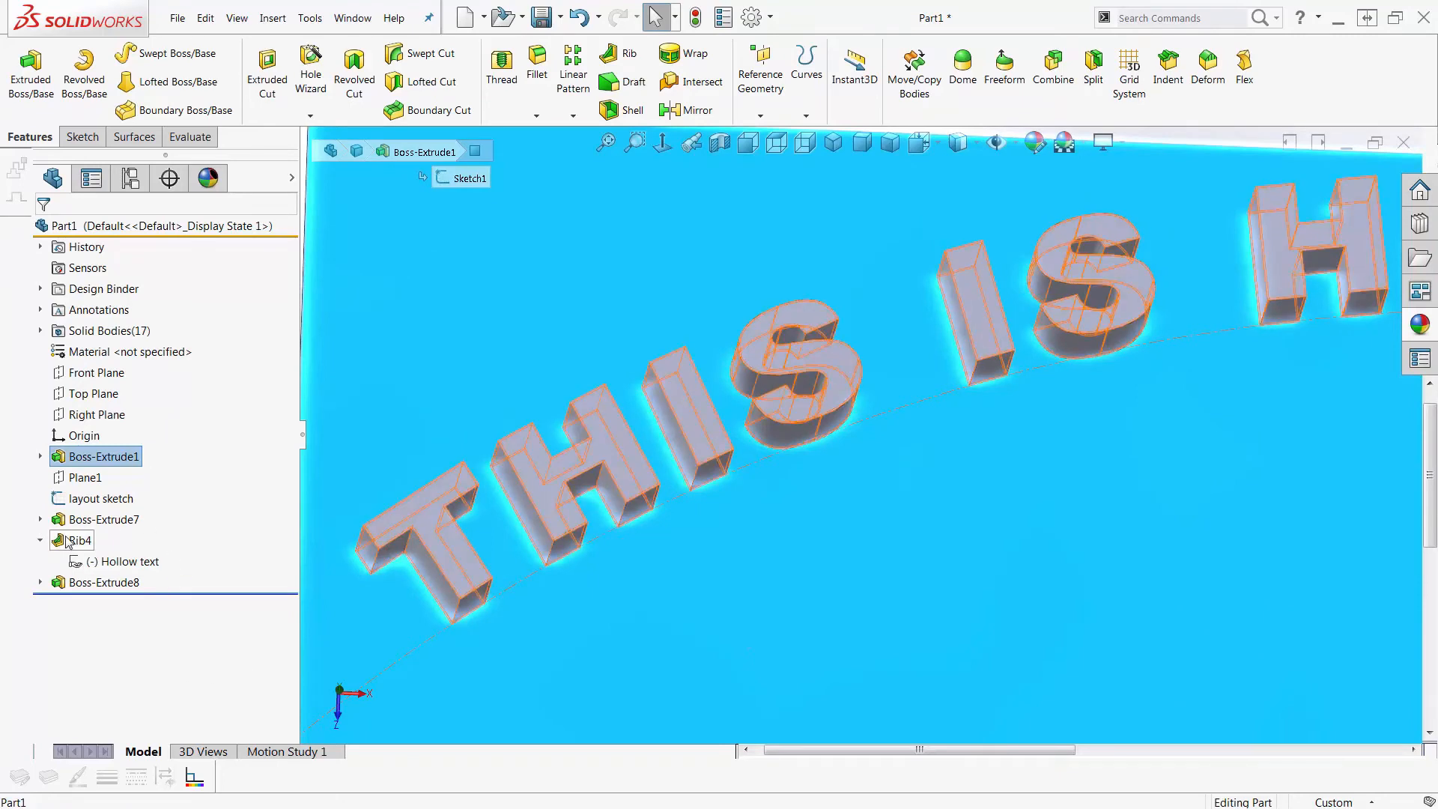
{"action": "left_click", "coordinate": [79, 540]}
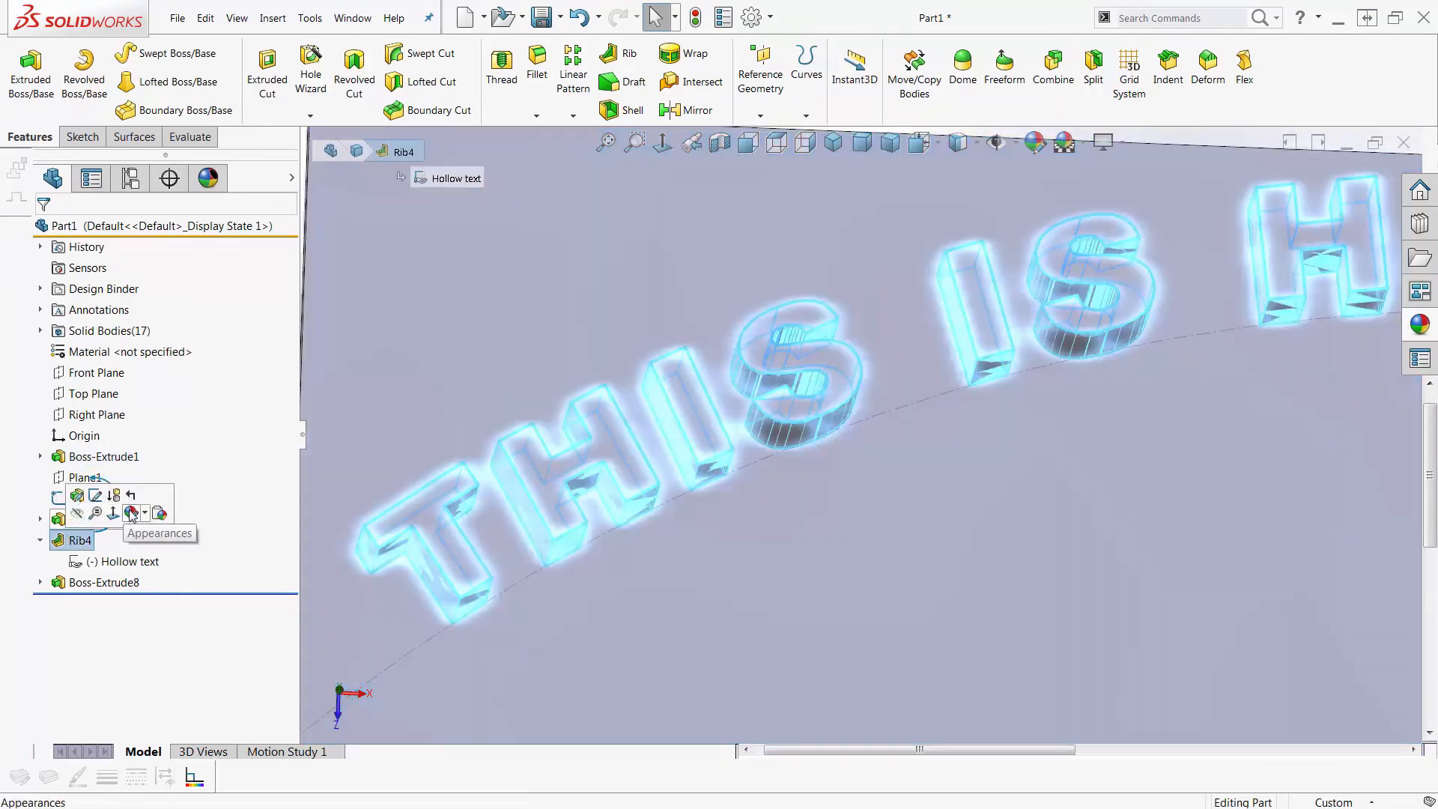
{"action": "left_click", "coordinate": [134, 512]}
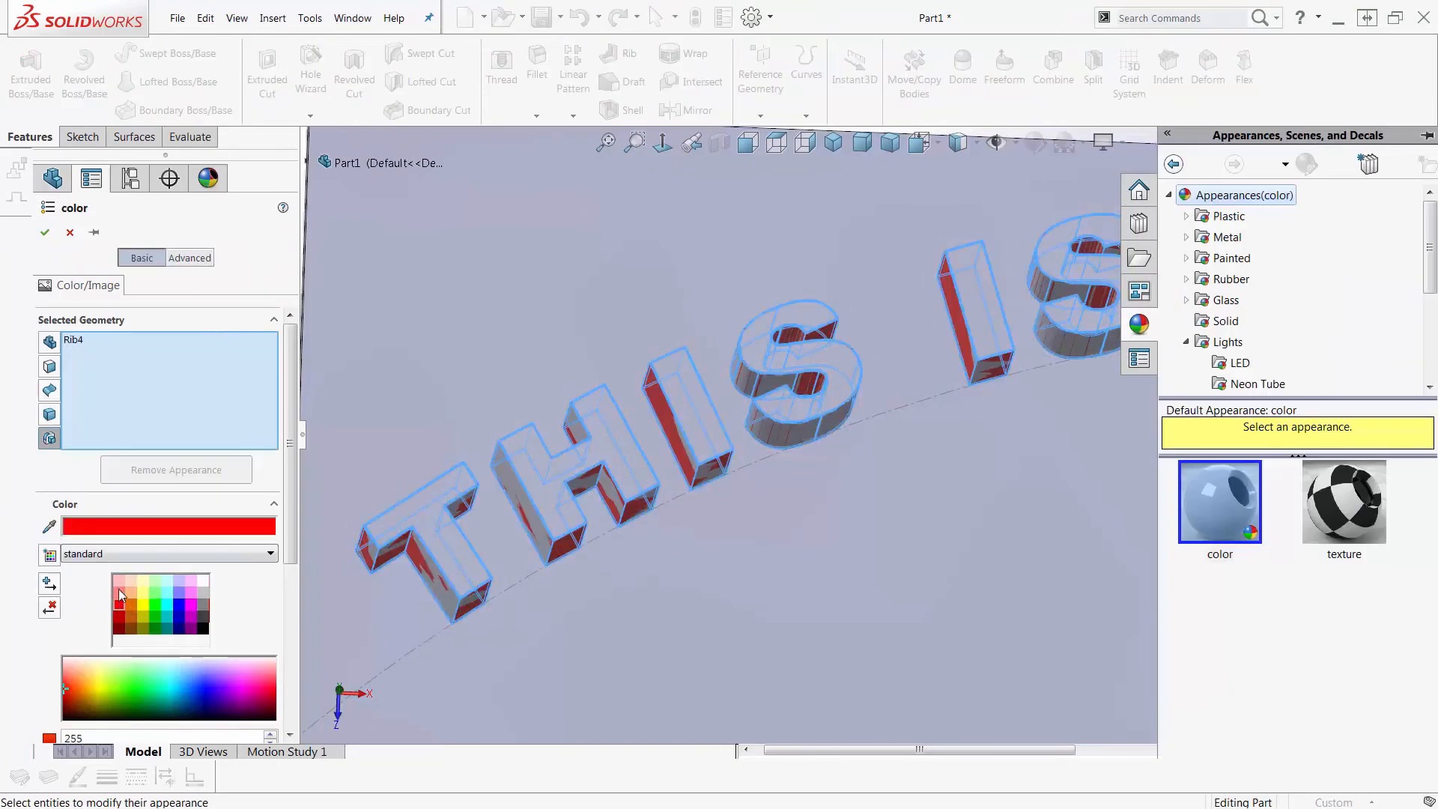
{"action": "left_click", "coordinate": [44, 232]}
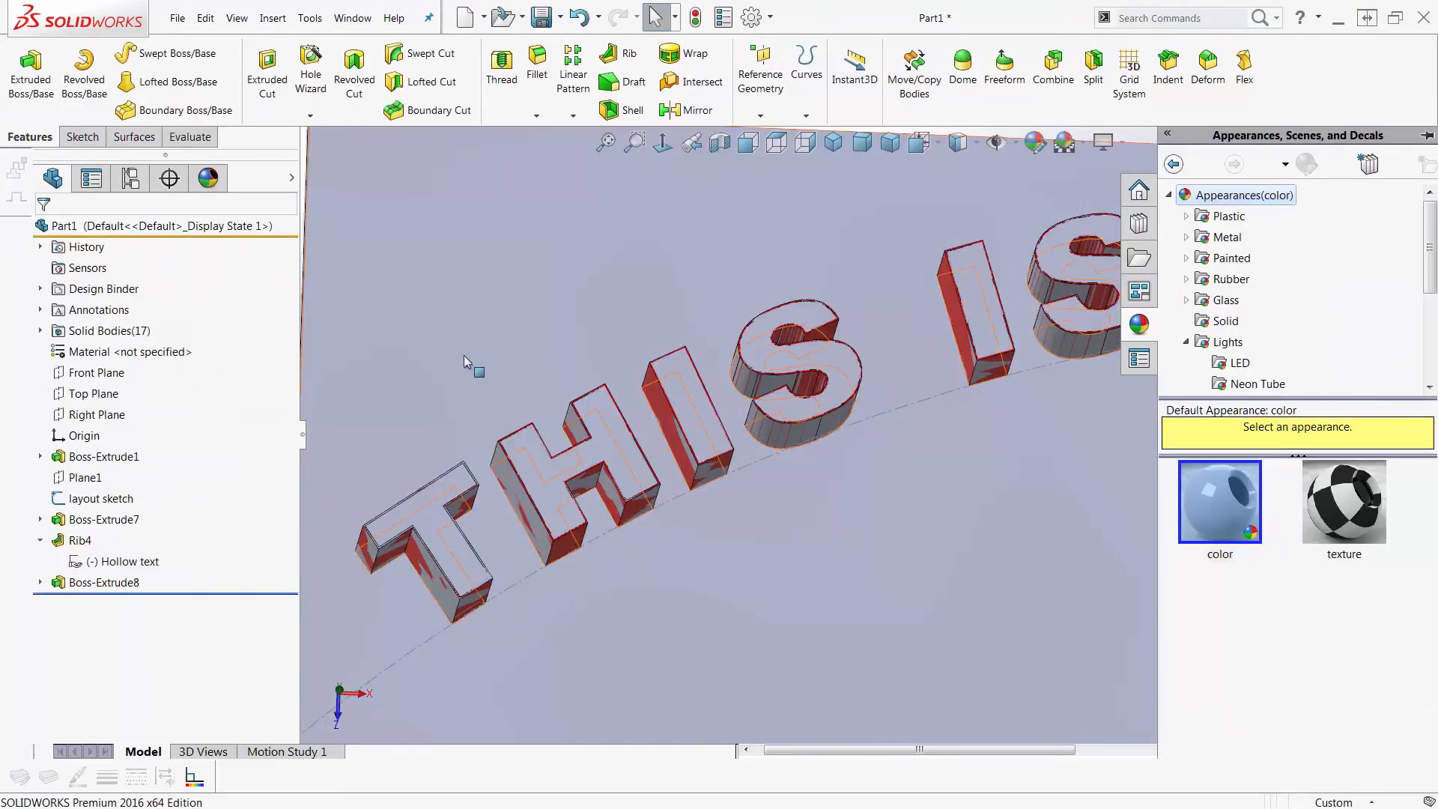
Step: Apply a yellow appearance to the Boss-Extrude8 filled letters
{"action": "left_click", "coordinate": [103, 583]}
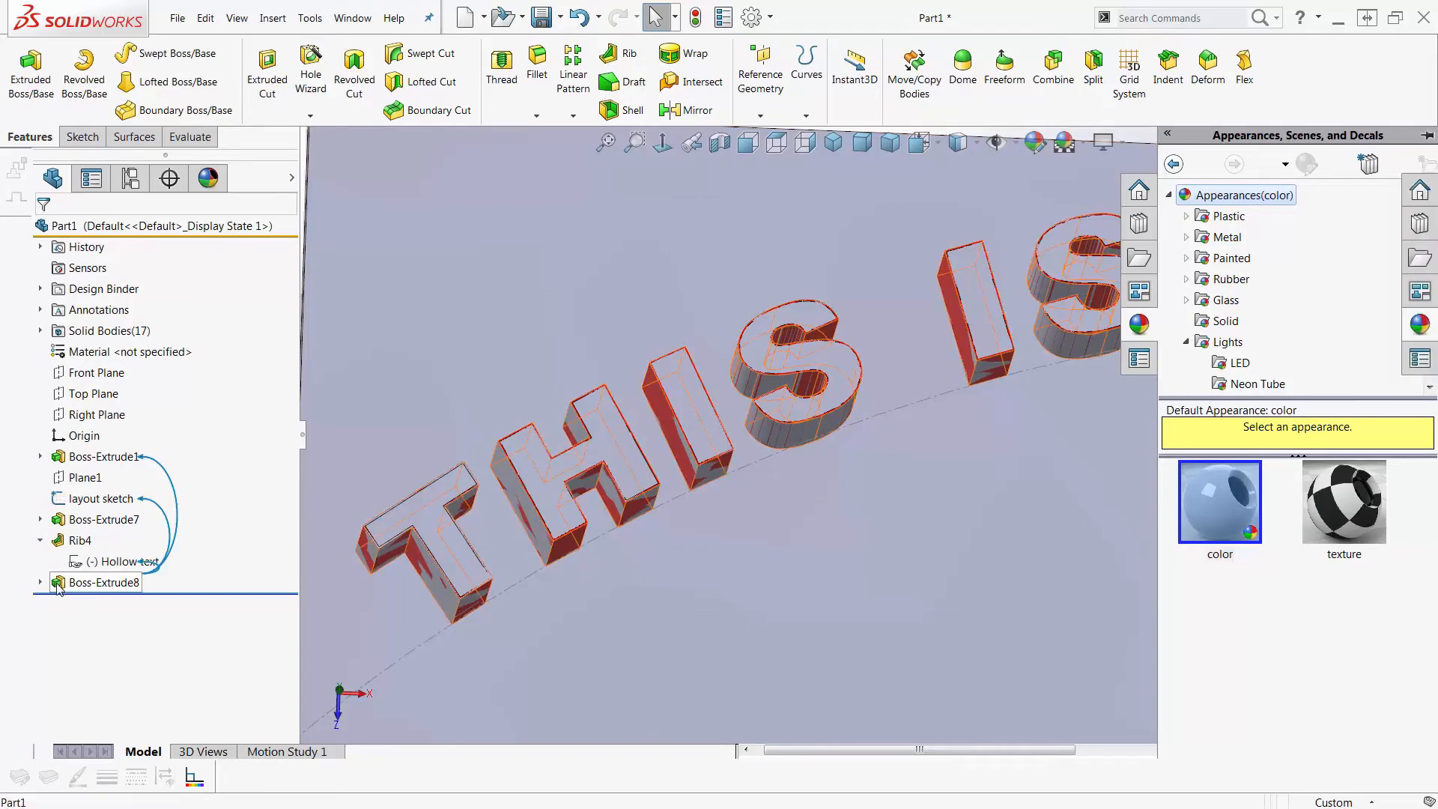
{"action": "left_click", "coordinate": [103, 583]}
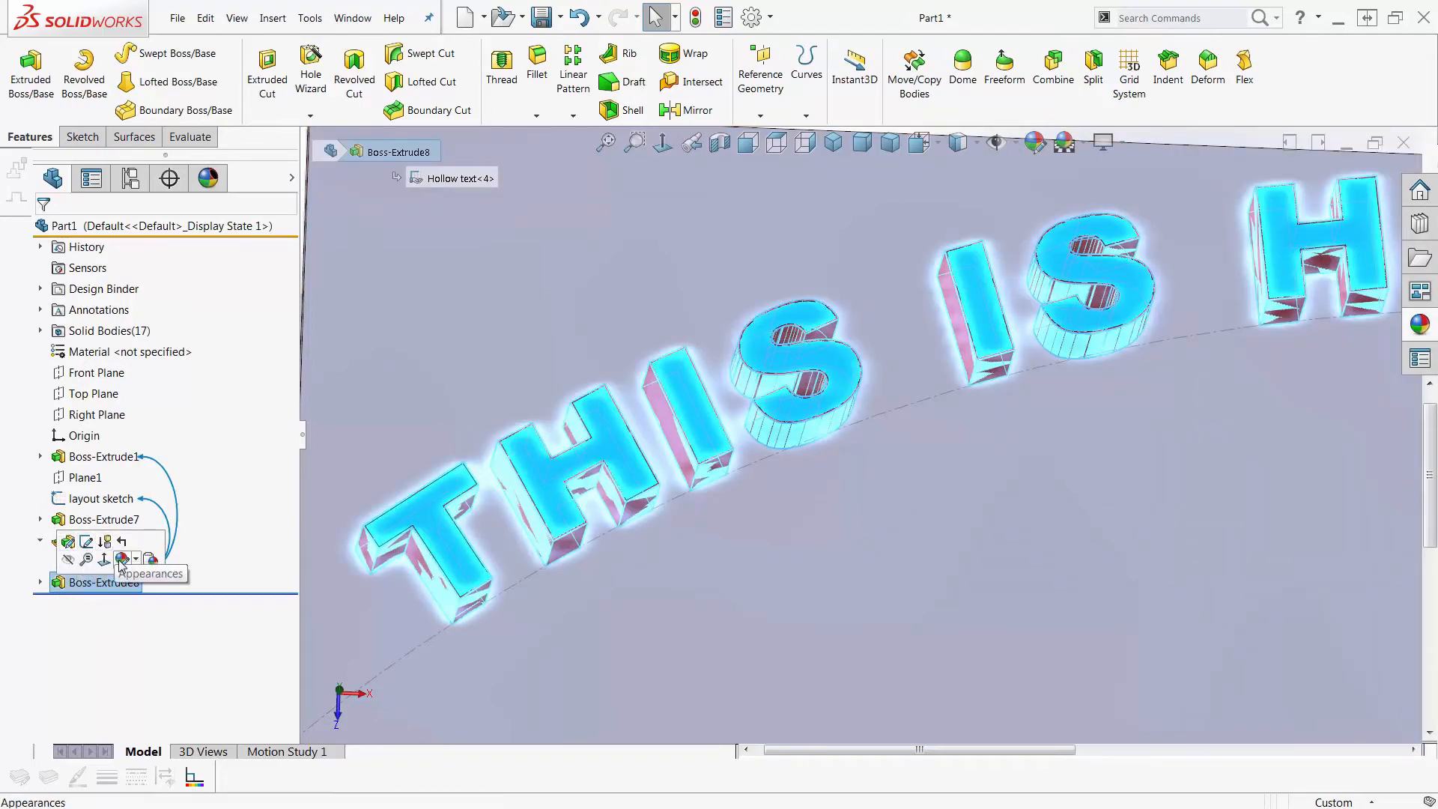
{"action": "left_click", "coordinate": [135, 559]}
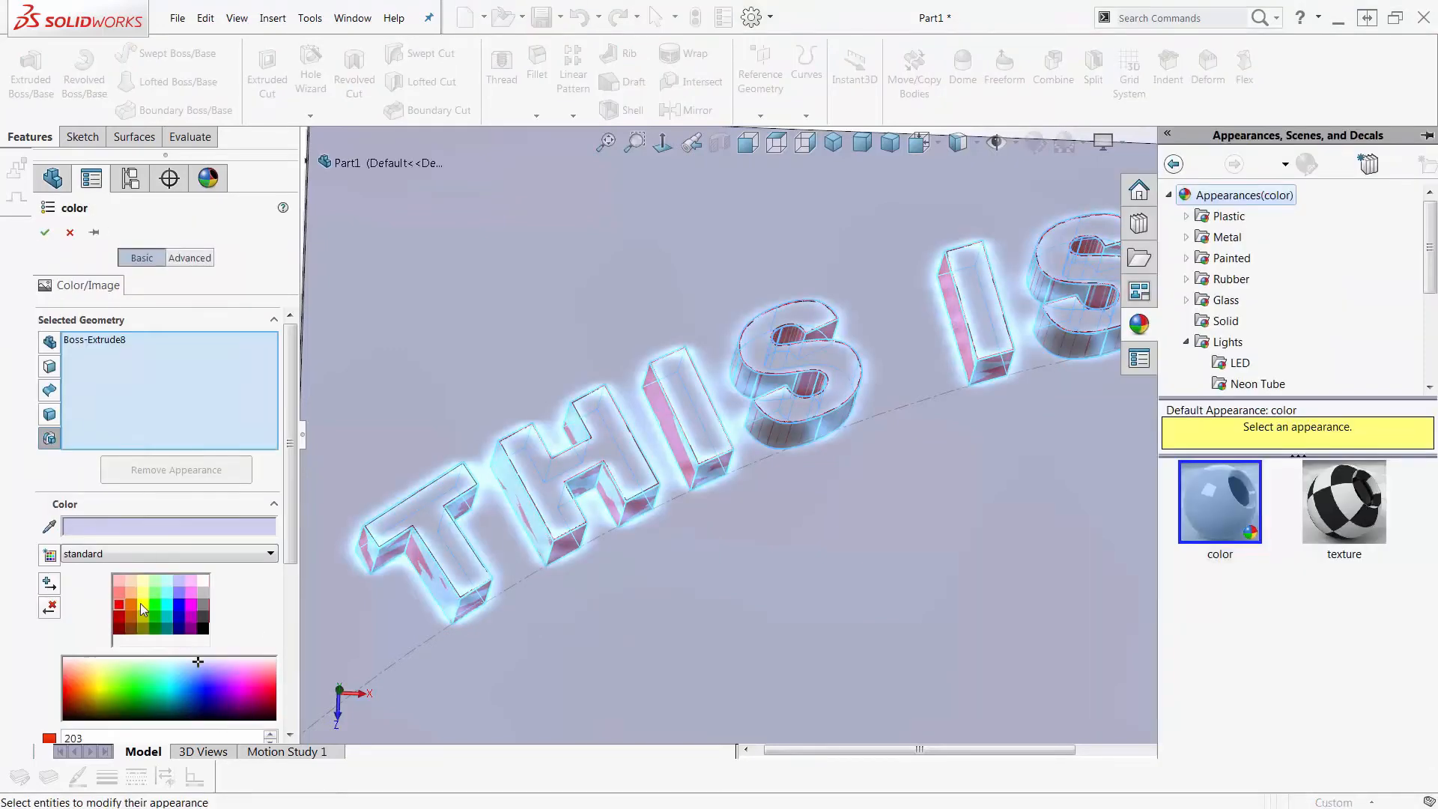
{"action": "left_click", "coordinate": [45, 231]}
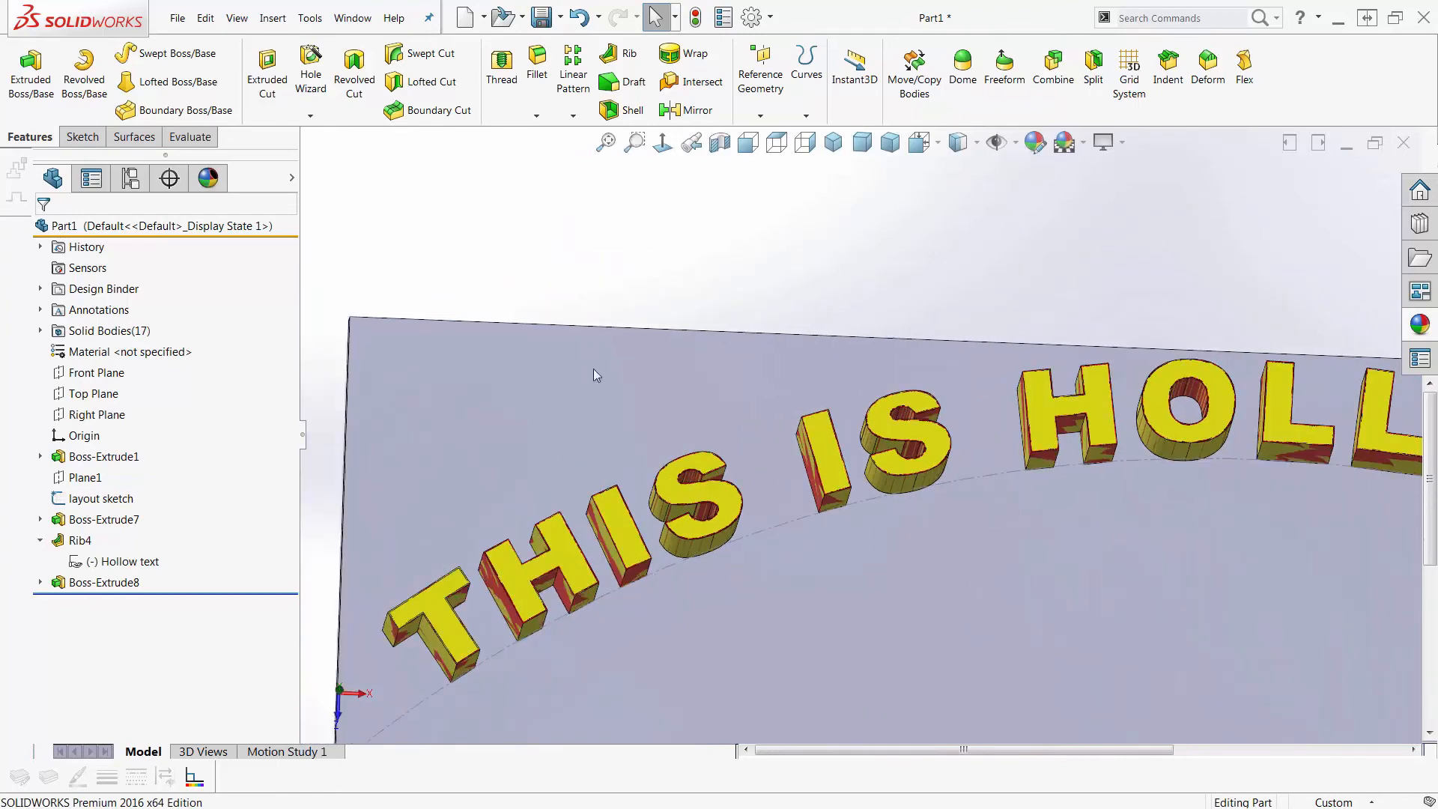
Step: Edit Rib4 and re-apply it with a 0.005 in wall thickness
{"action": "left_click", "coordinate": [80, 539]}
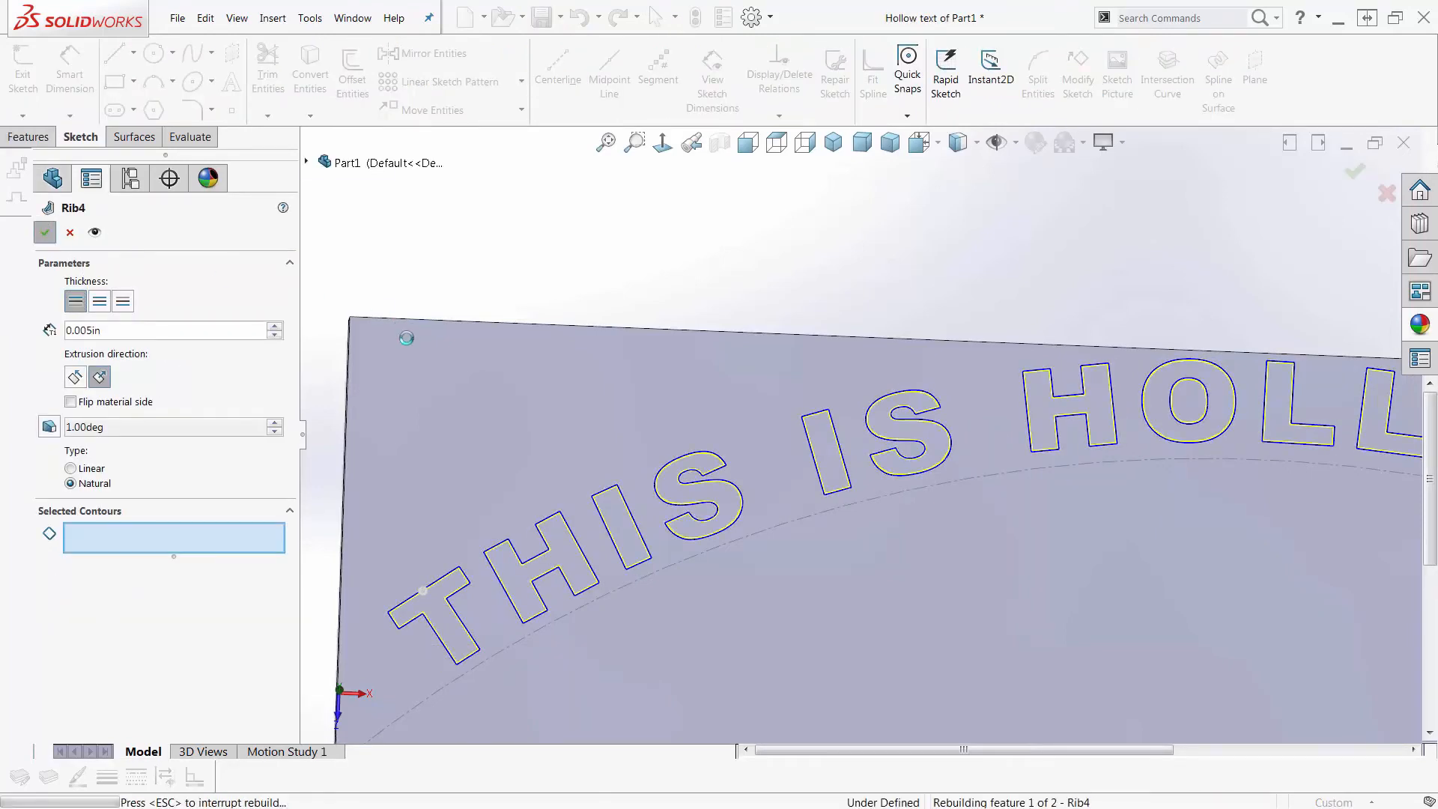
{"action": "left_click", "coordinate": [44, 232]}
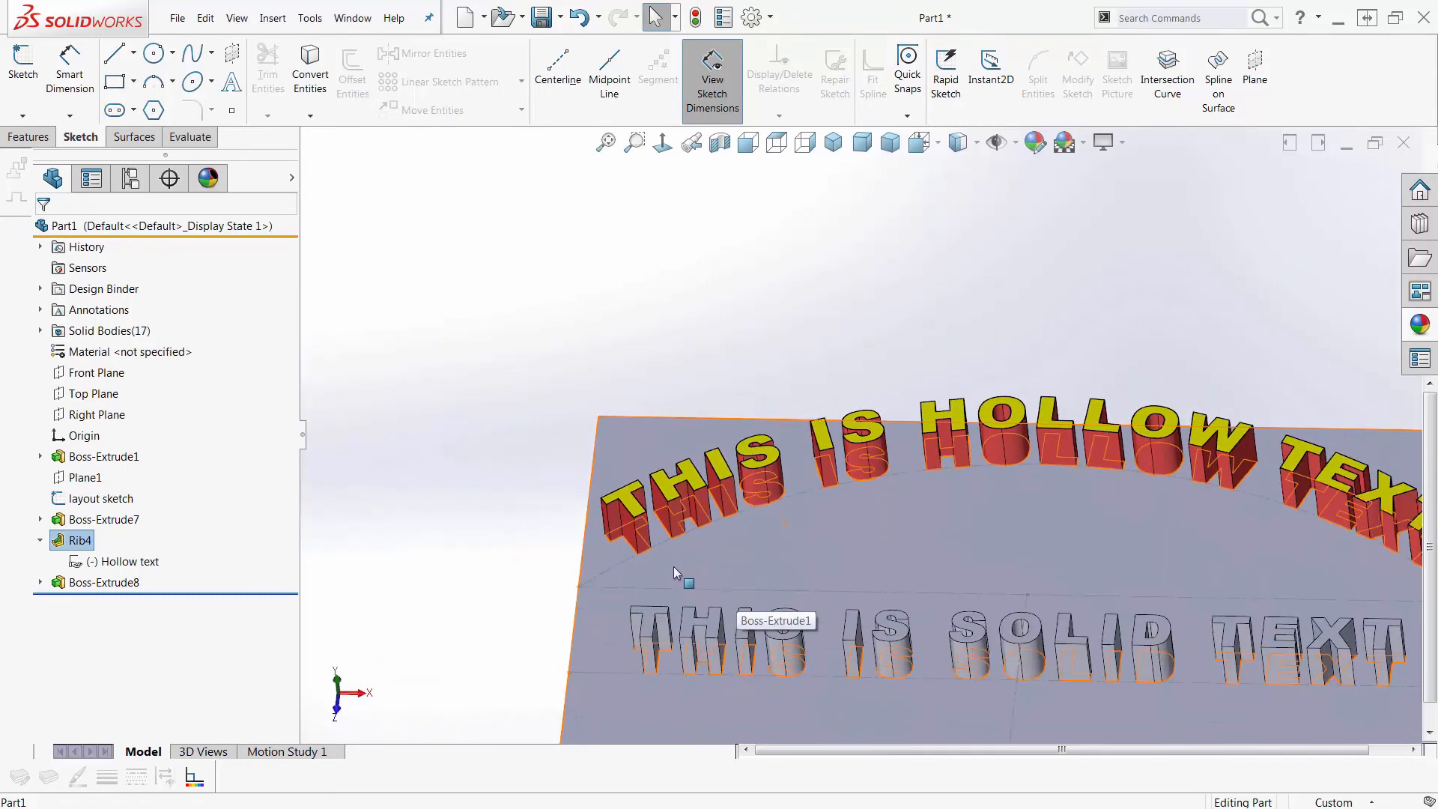
Step: Apply a blue appearance to the Boss-Extrude7 solid lettering
{"action": "left_click", "coordinate": [105, 519]}
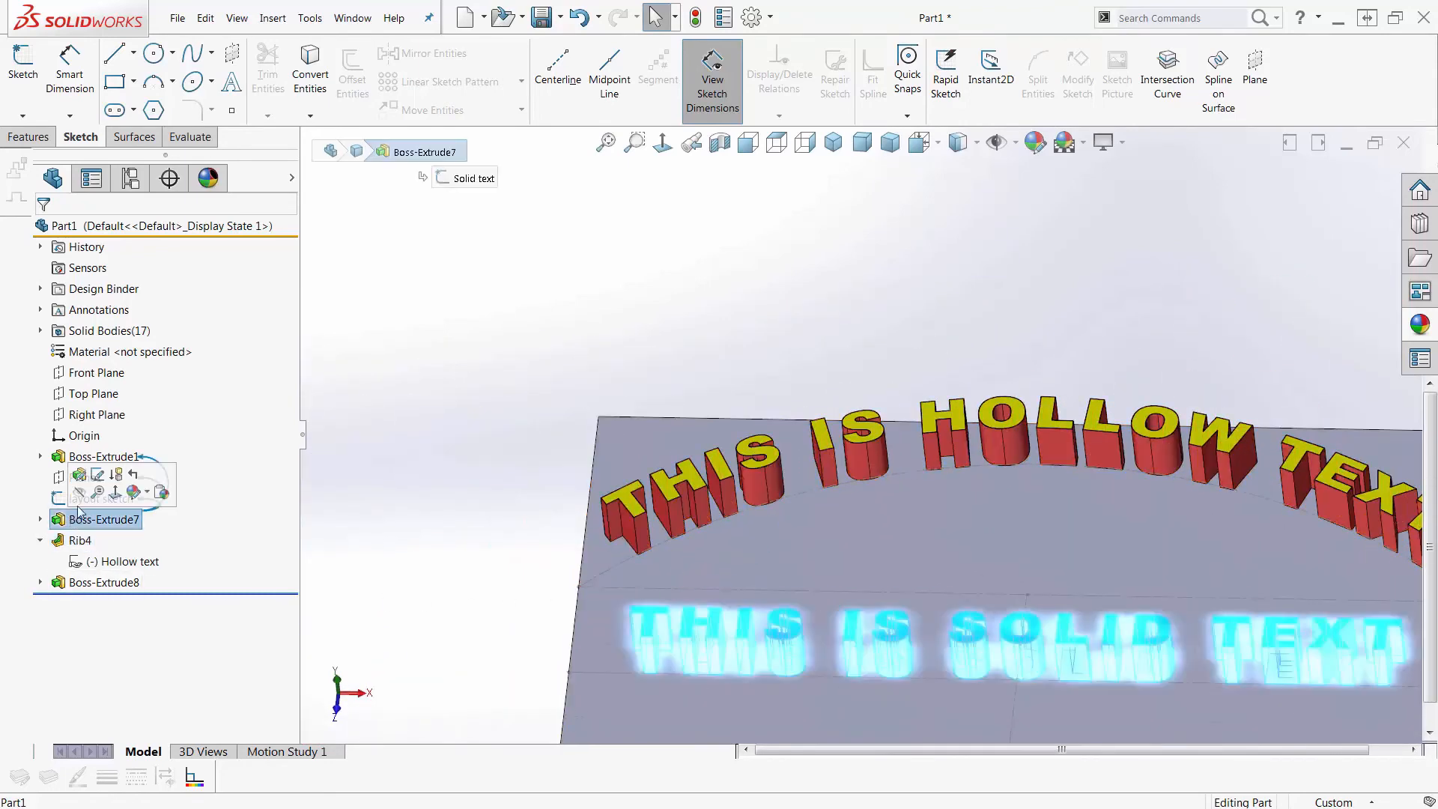
{"action": "left_click", "coordinate": [132, 493]}
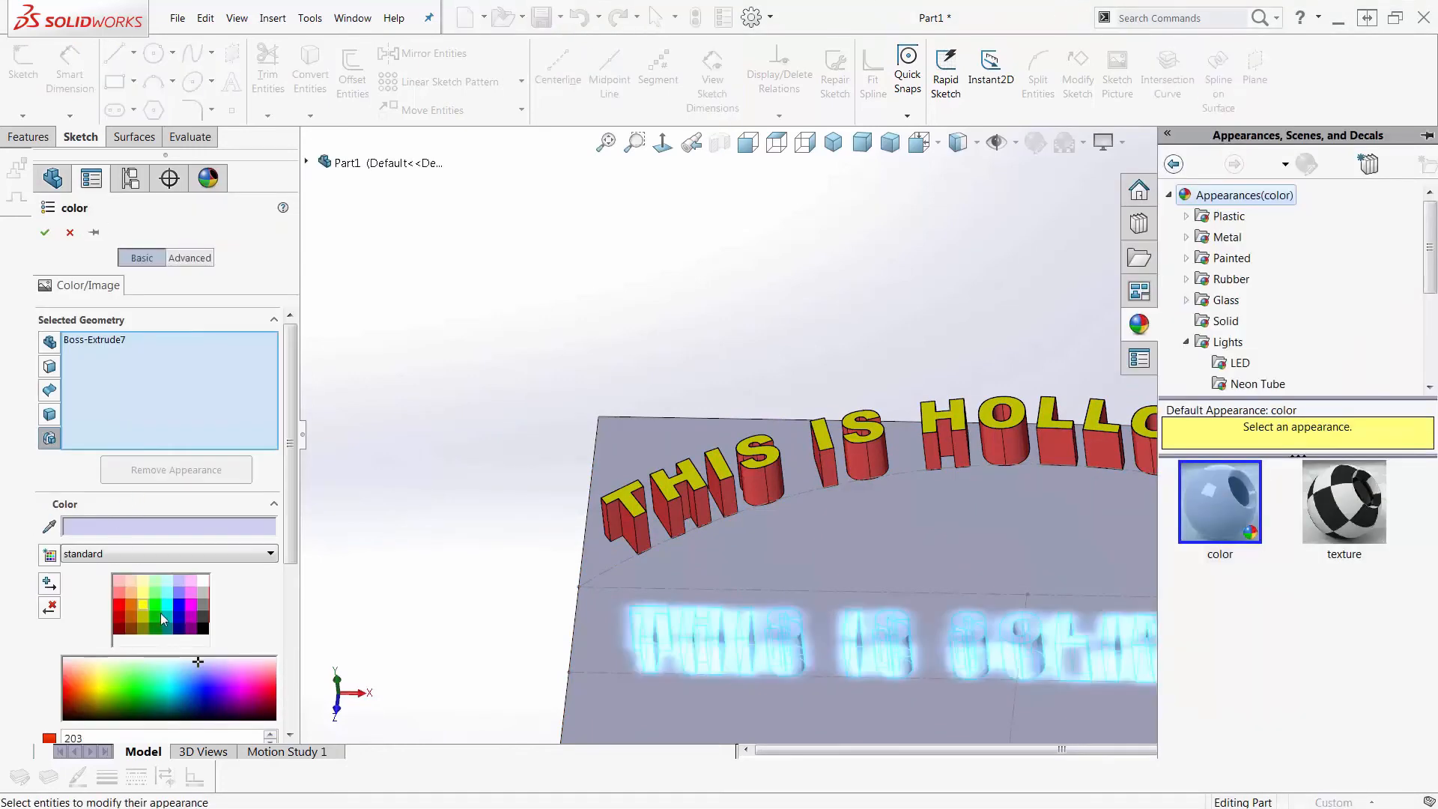
{"action": "left_click", "coordinate": [161, 613]}
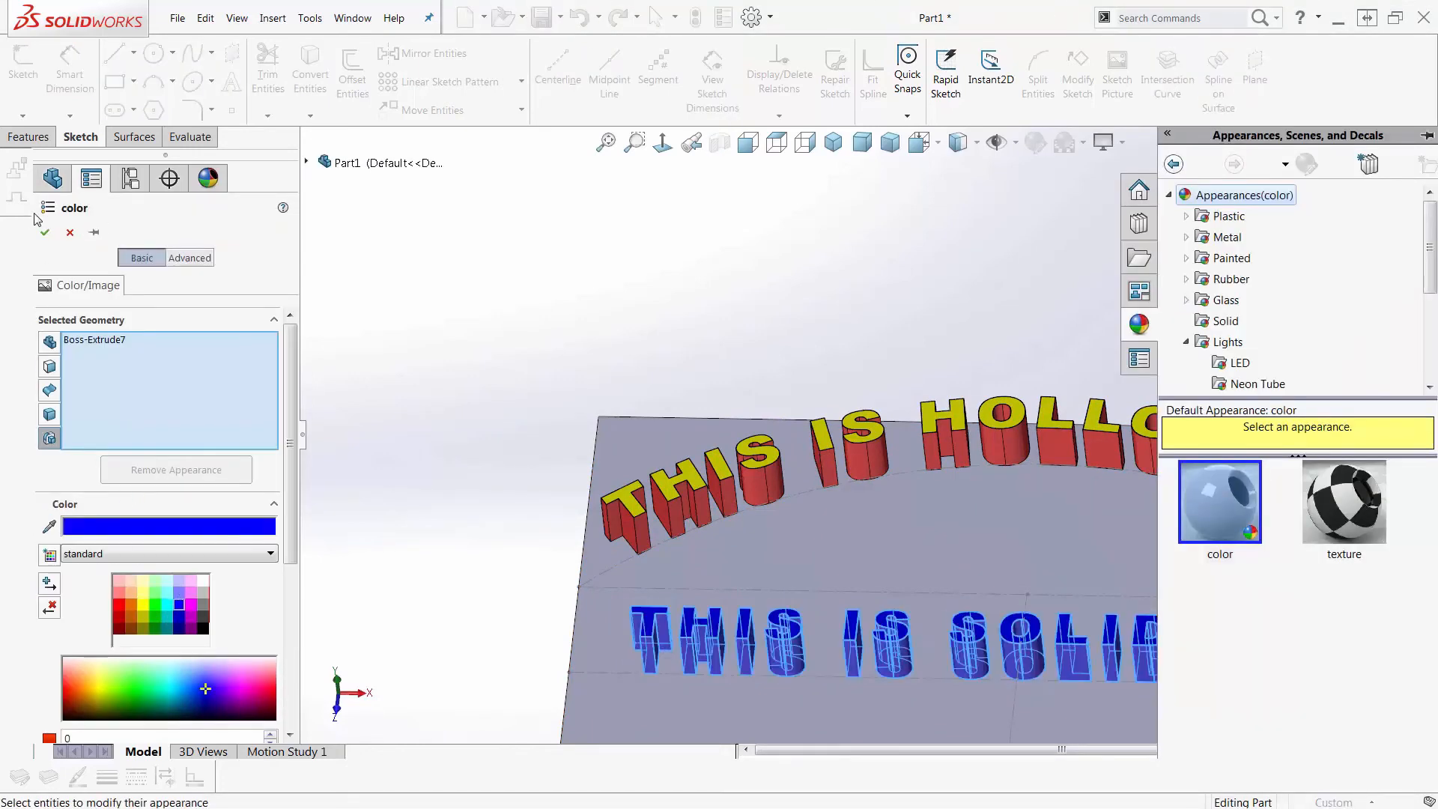
{"action": "left_click", "coordinate": [44, 232]}
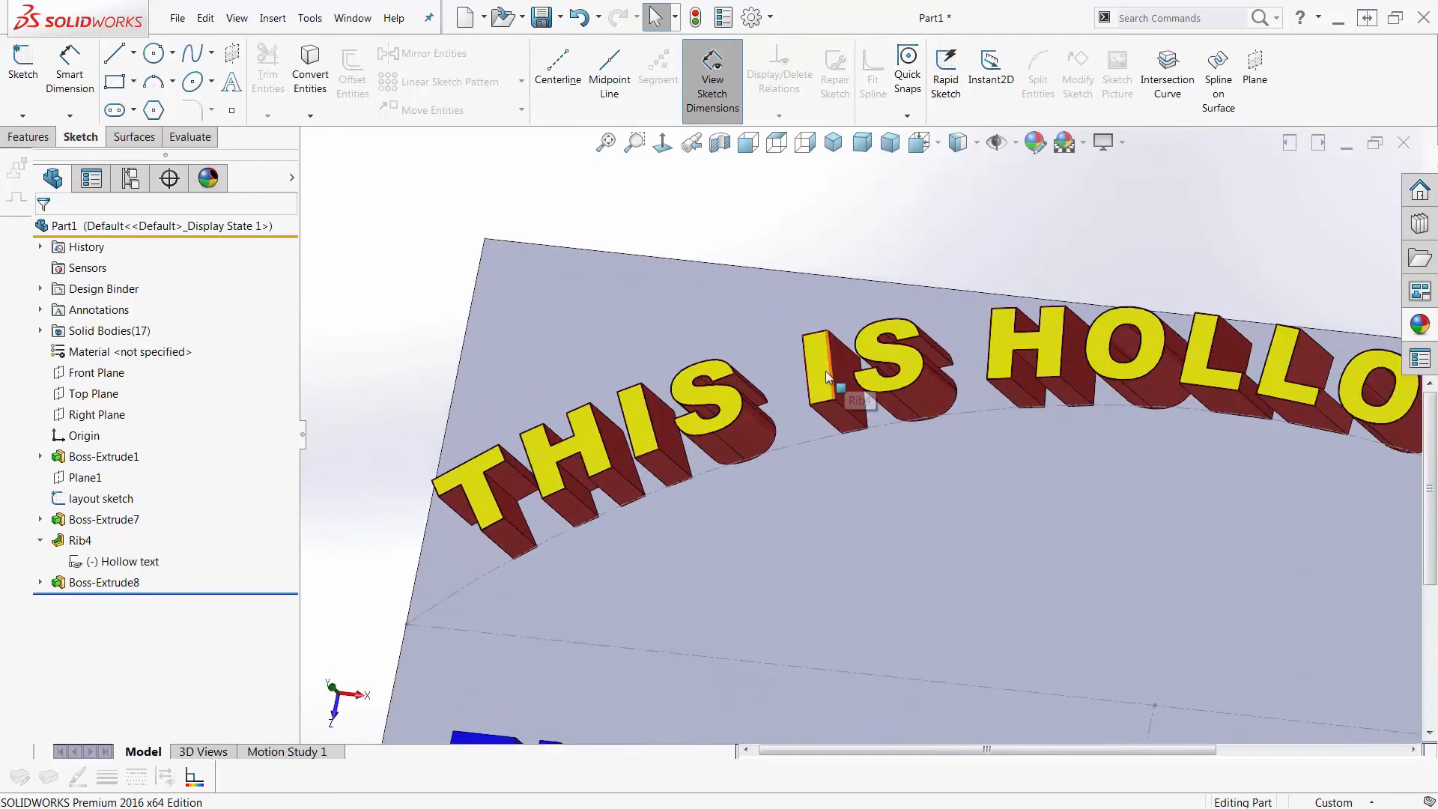
{"action": "mouse_move", "coordinate": [270, 556]}
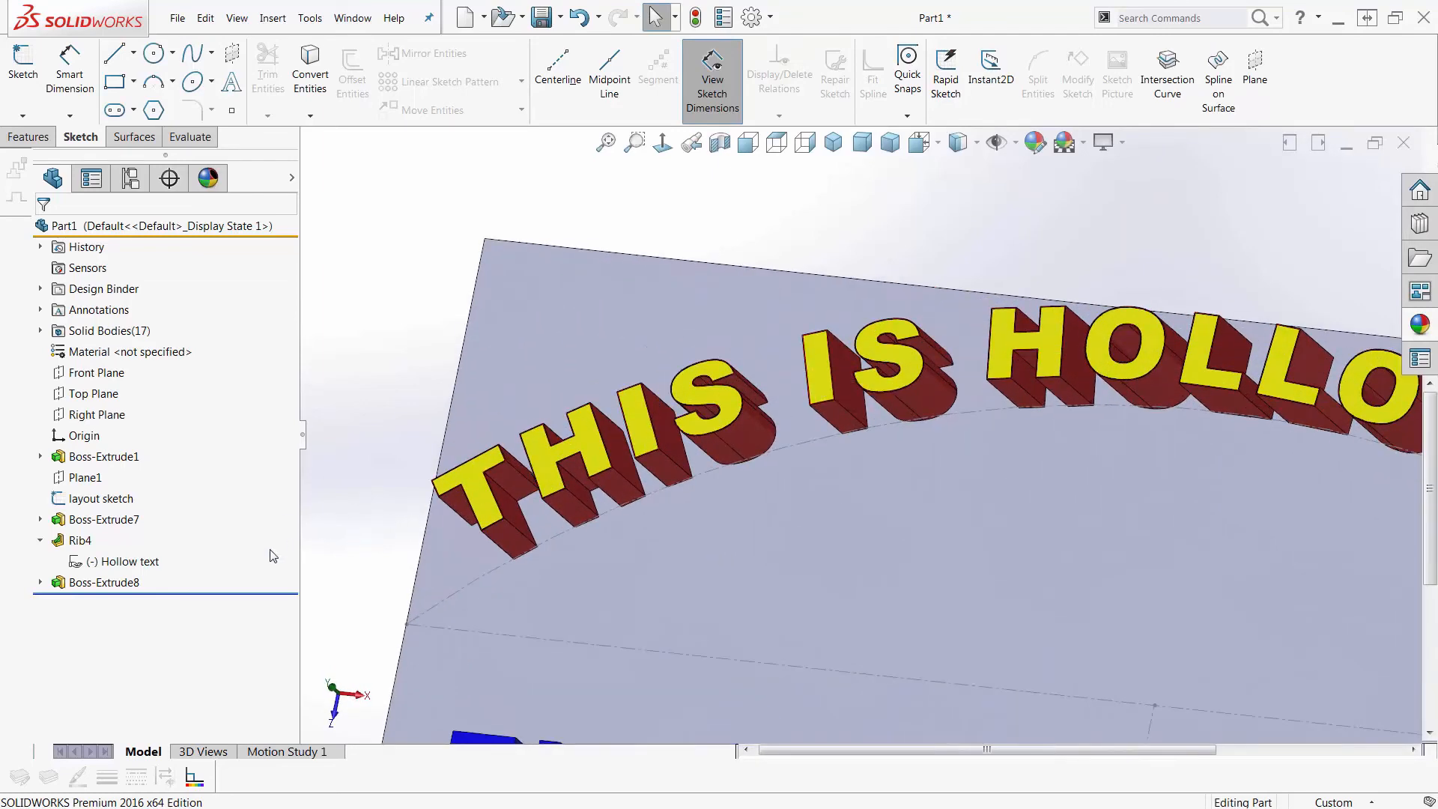
{"action": "left_click", "coordinate": [102, 582]}
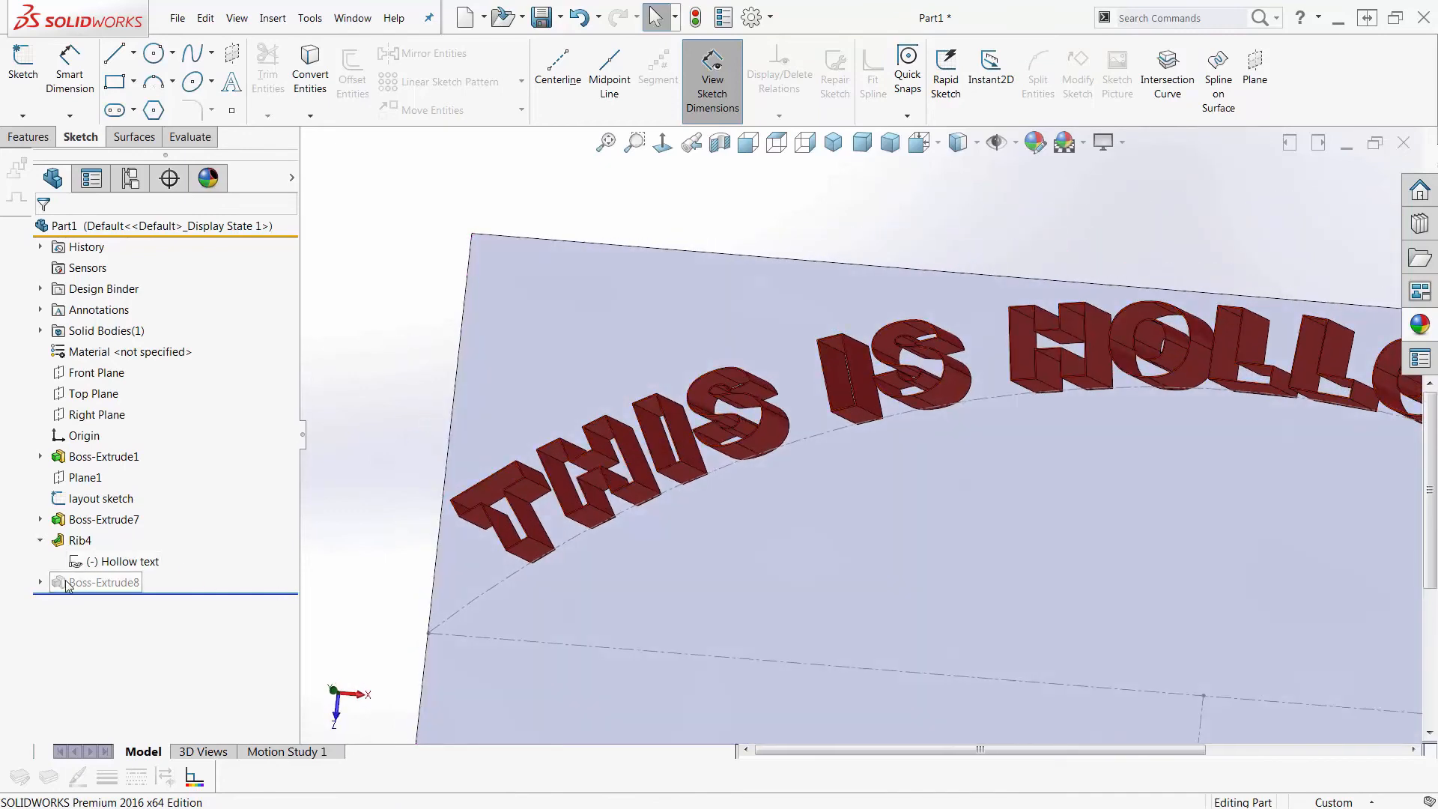
{"action": "left_click", "coordinate": [103, 583]}
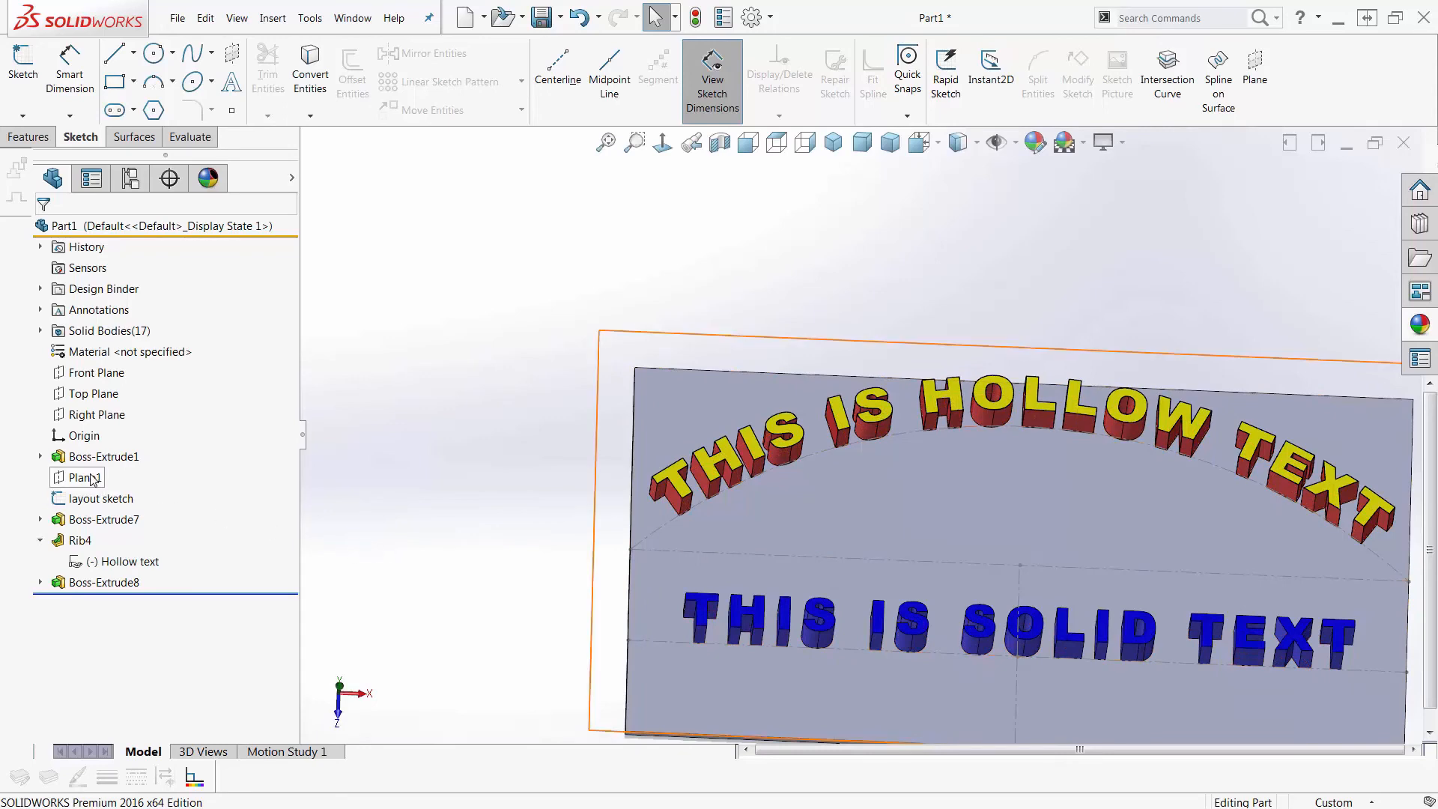
{"action": "left_click", "coordinate": [83, 477]}
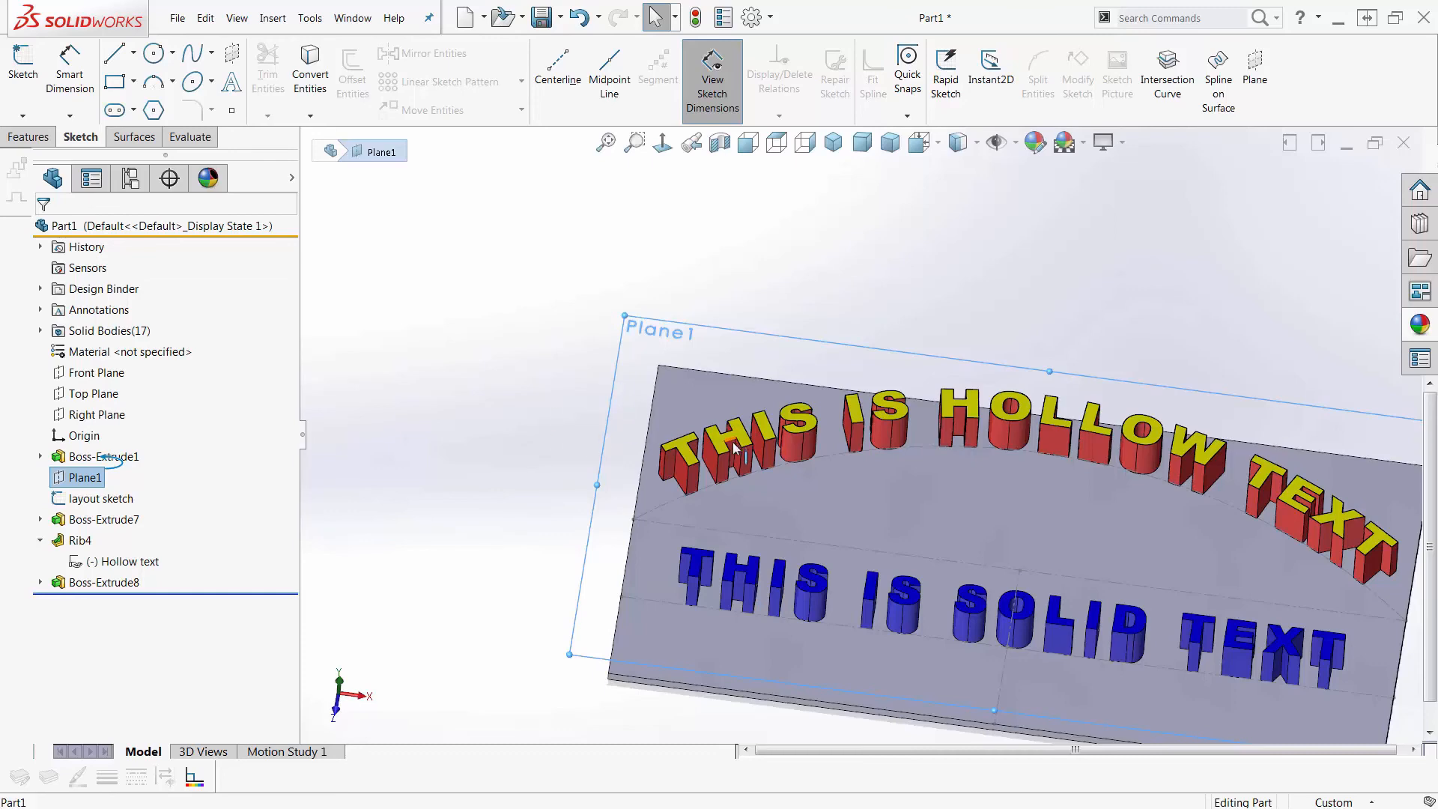
{"action": "mouse_move", "coordinate": [816, 327]}
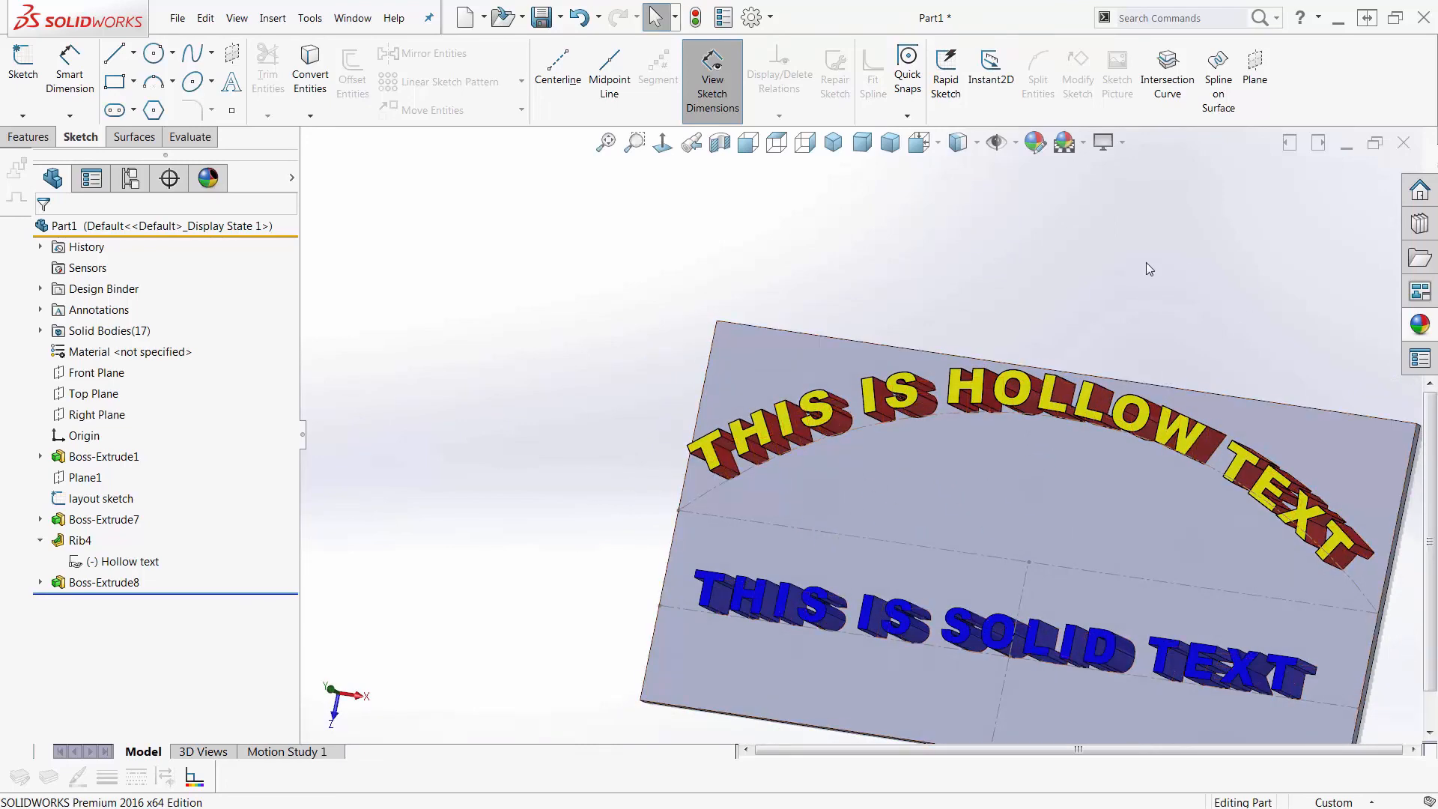
{"action": "mouse_move", "coordinate": [462, 591]}
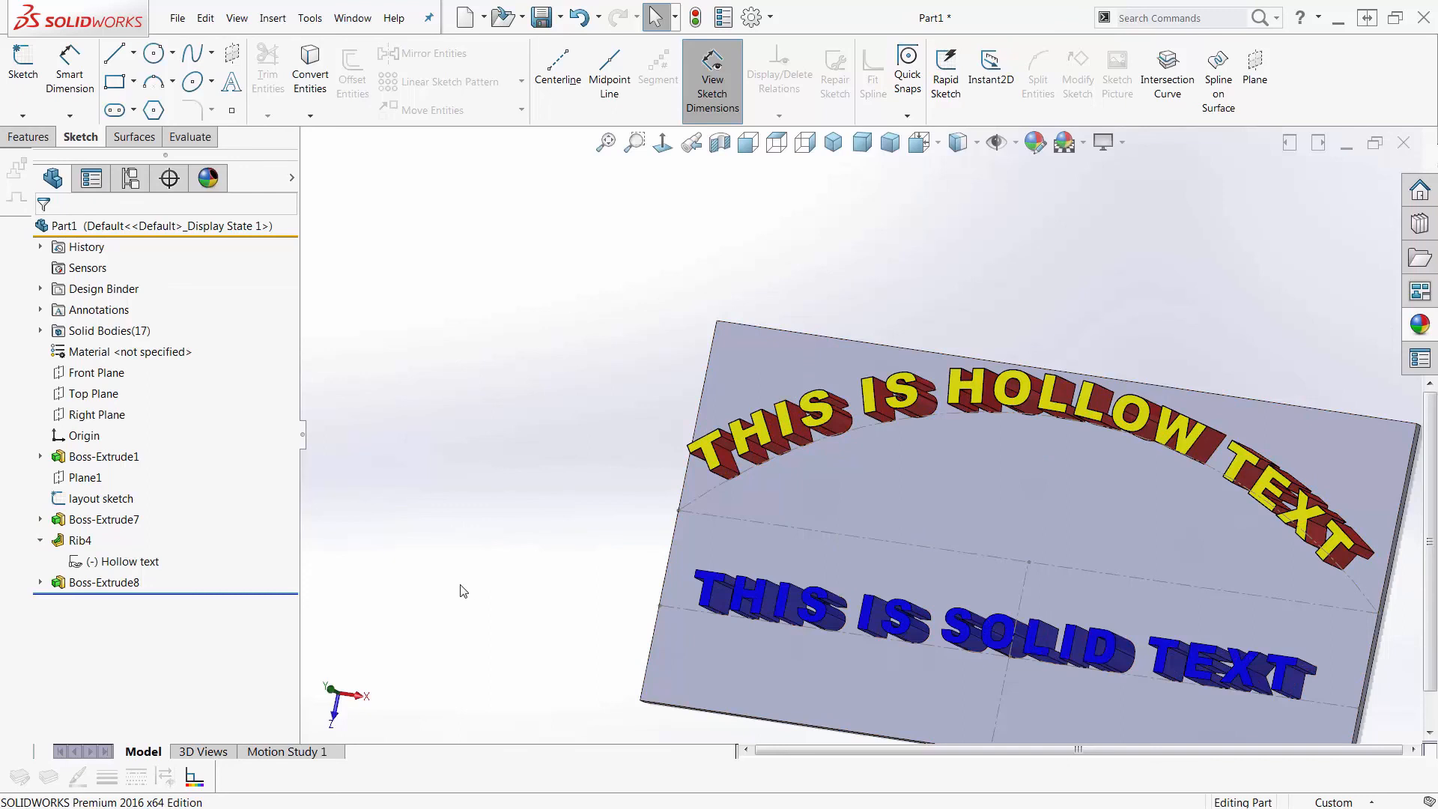
{"action": "mouse_move", "coordinate": [429, 563]}
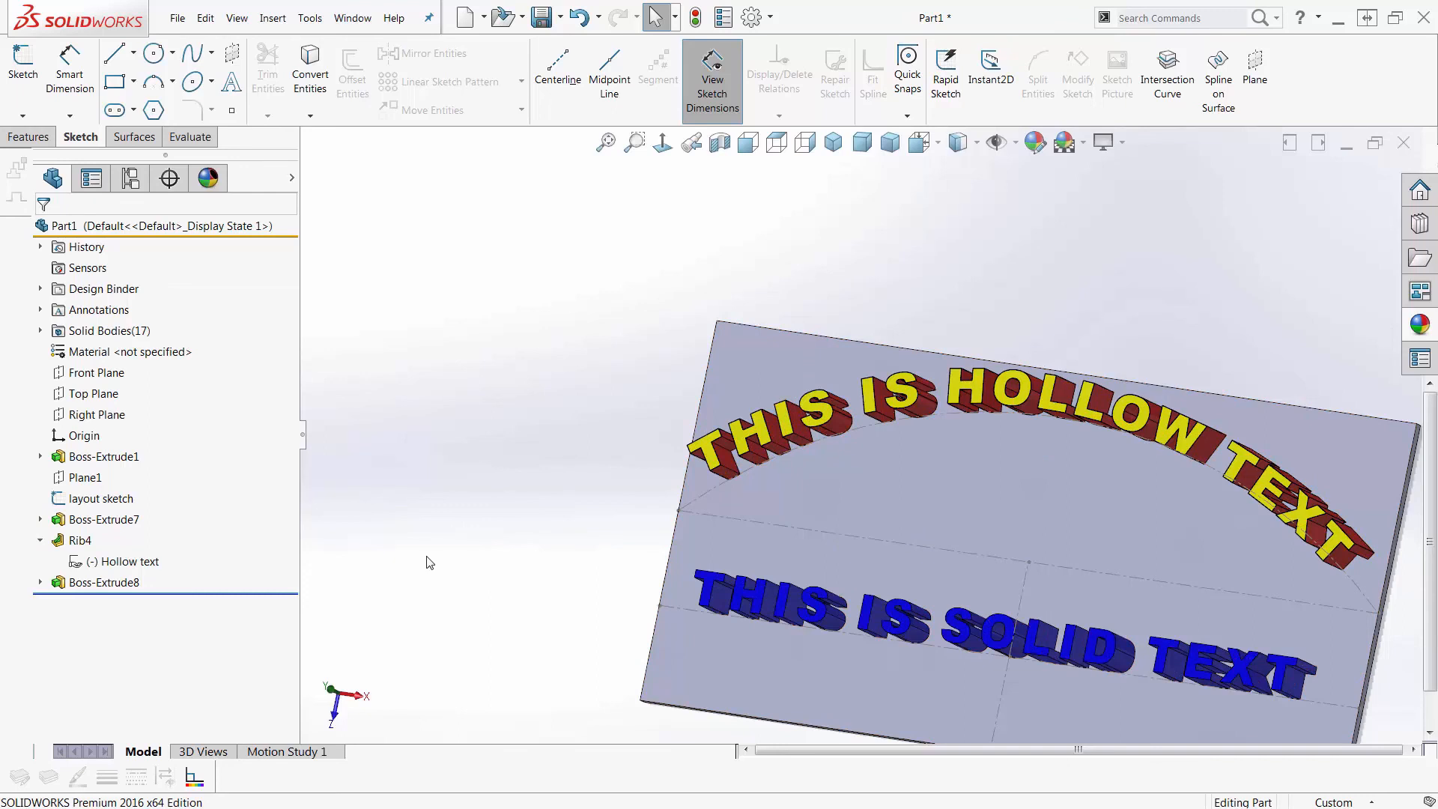
{"action": "mouse_move", "coordinate": [417, 527]}
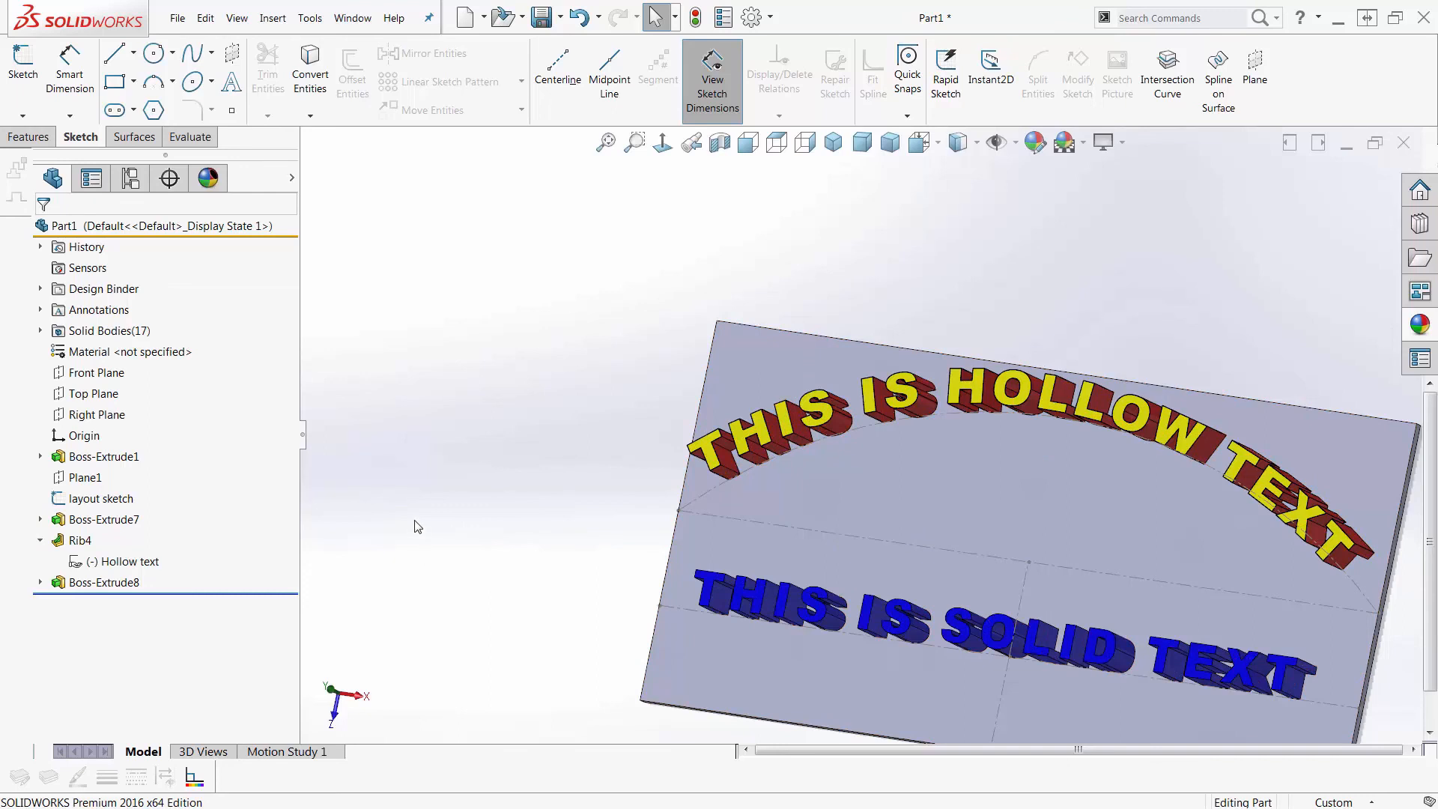